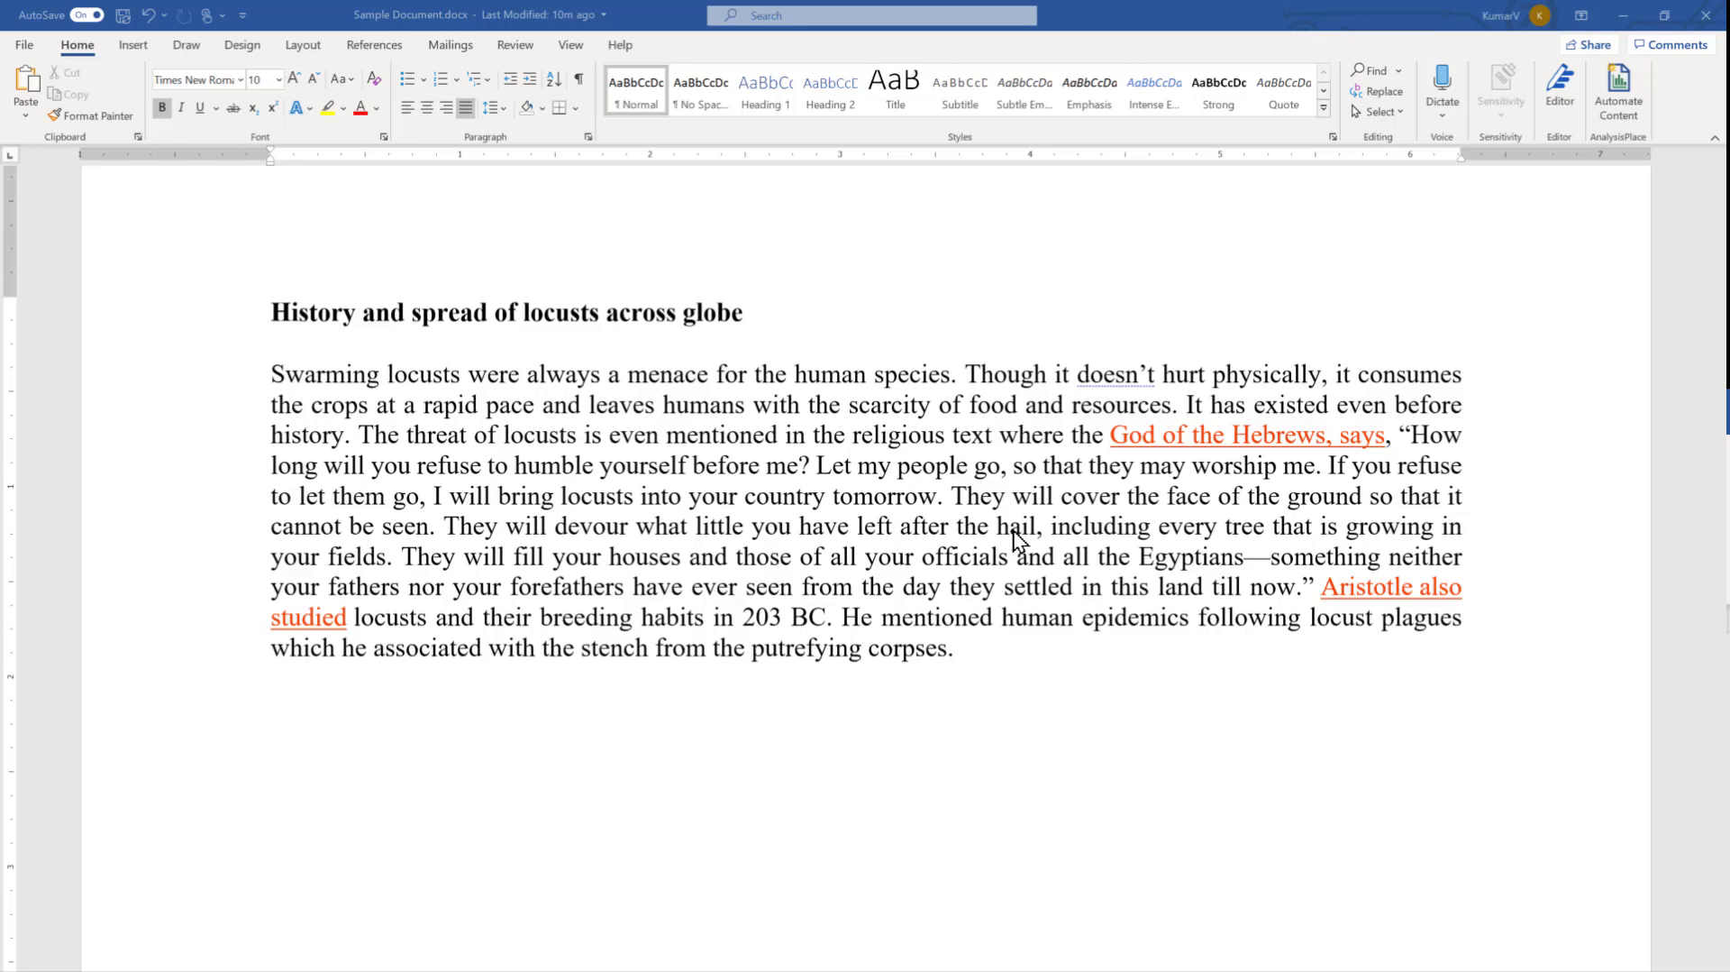
pyautogui.moveTo(298, 384)
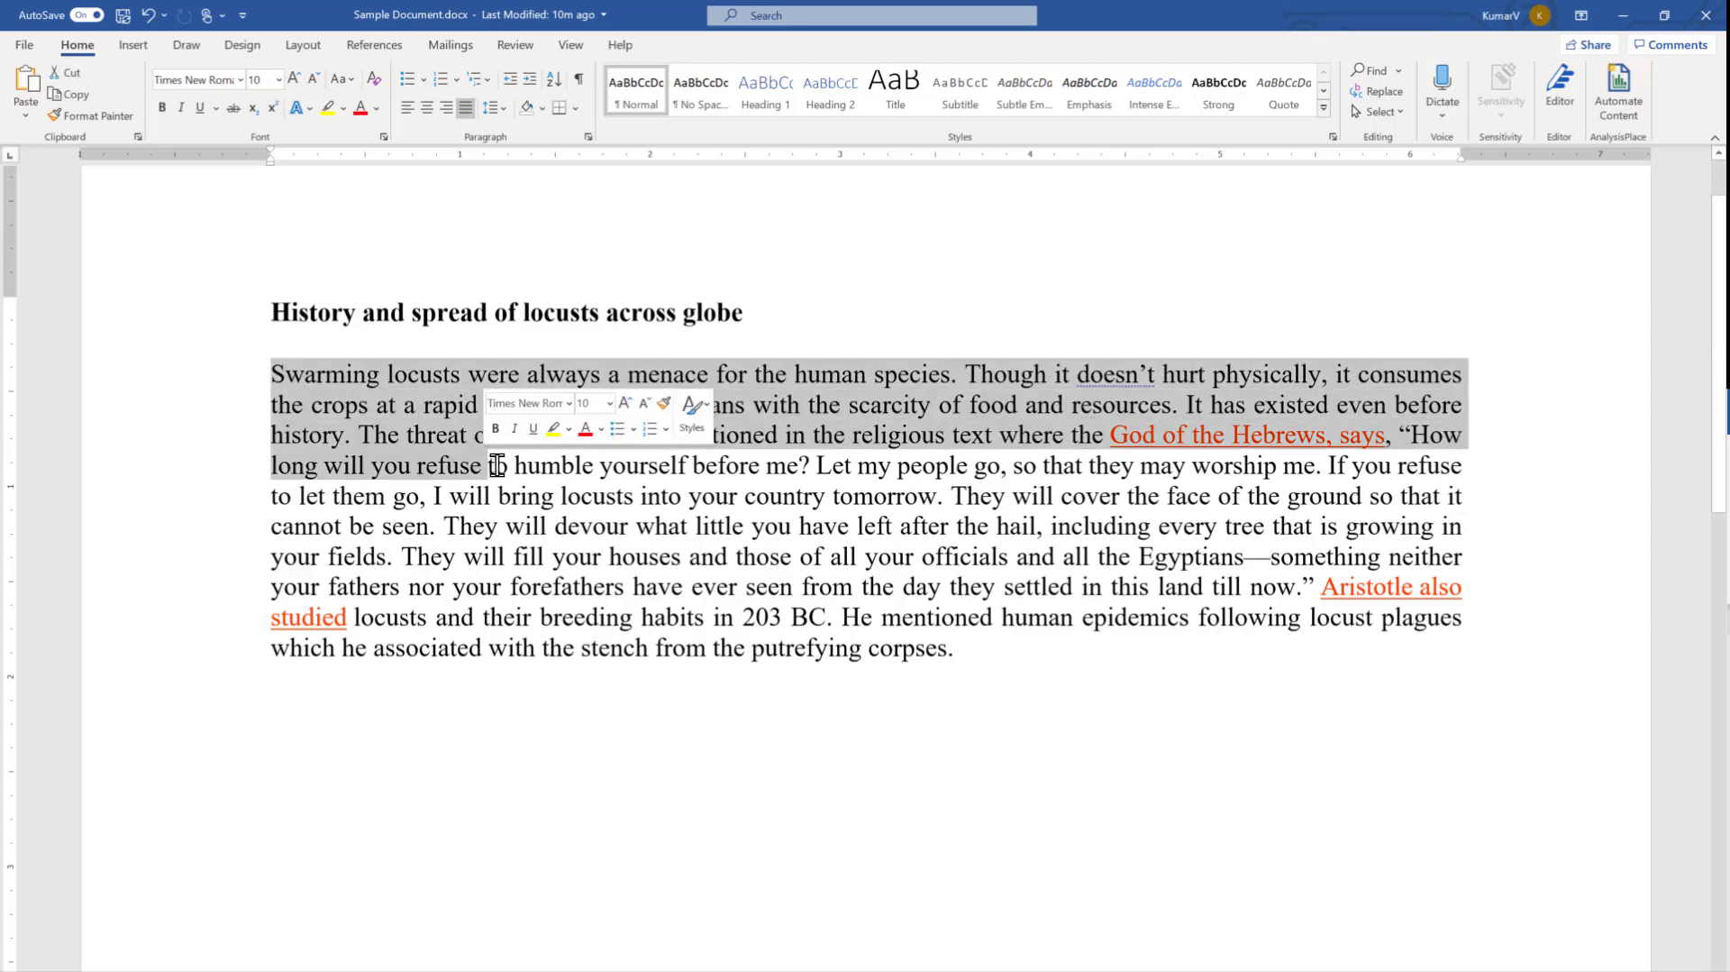
# Clear the selection and place the insertion point on the word 'bring'
pyautogui.click(537, 486)
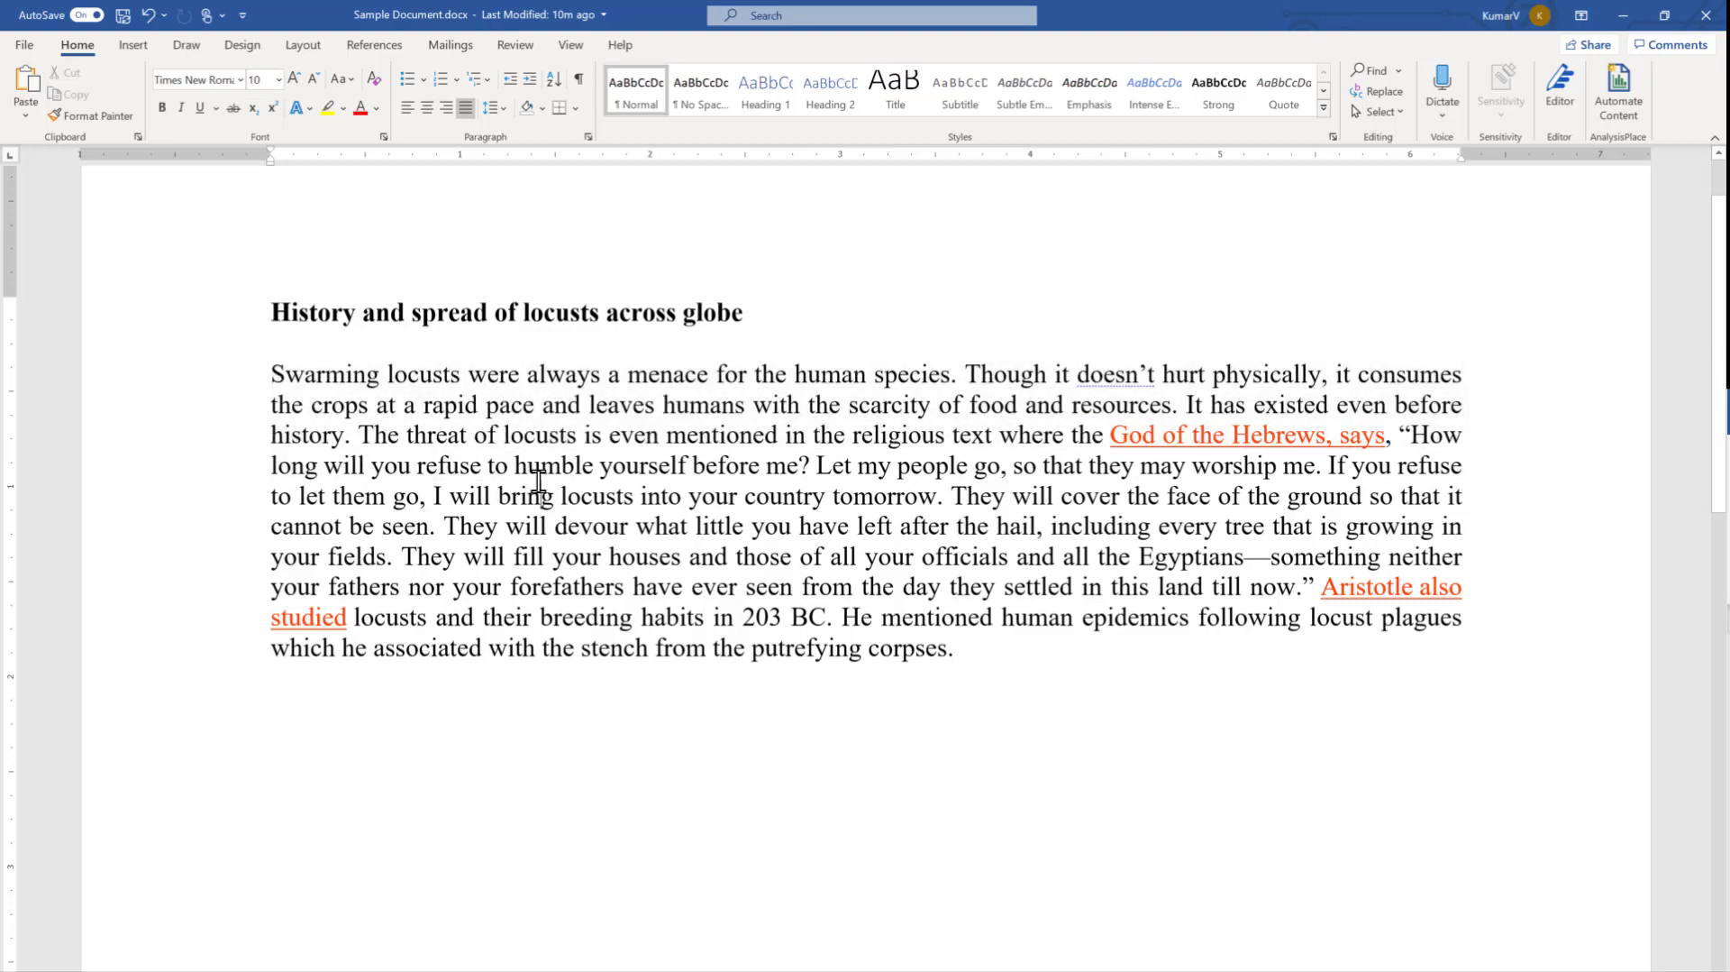
pyautogui.click(240, 77)
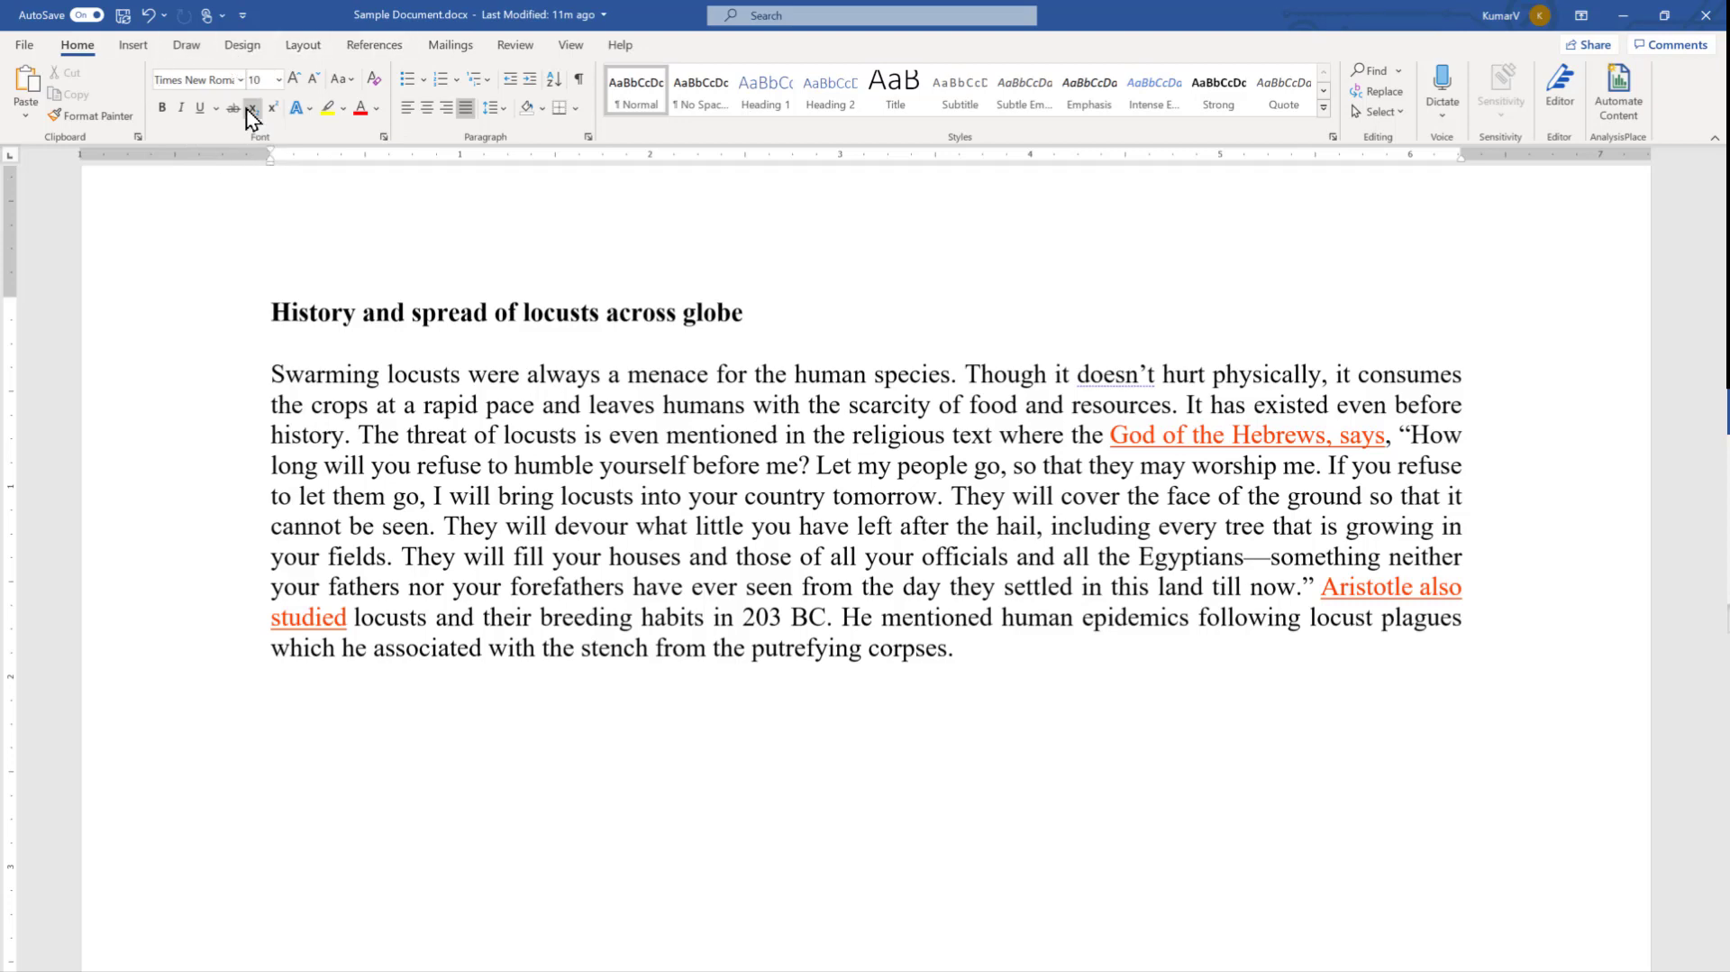
pyautogui.moveTo(198, 77)
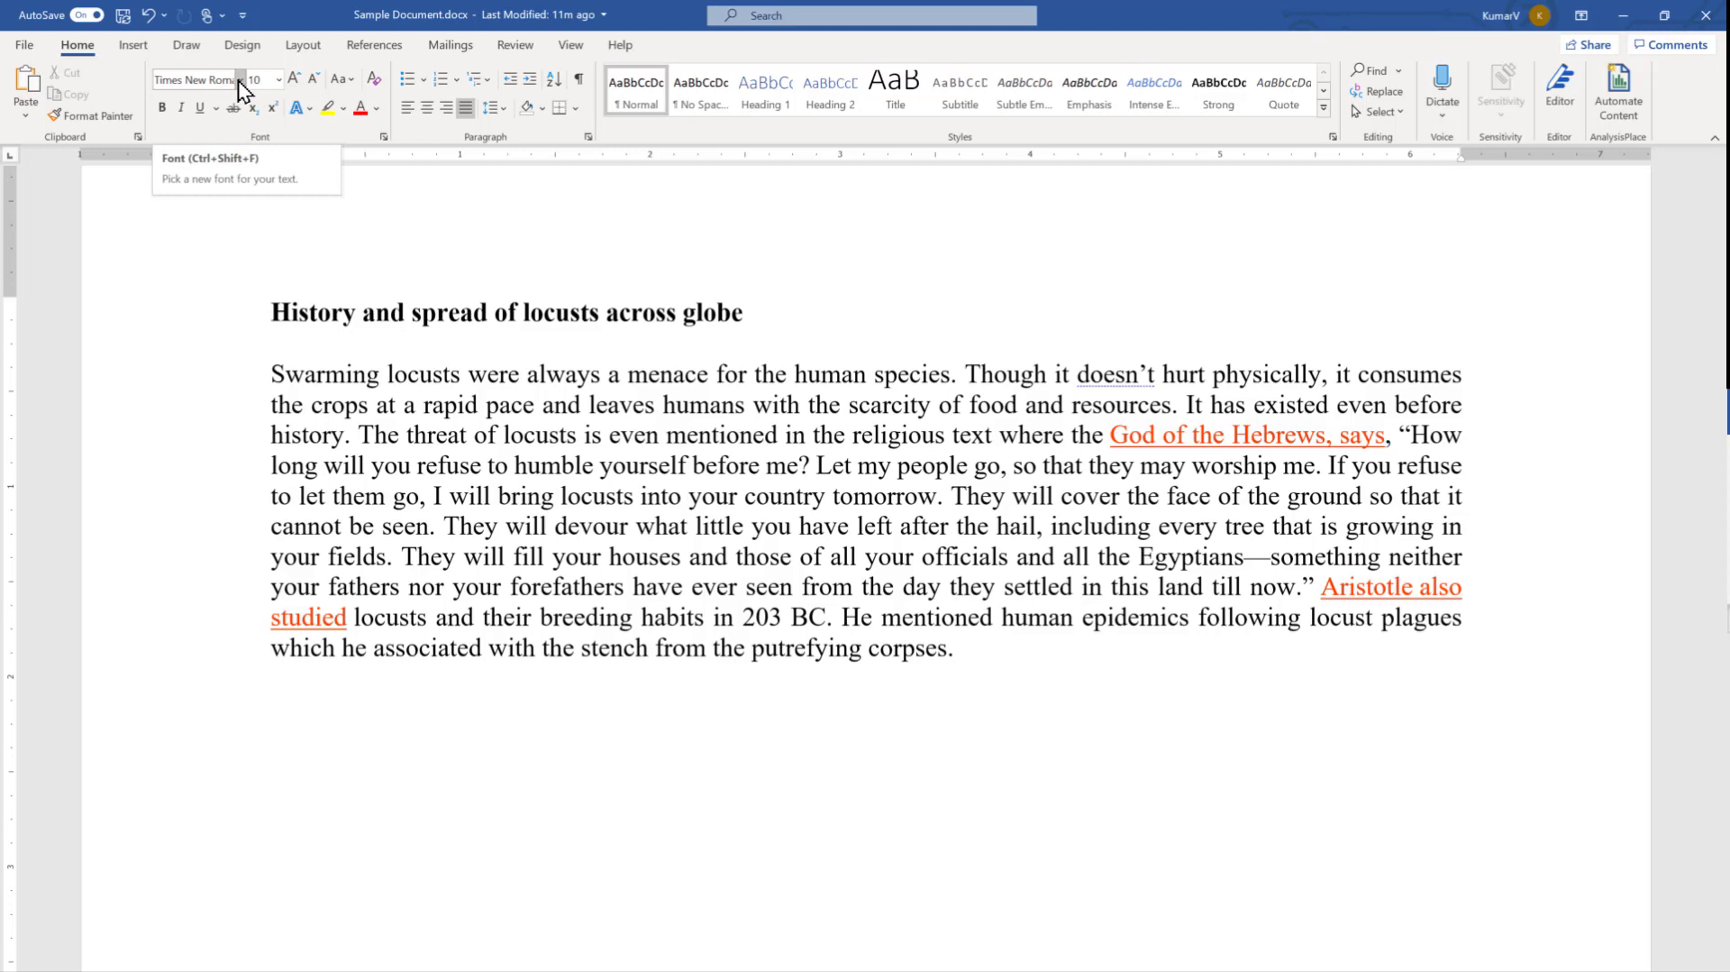
pyautogui.moveTo(247, 90)
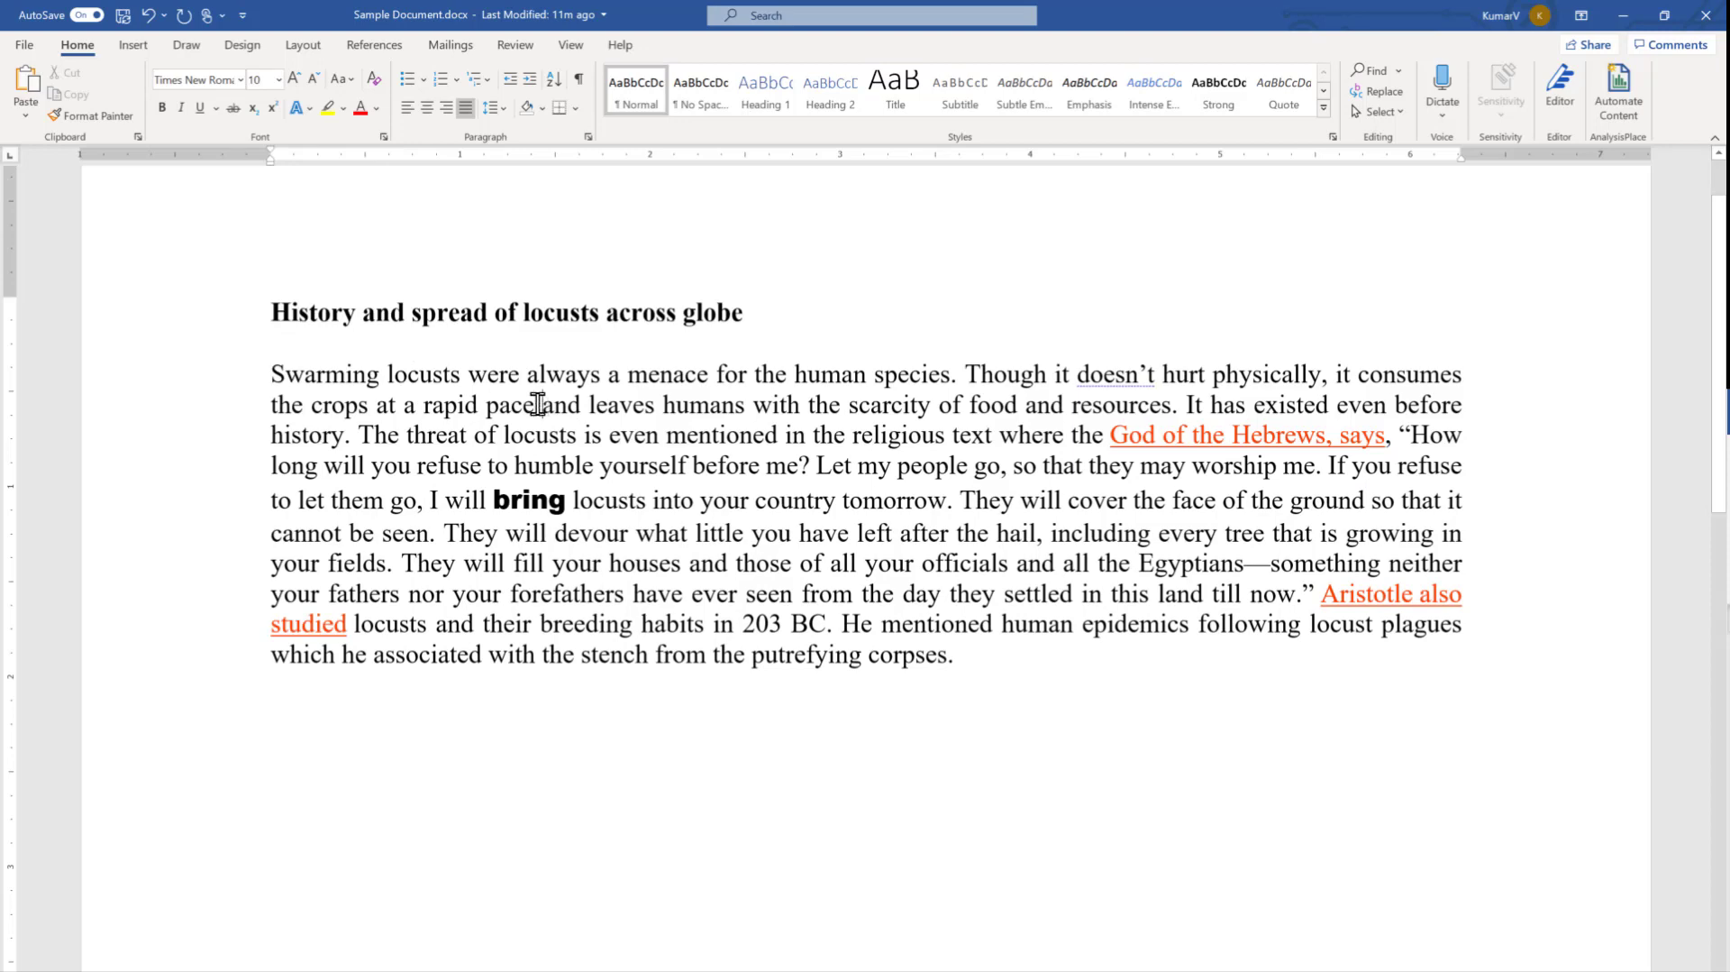
# Set the paragraph's first three sentences in Arial Black from the font list
pyautogui.moveTo(272, 373); pyautogui.dragTo(545, 404)
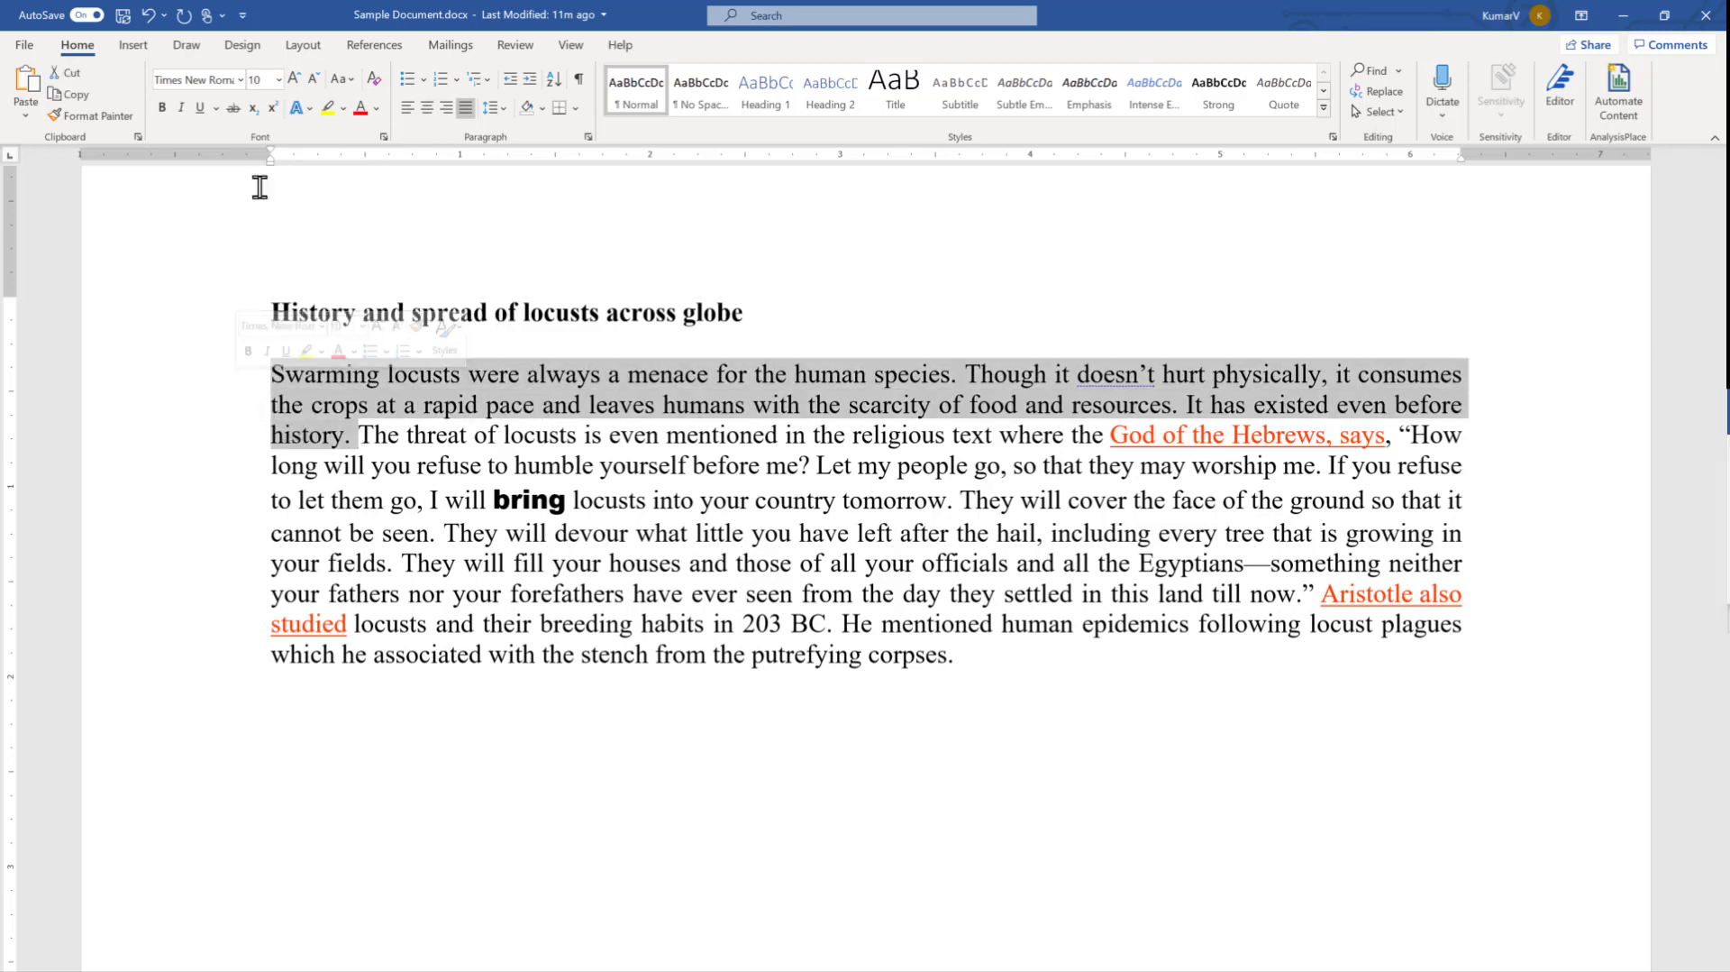
pyautogui.click(239, 79)
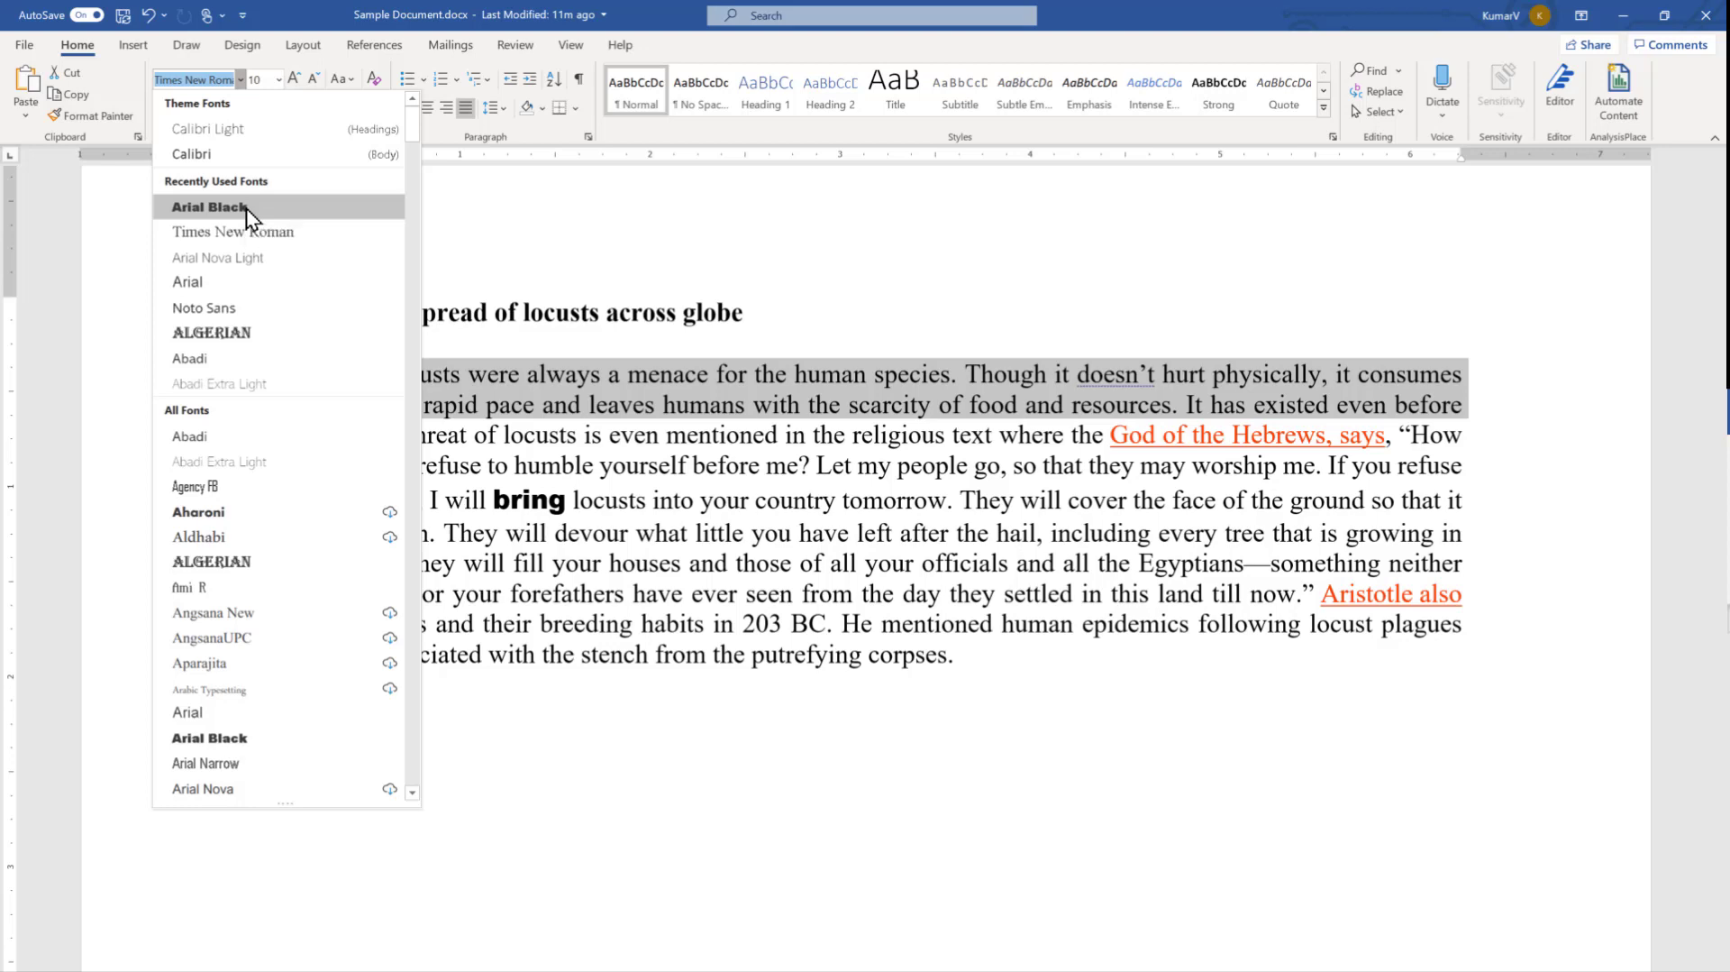
pyautogui.click(205, 207)
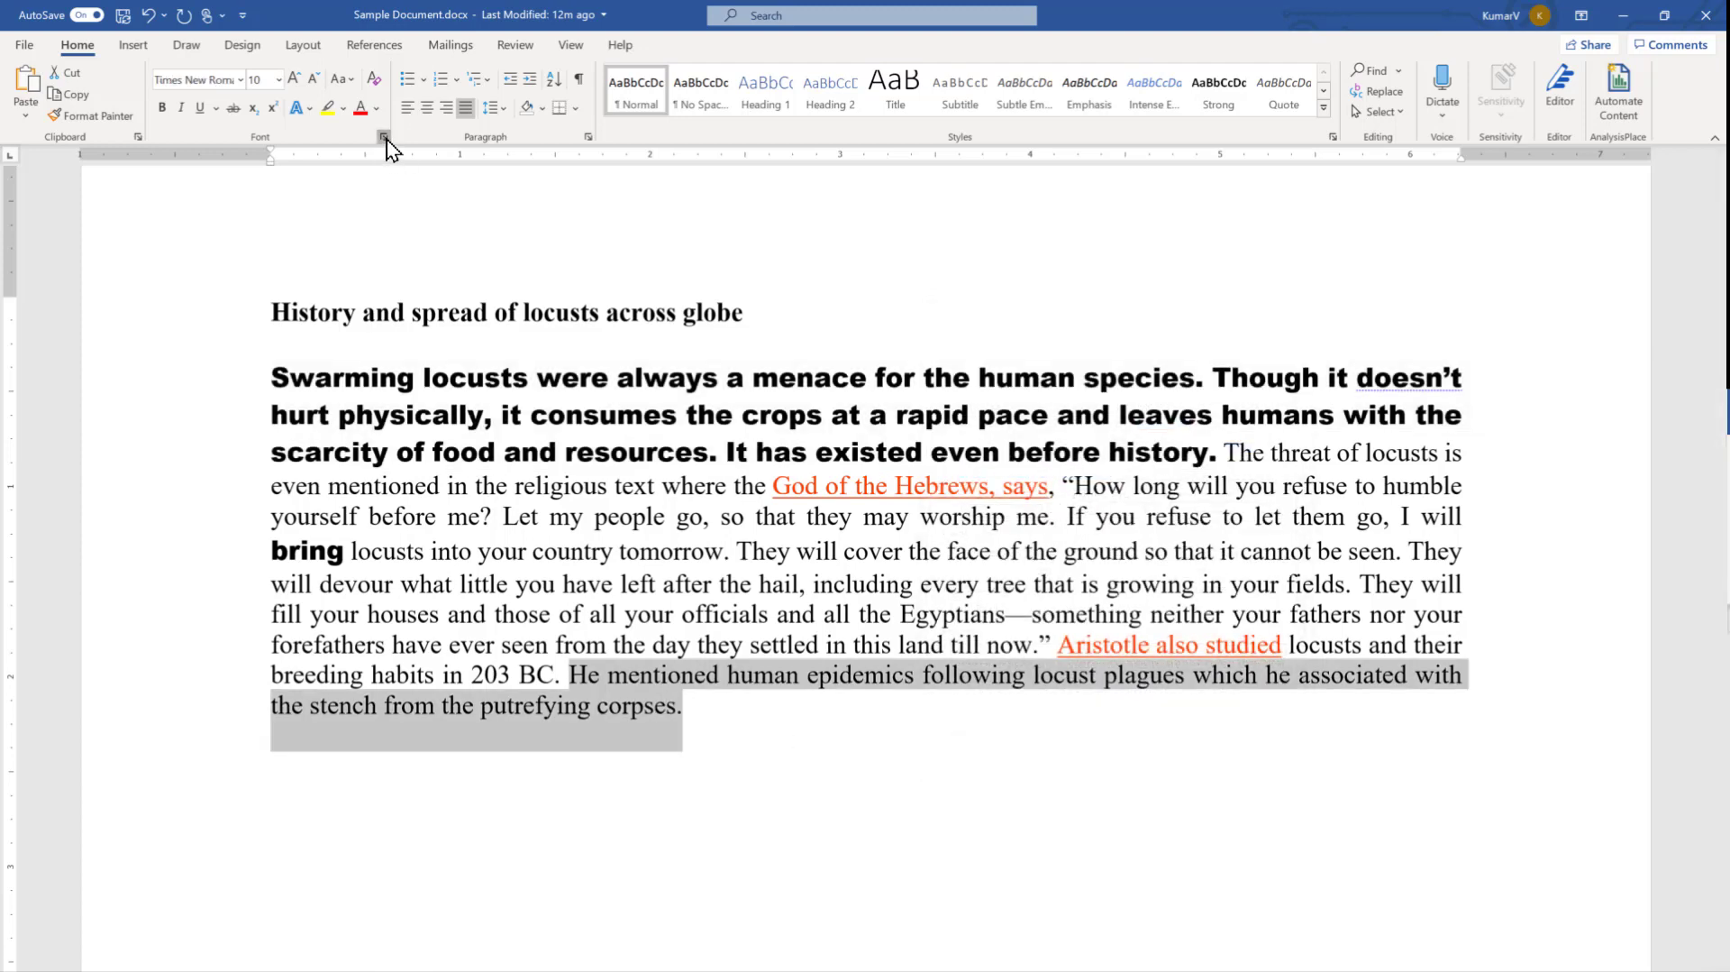
# Apply Arial Black to the closing human-epidemics sentence via the Font dialog
pyautogui.click(384, 137)
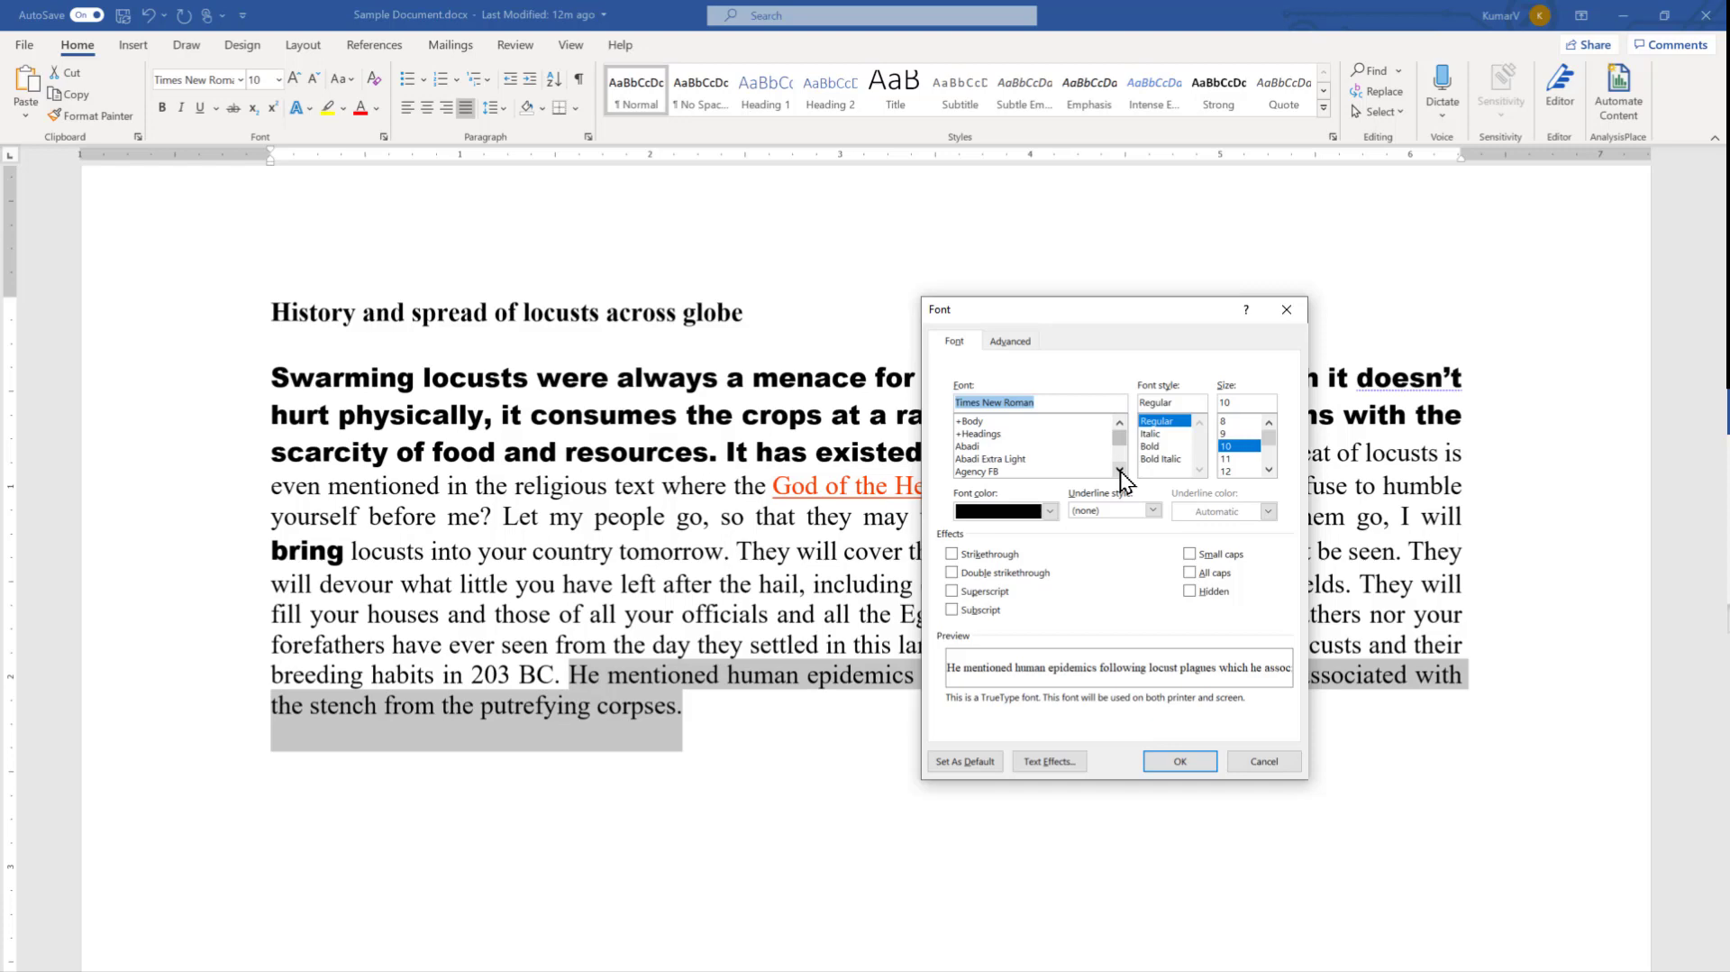
pyautogui.scroll(-3)
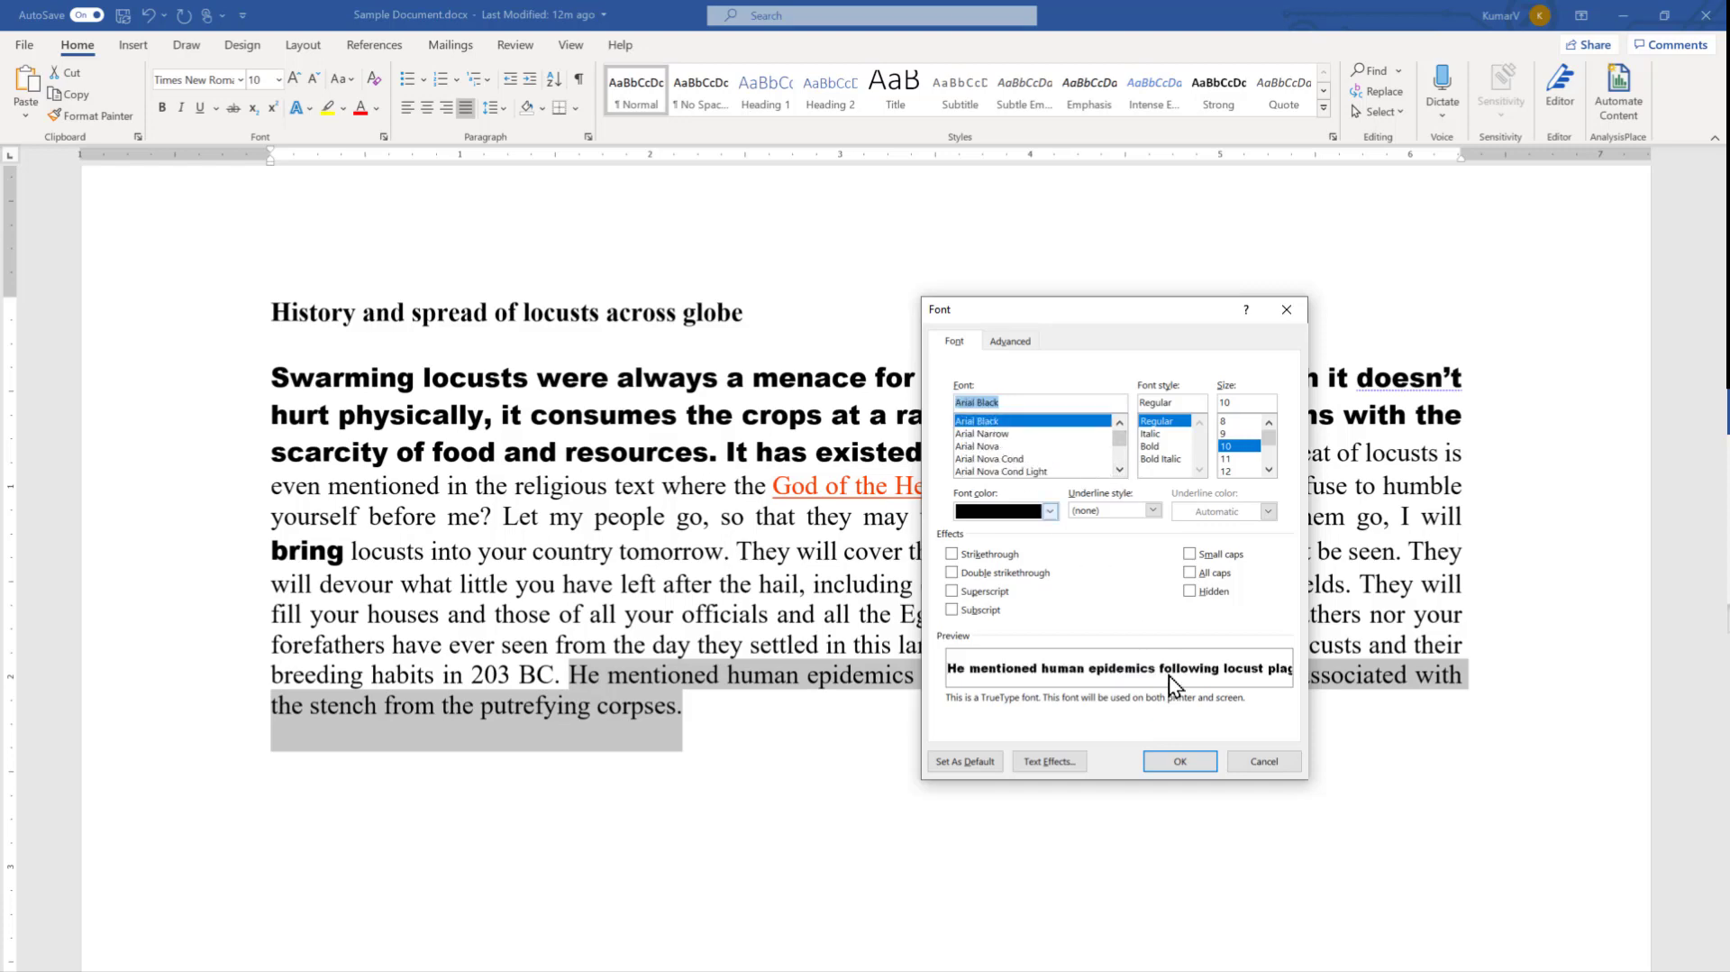
pyautogui.moveTo(1129, 680)
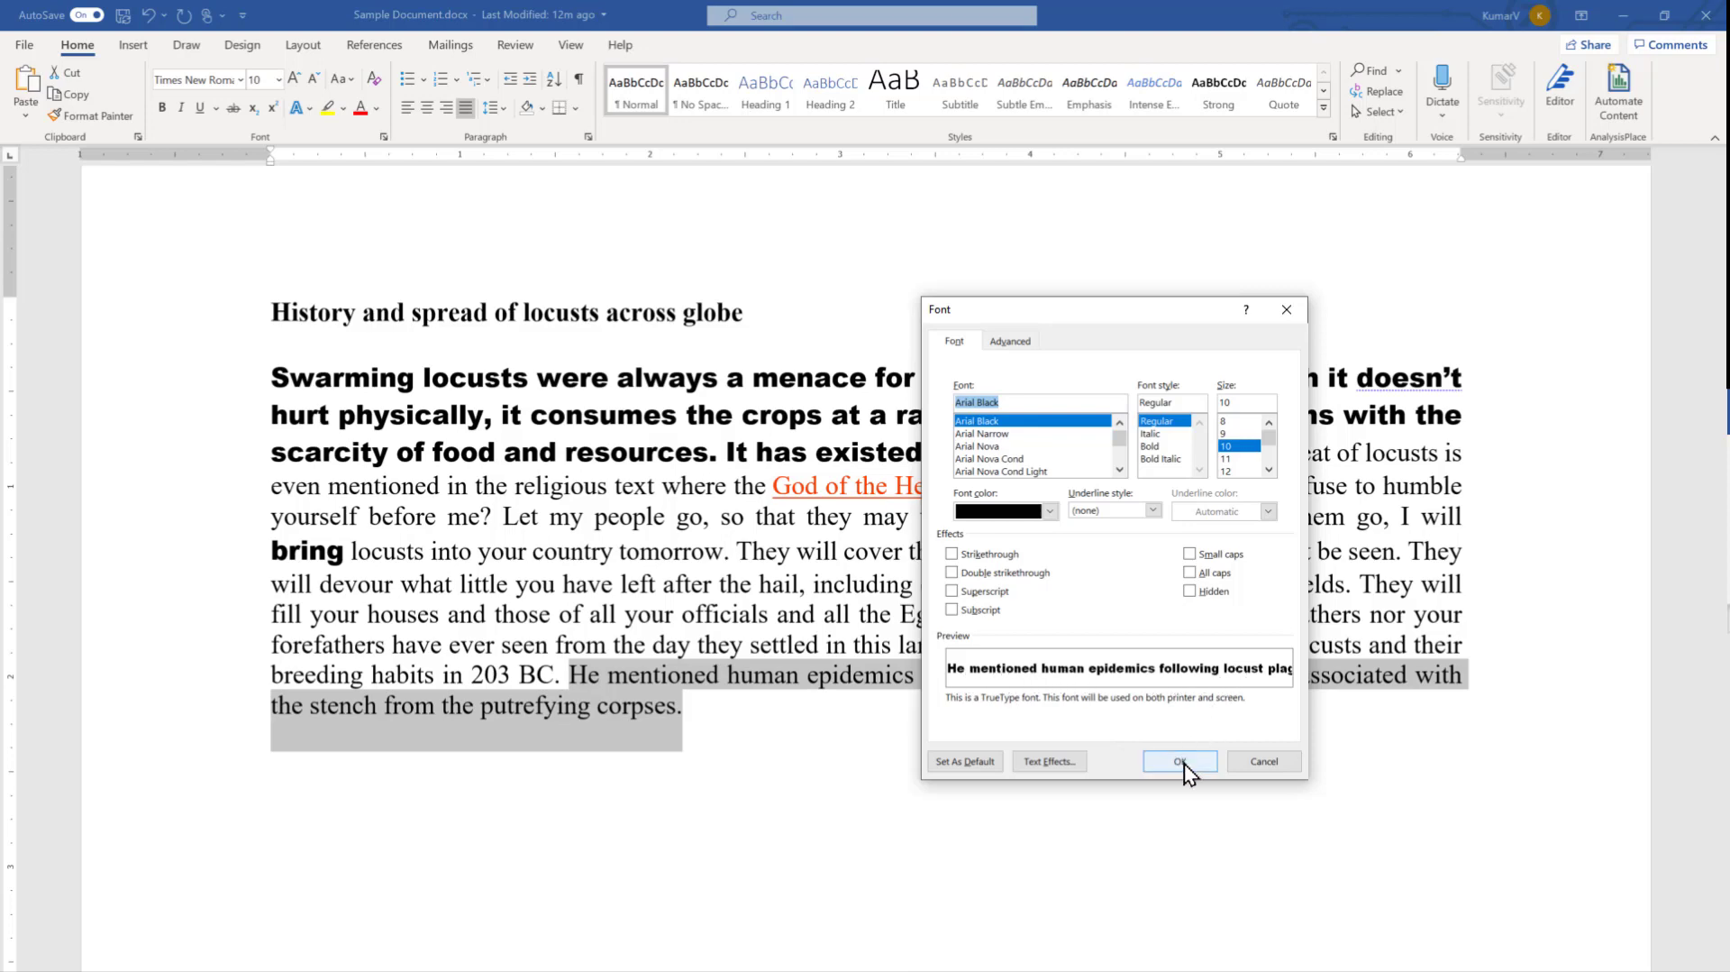
pyautogui.click(1179, 761)
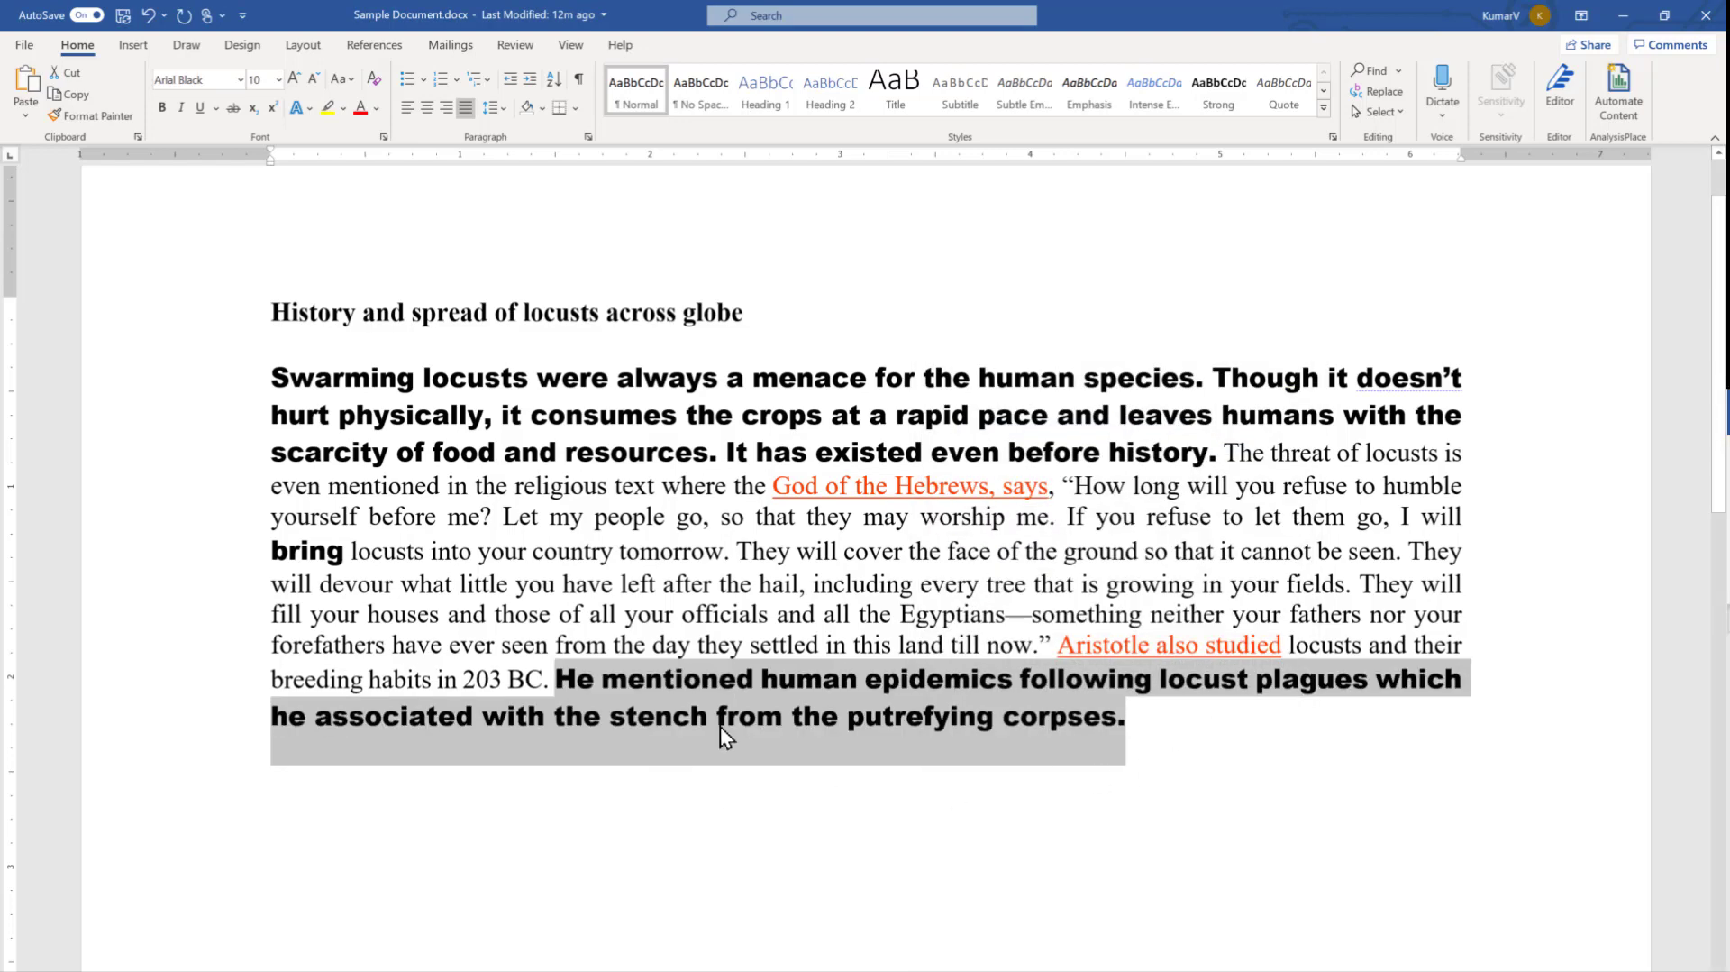
pyautogui.click(619, 757)
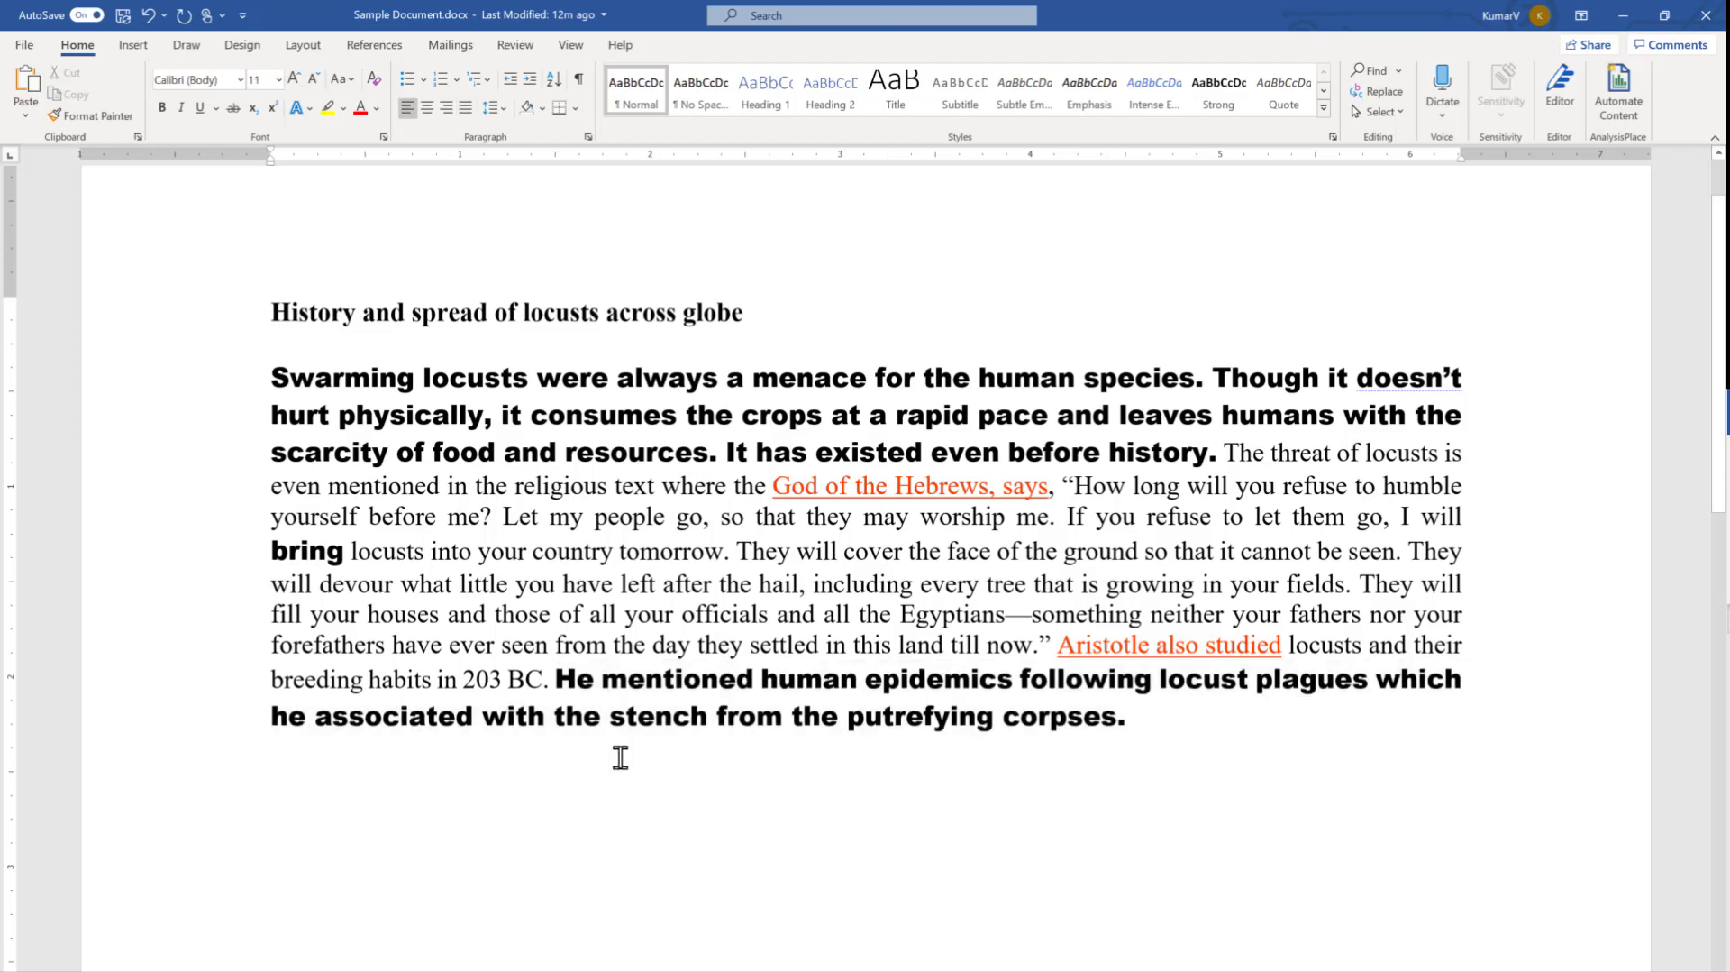
pyautogui.click(631, 716)
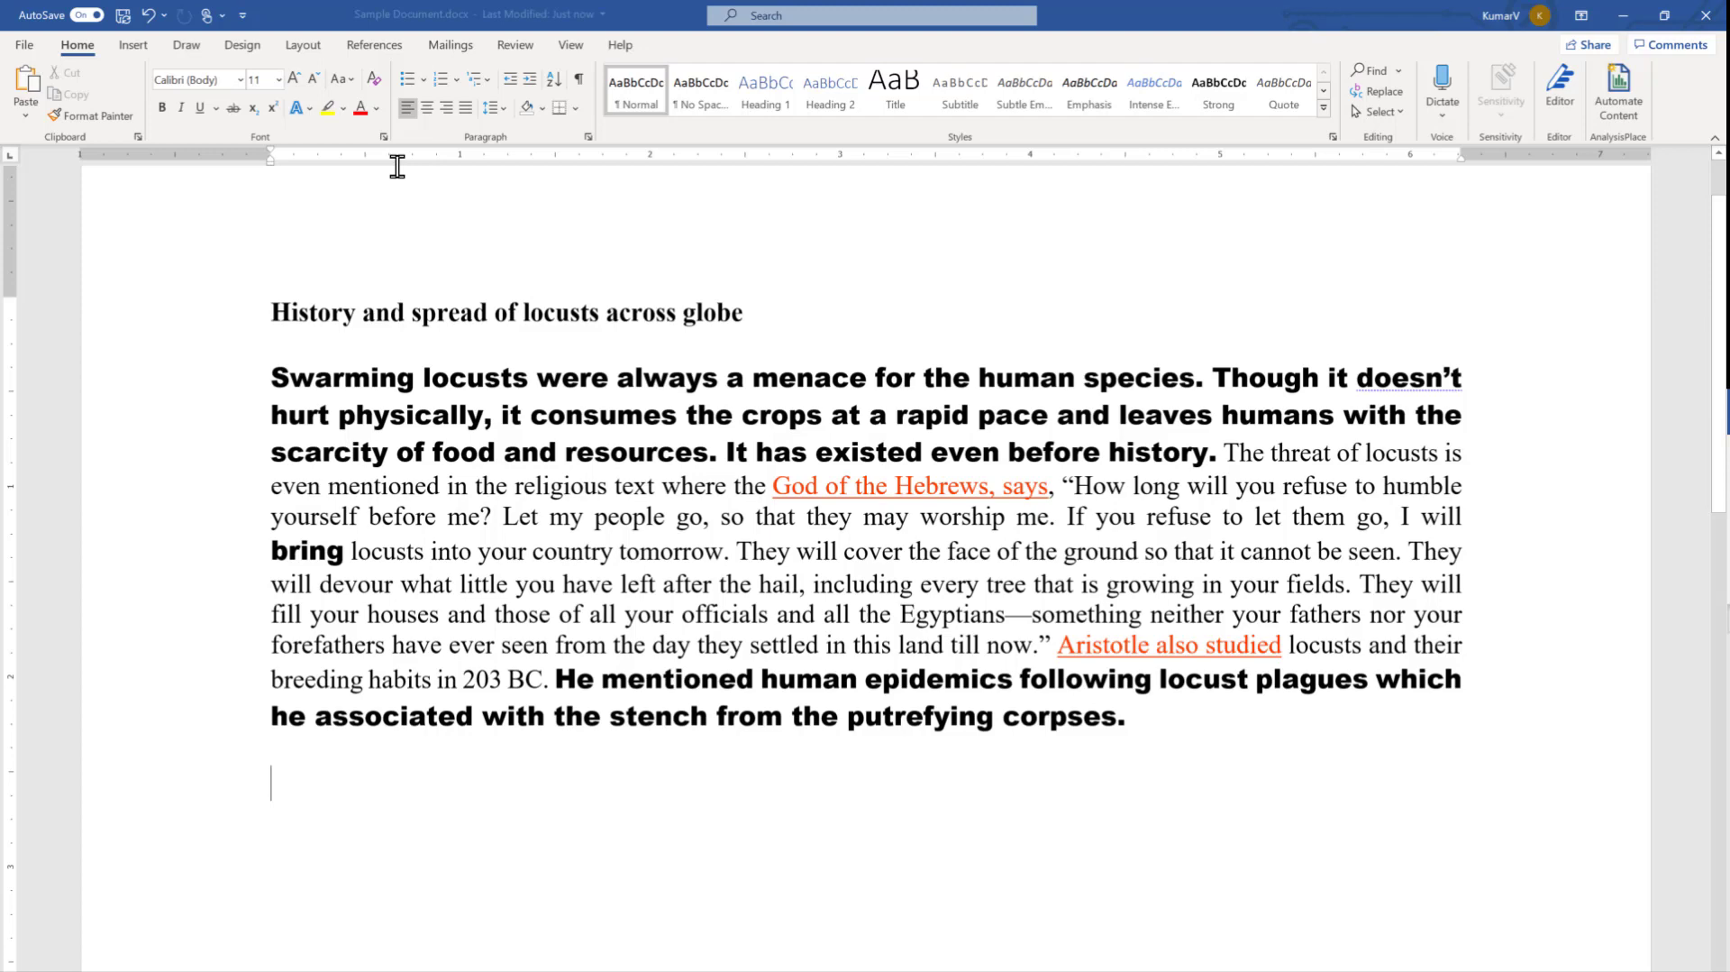
pyautogui.moveTo(382, 137)
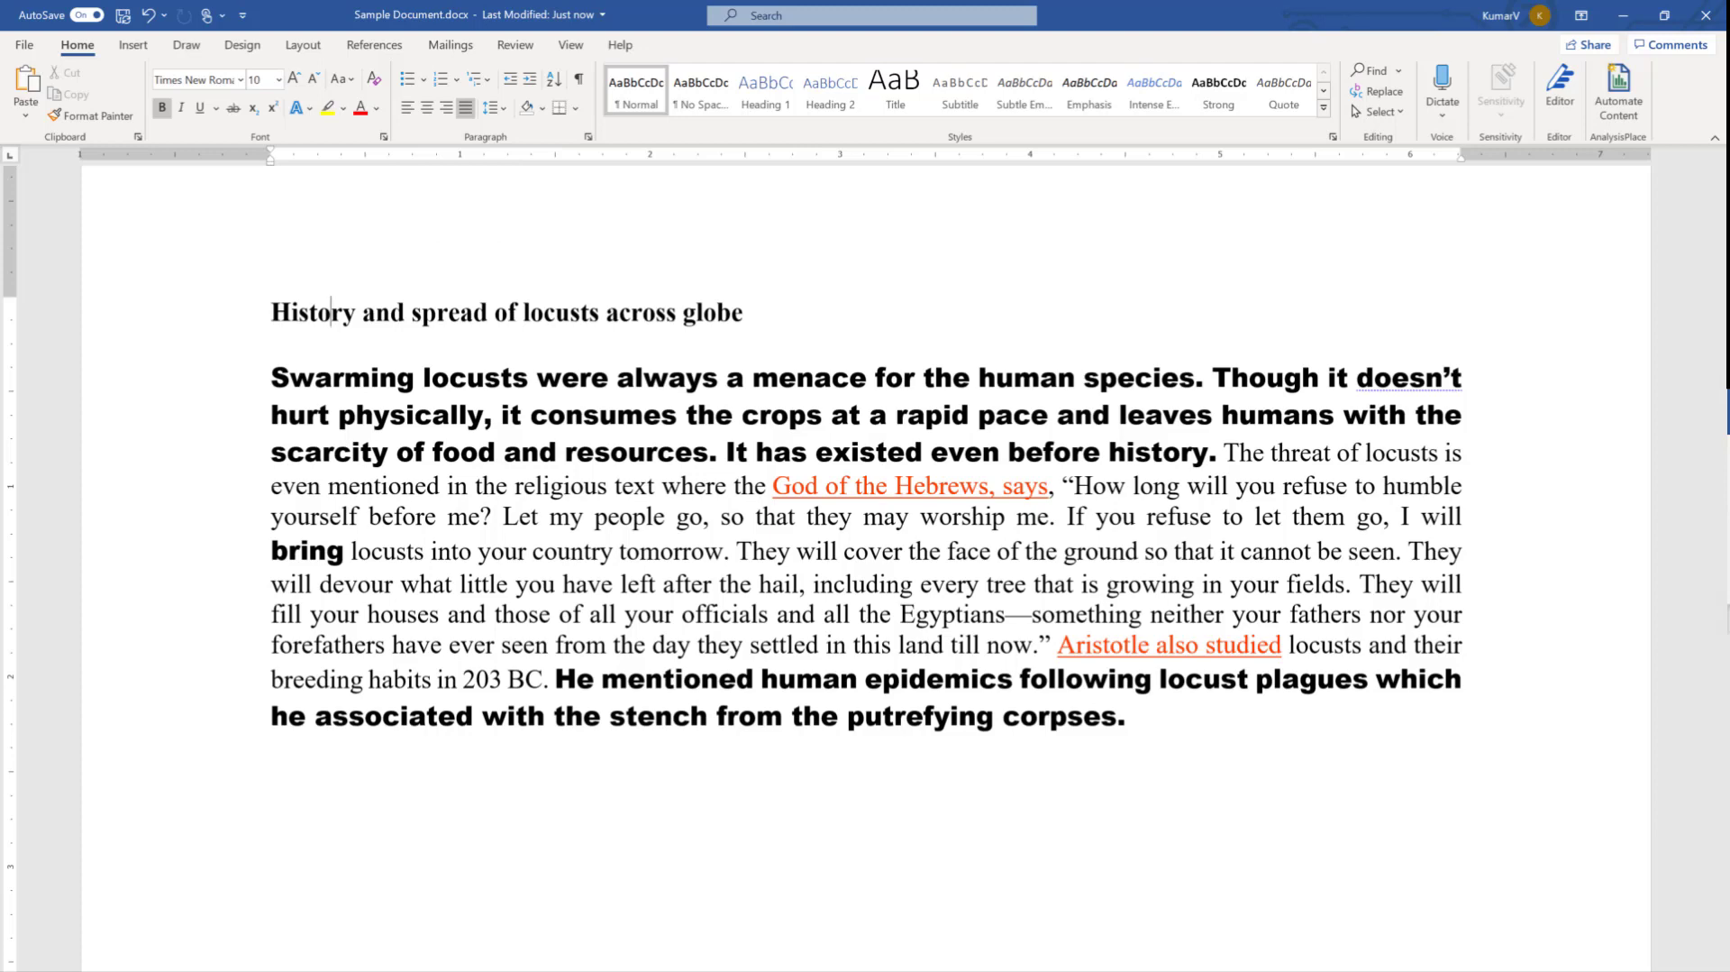
pyautogui.press('ctrl+shift+f')
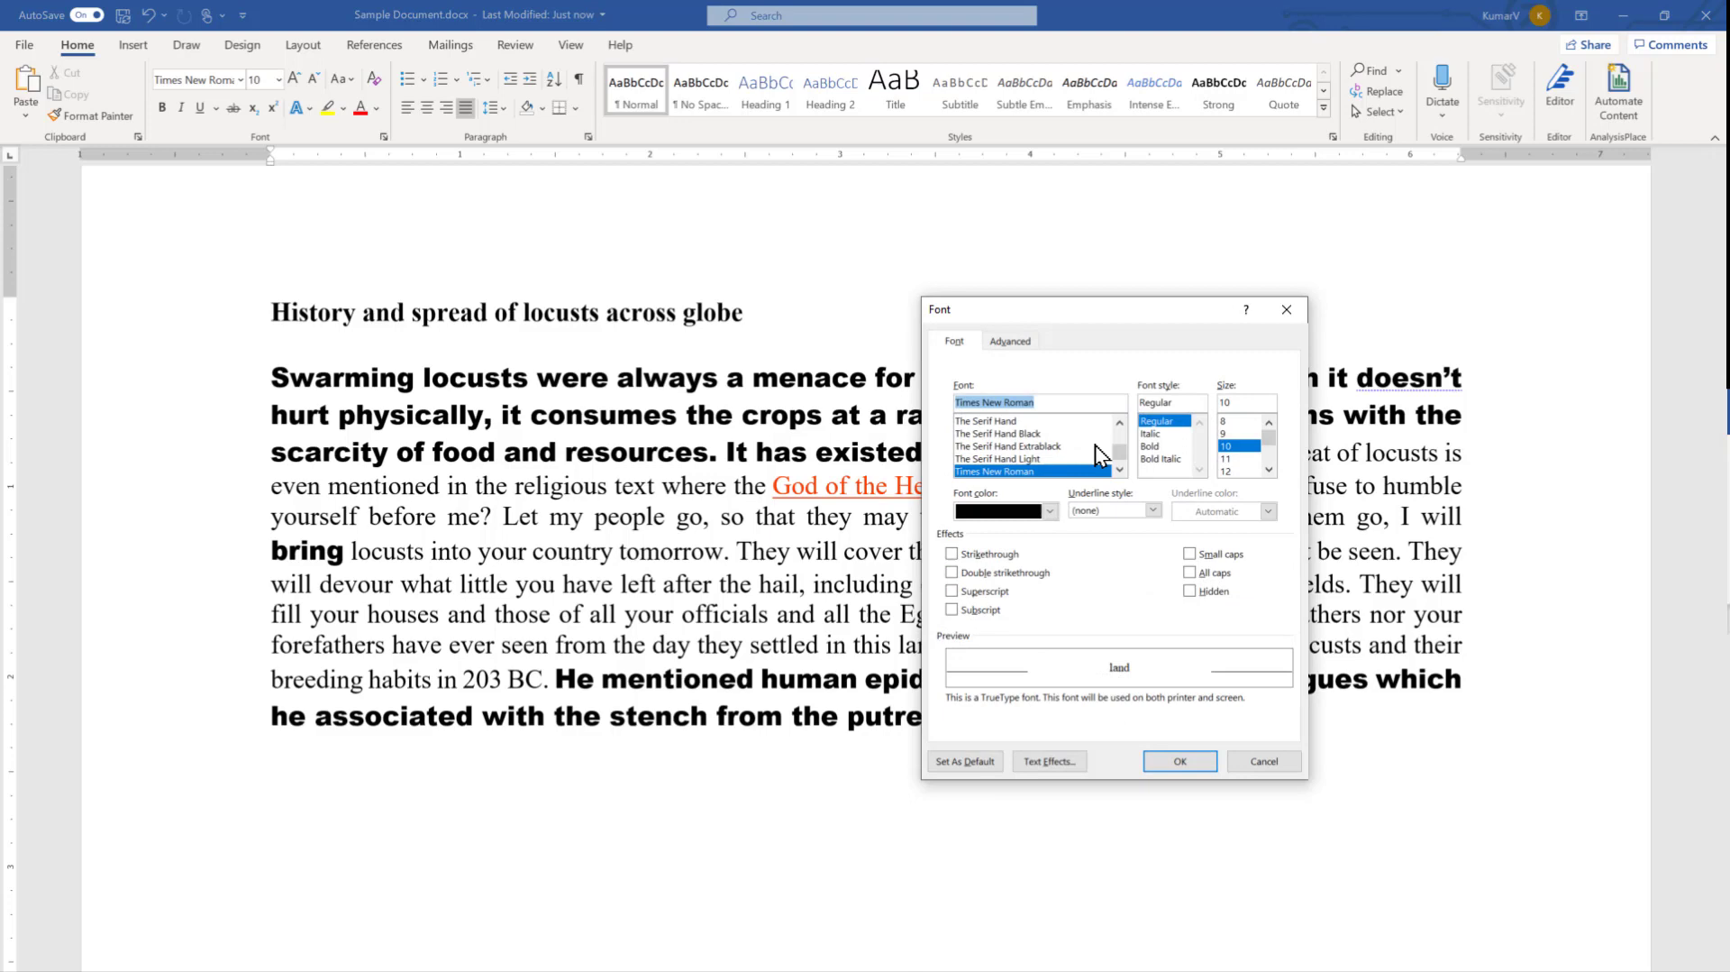
pyautogui.moveTo(1296, 346)
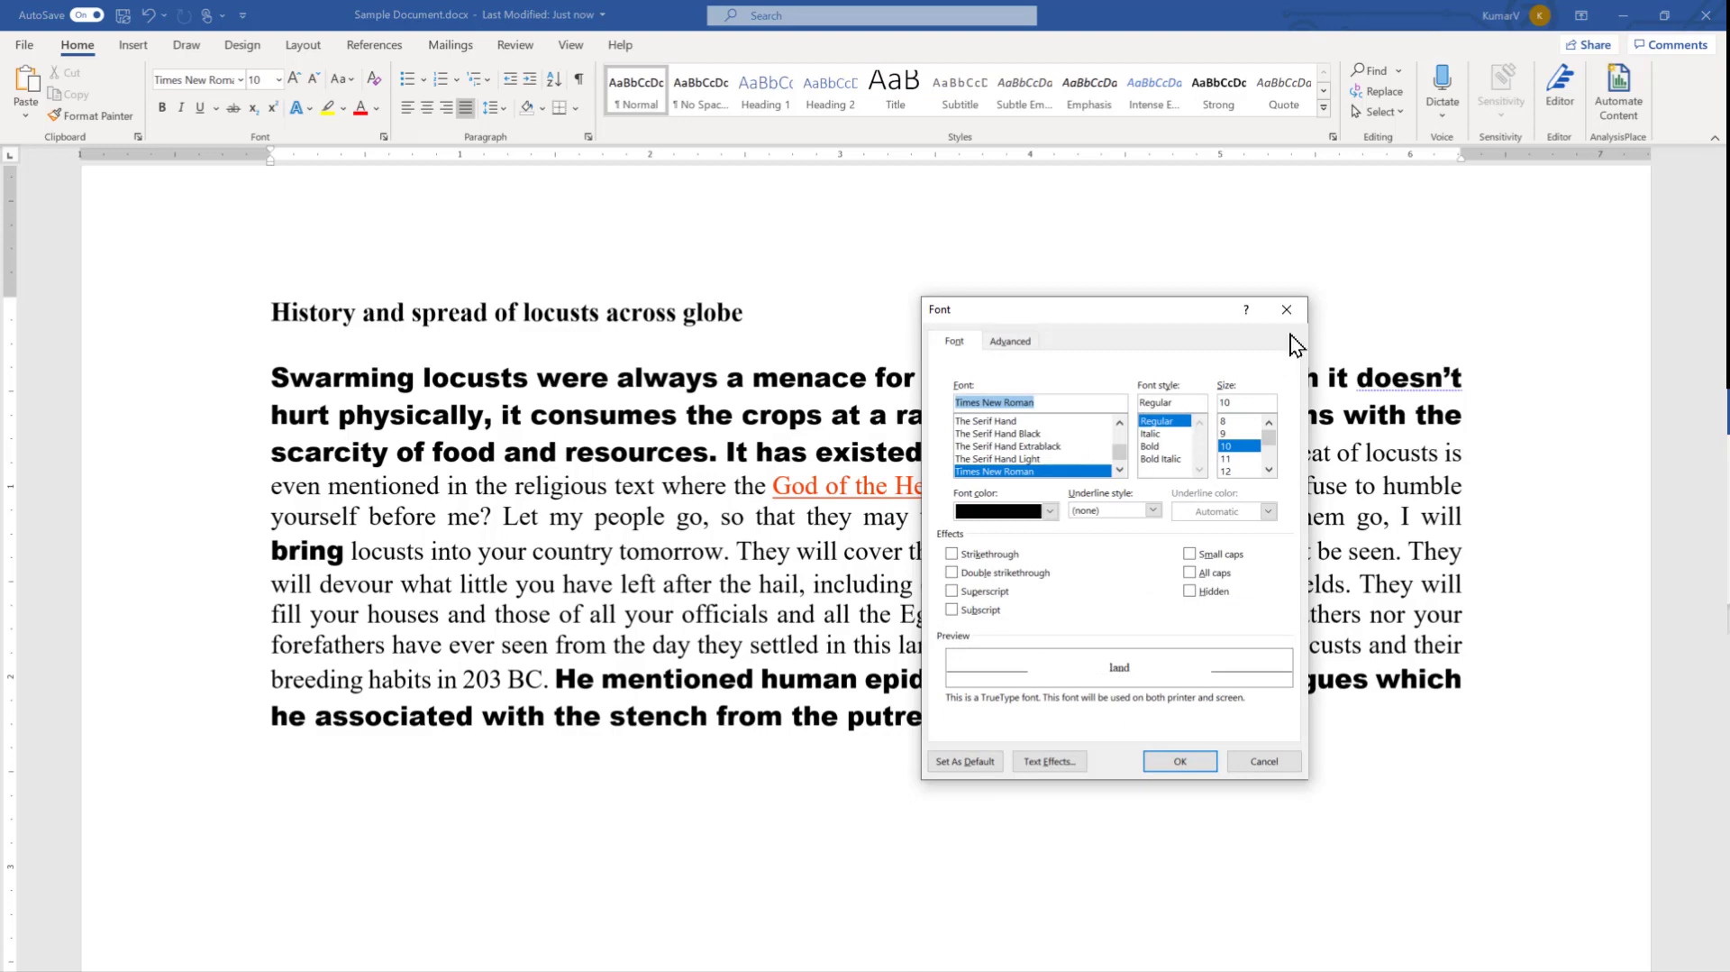
pyautogui.click(1179, 761)
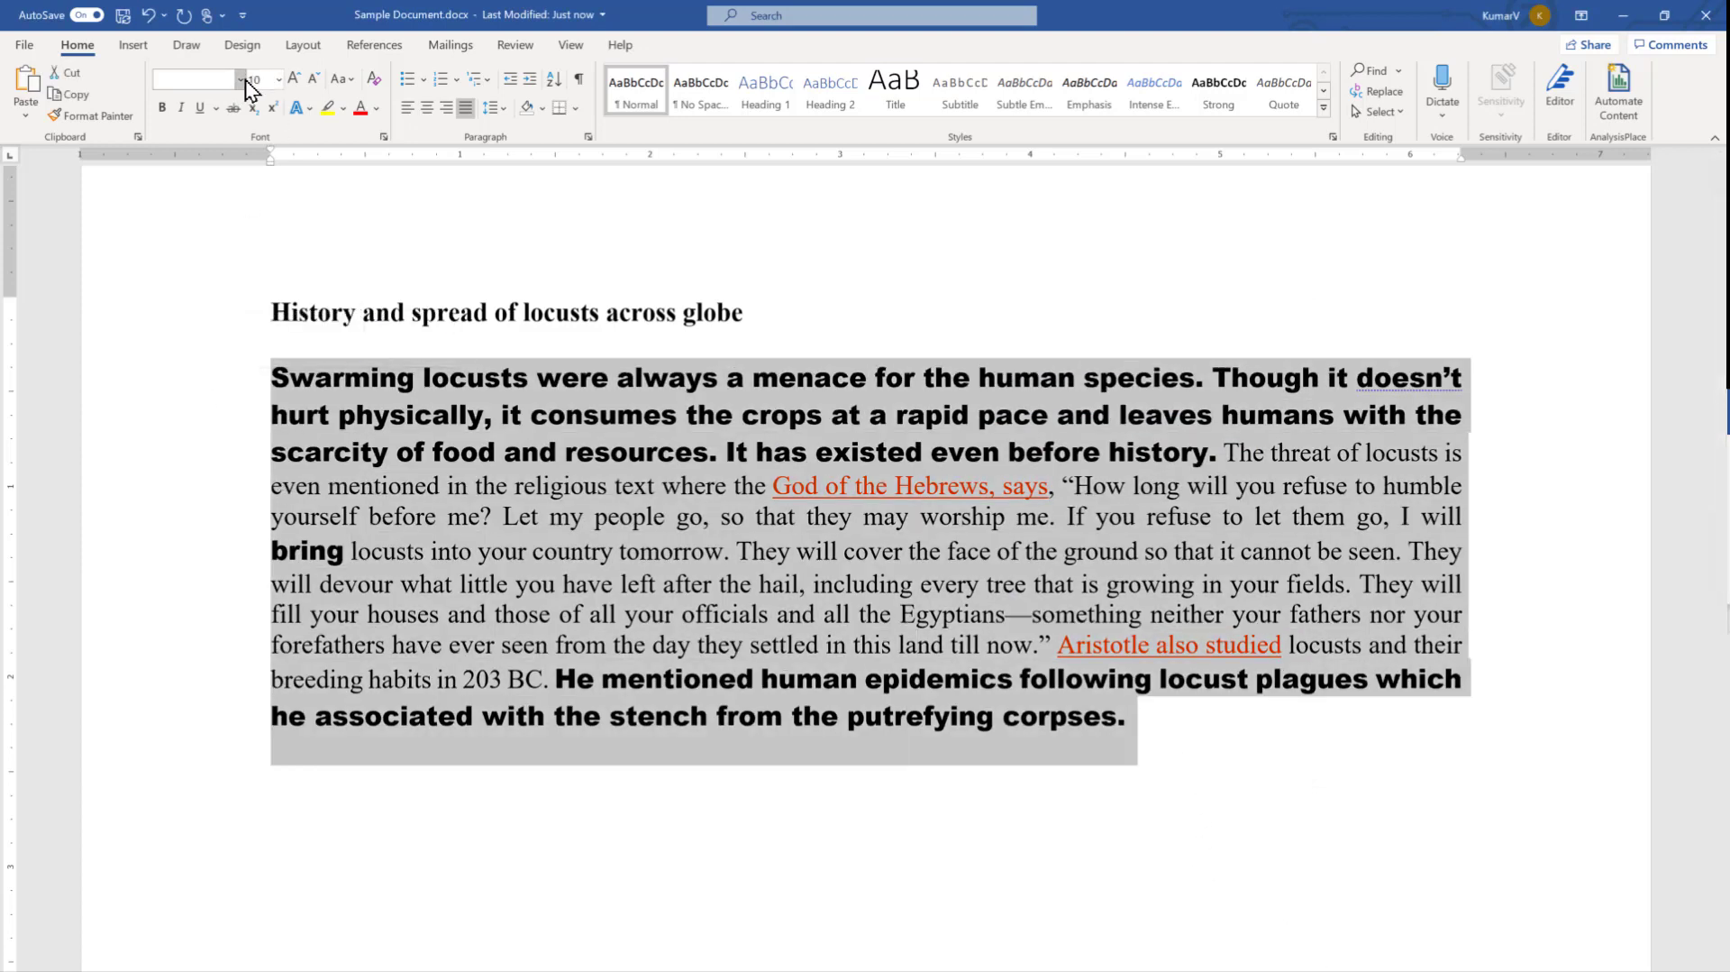
# Return all selected text to Times New Roman from the font list
pyautogui.click(240, 78)
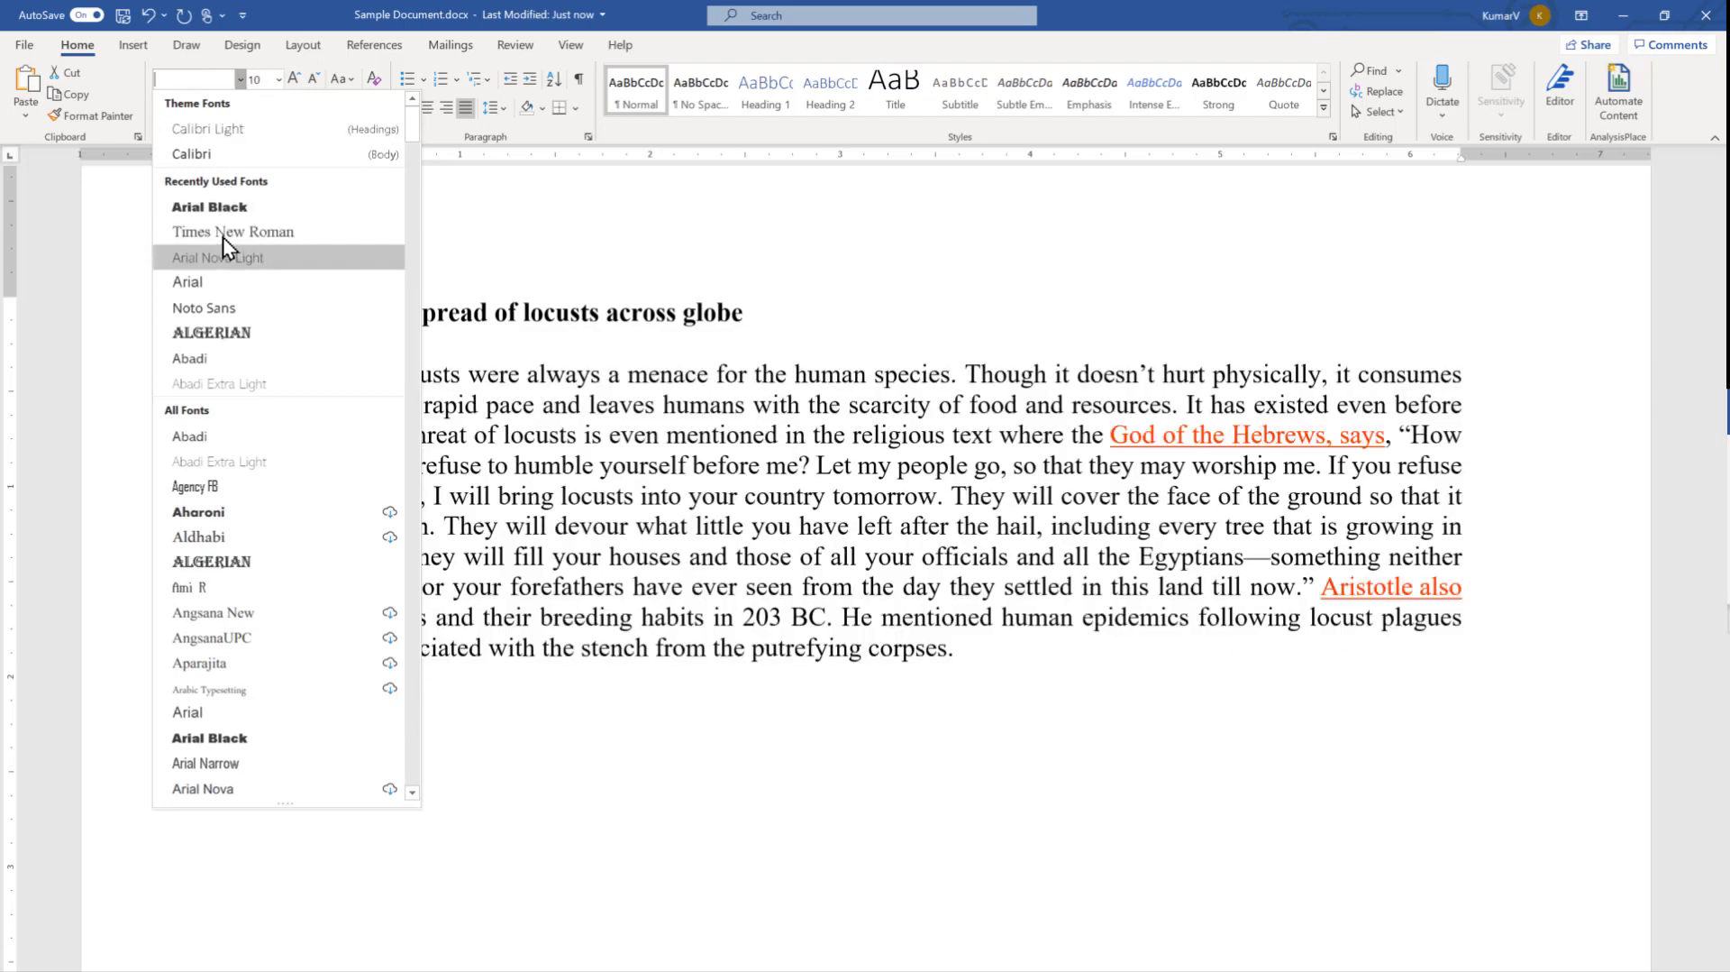
pyautogui.click(232, 231)
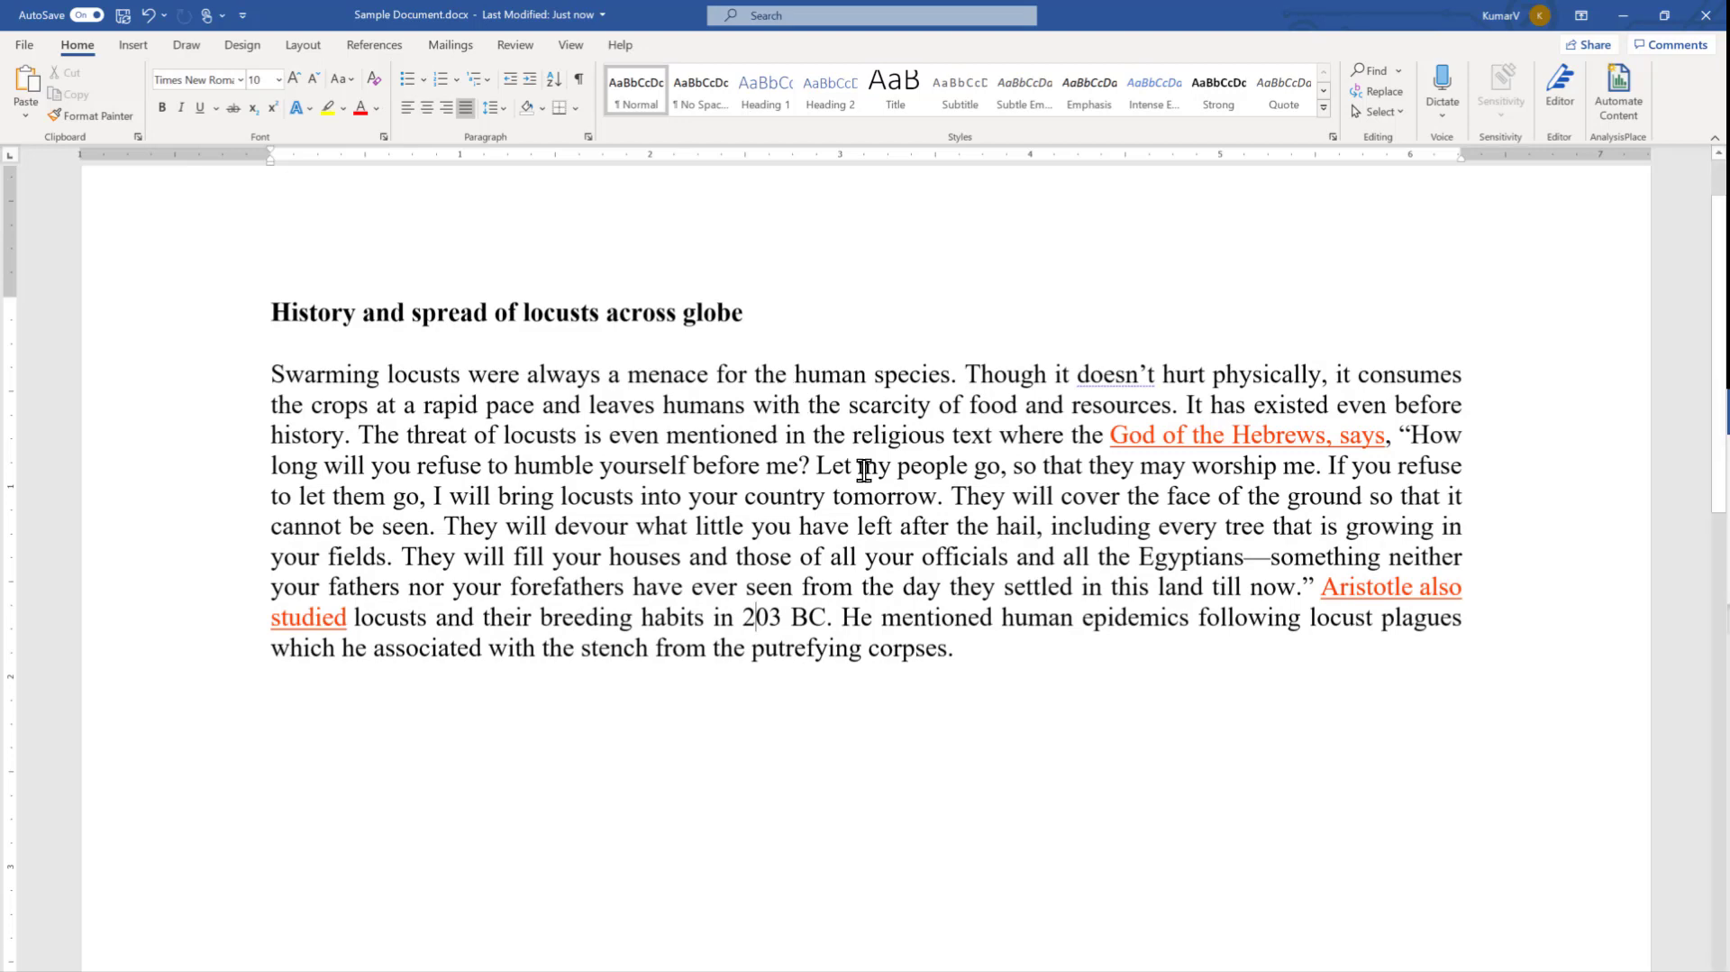
pyautogui.moveTo(880, 487)
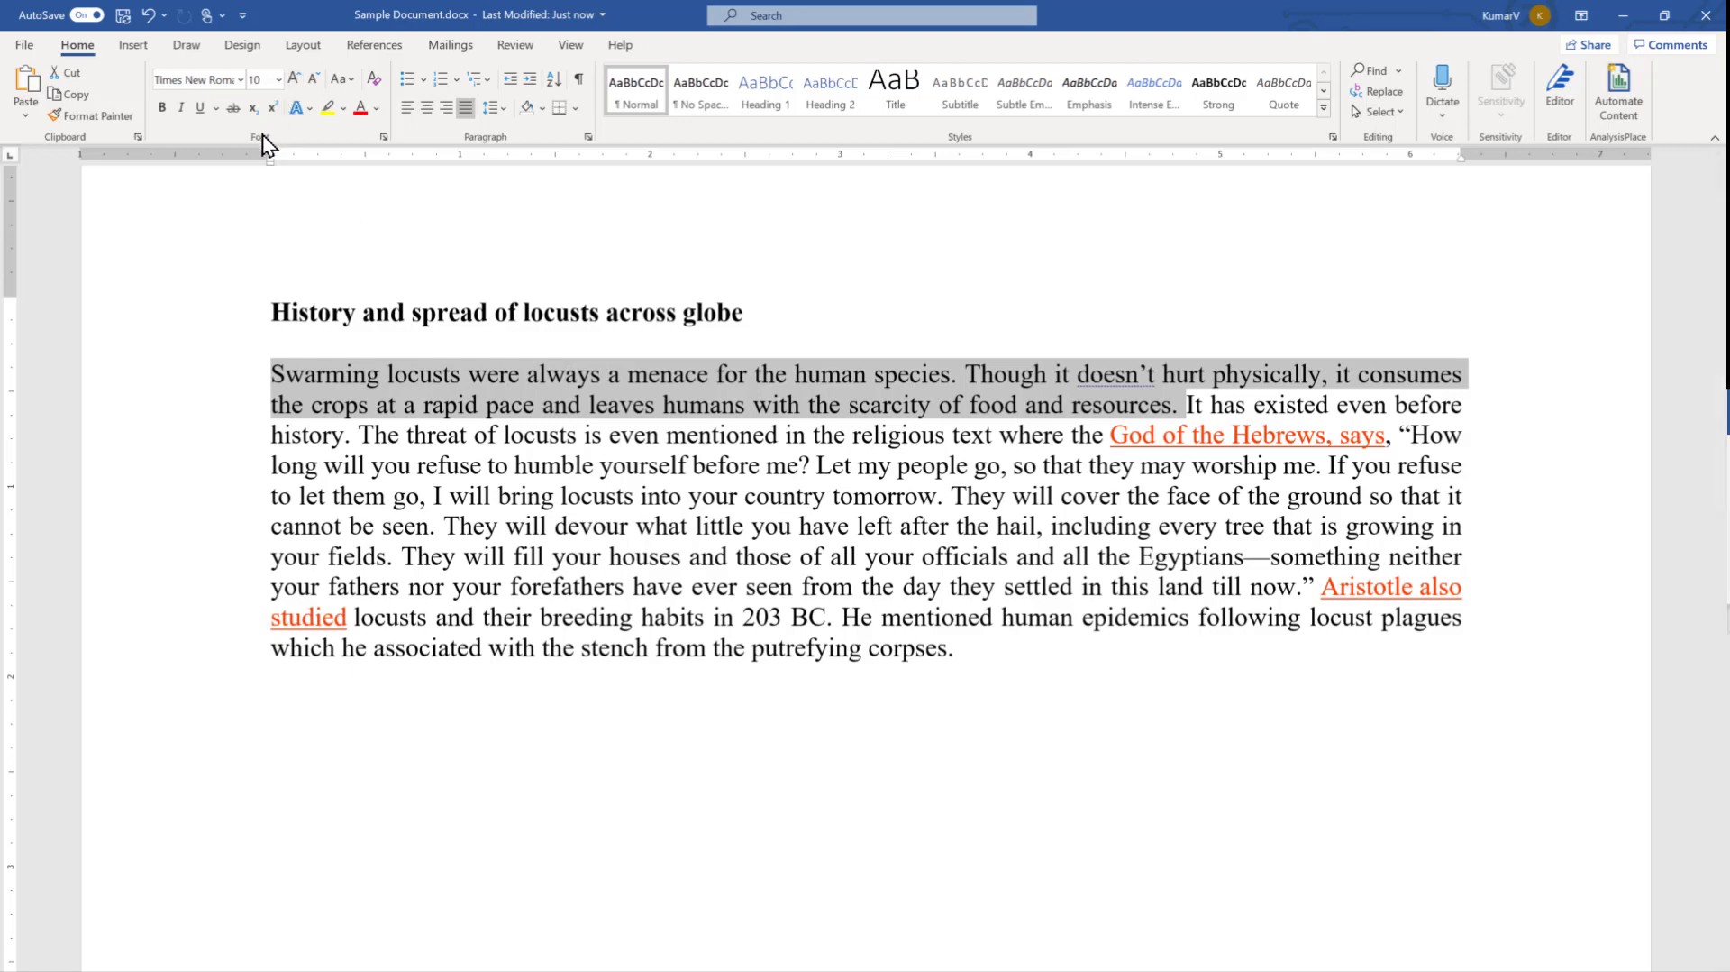
pyautogui.moveTo(272, 141)
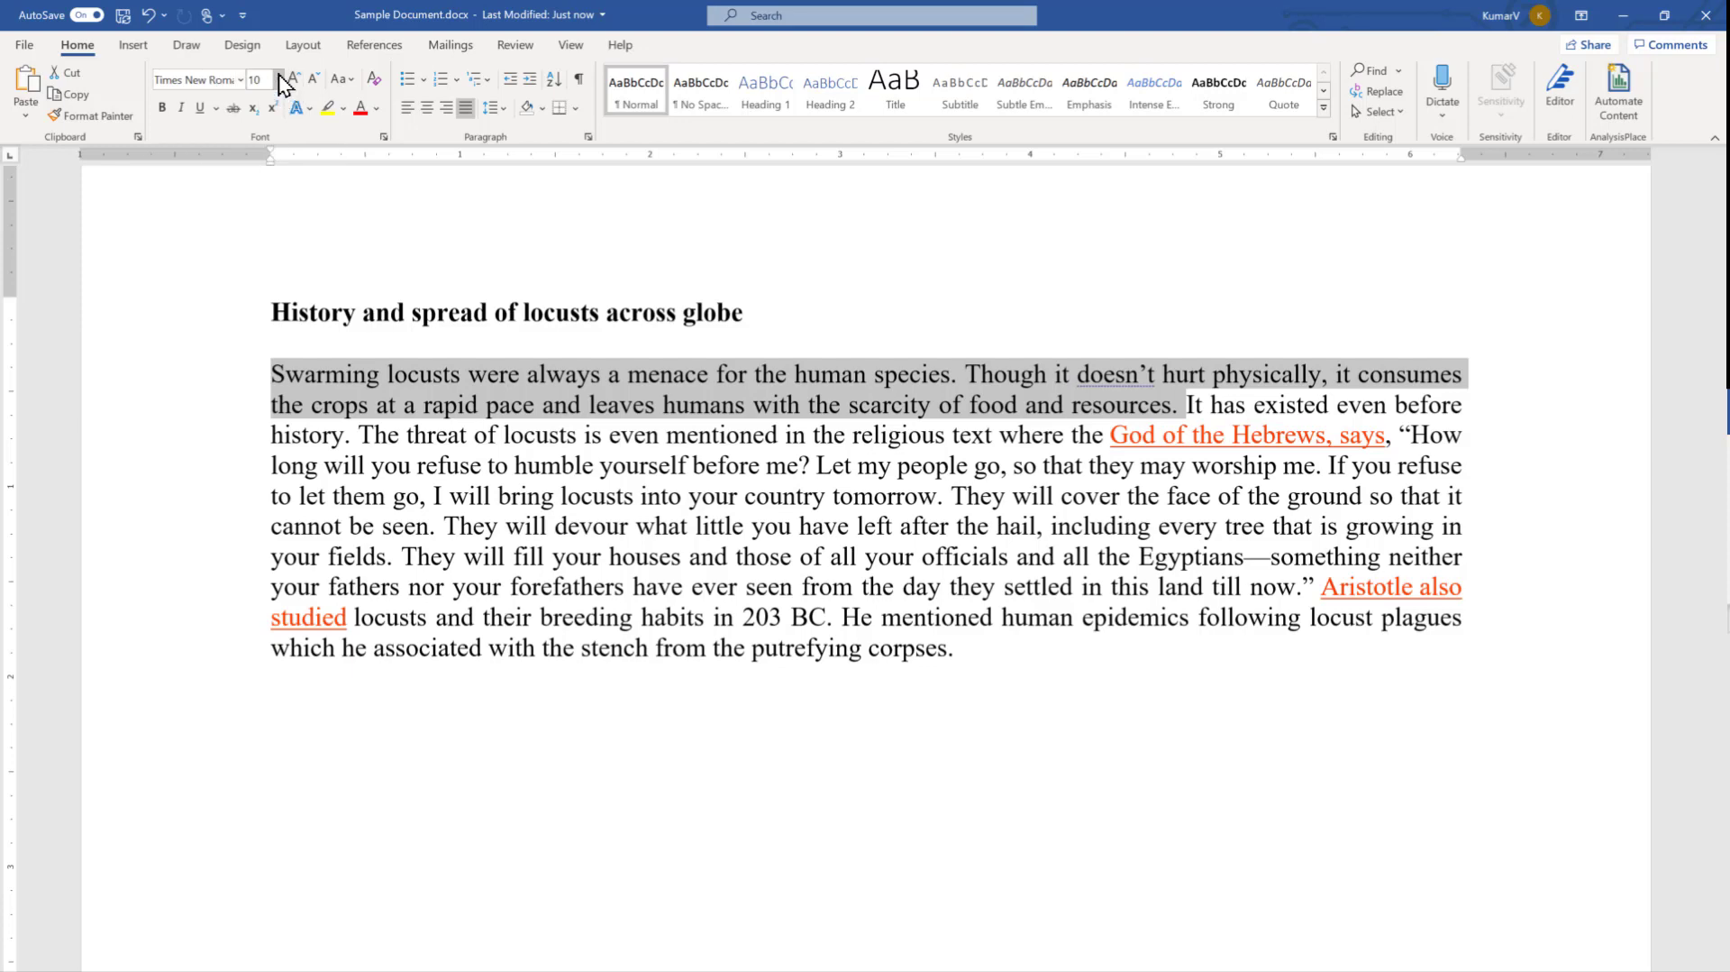
pyautogui.moveTo(612, 260)
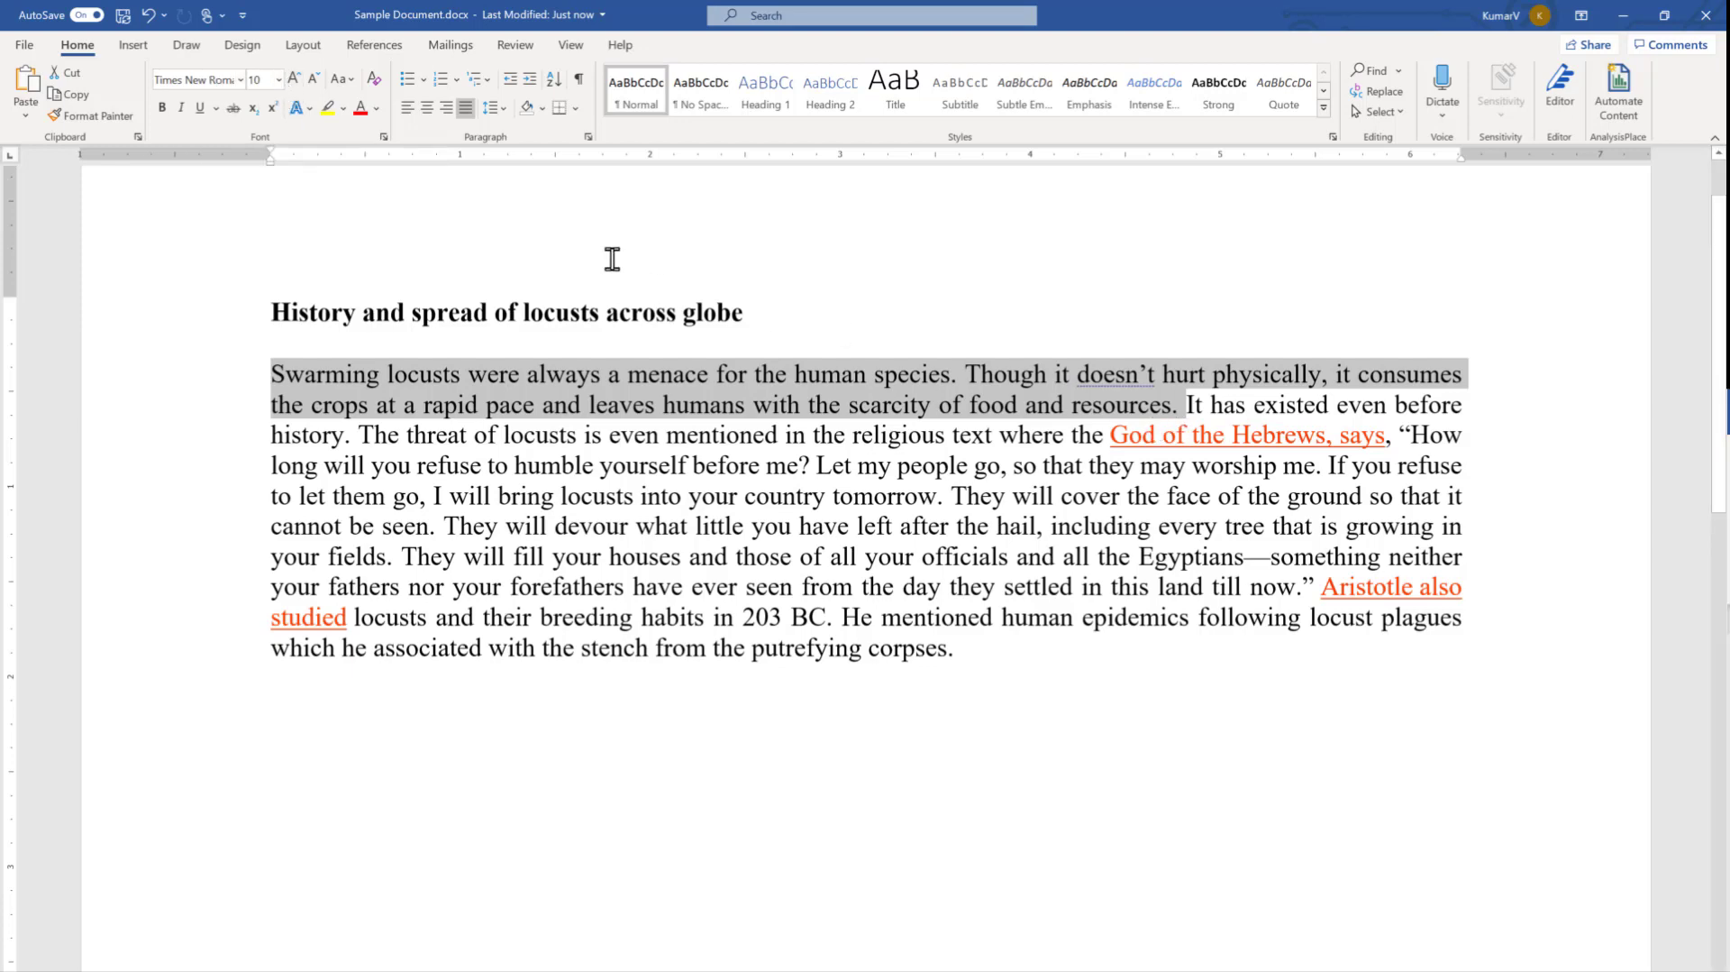
# Set the first two sentences to 14 point from the Font Size list
pyautogui.click(272, 80)
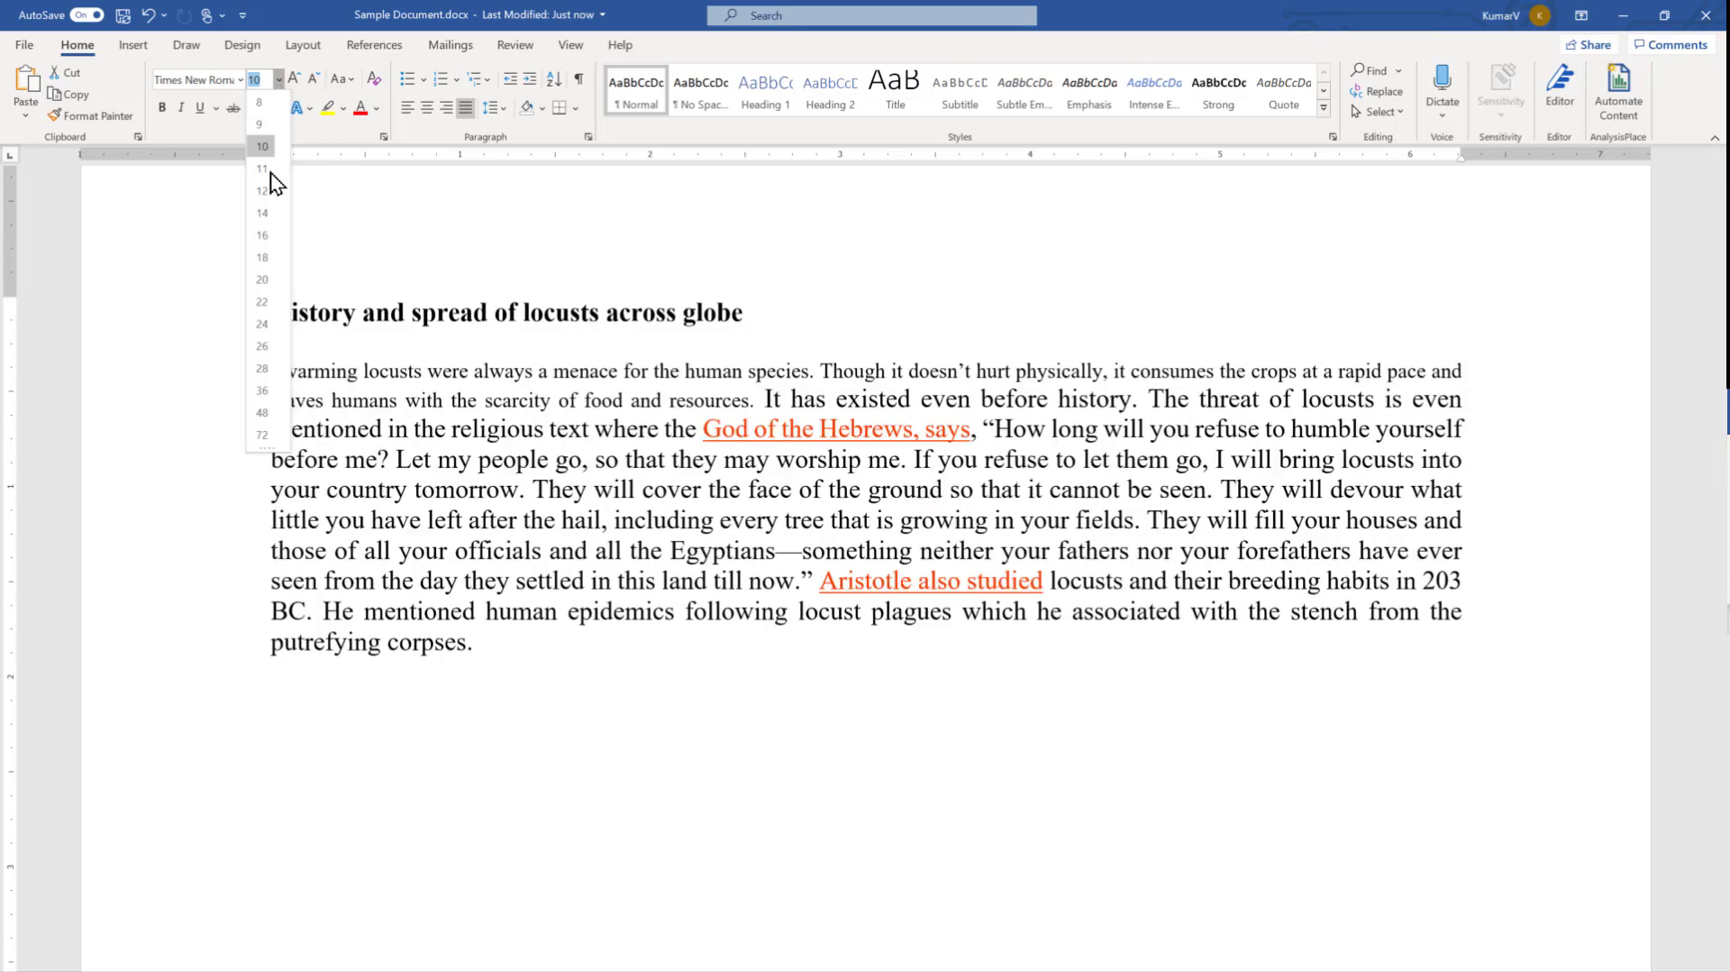
pyautogui.click(262, 212)
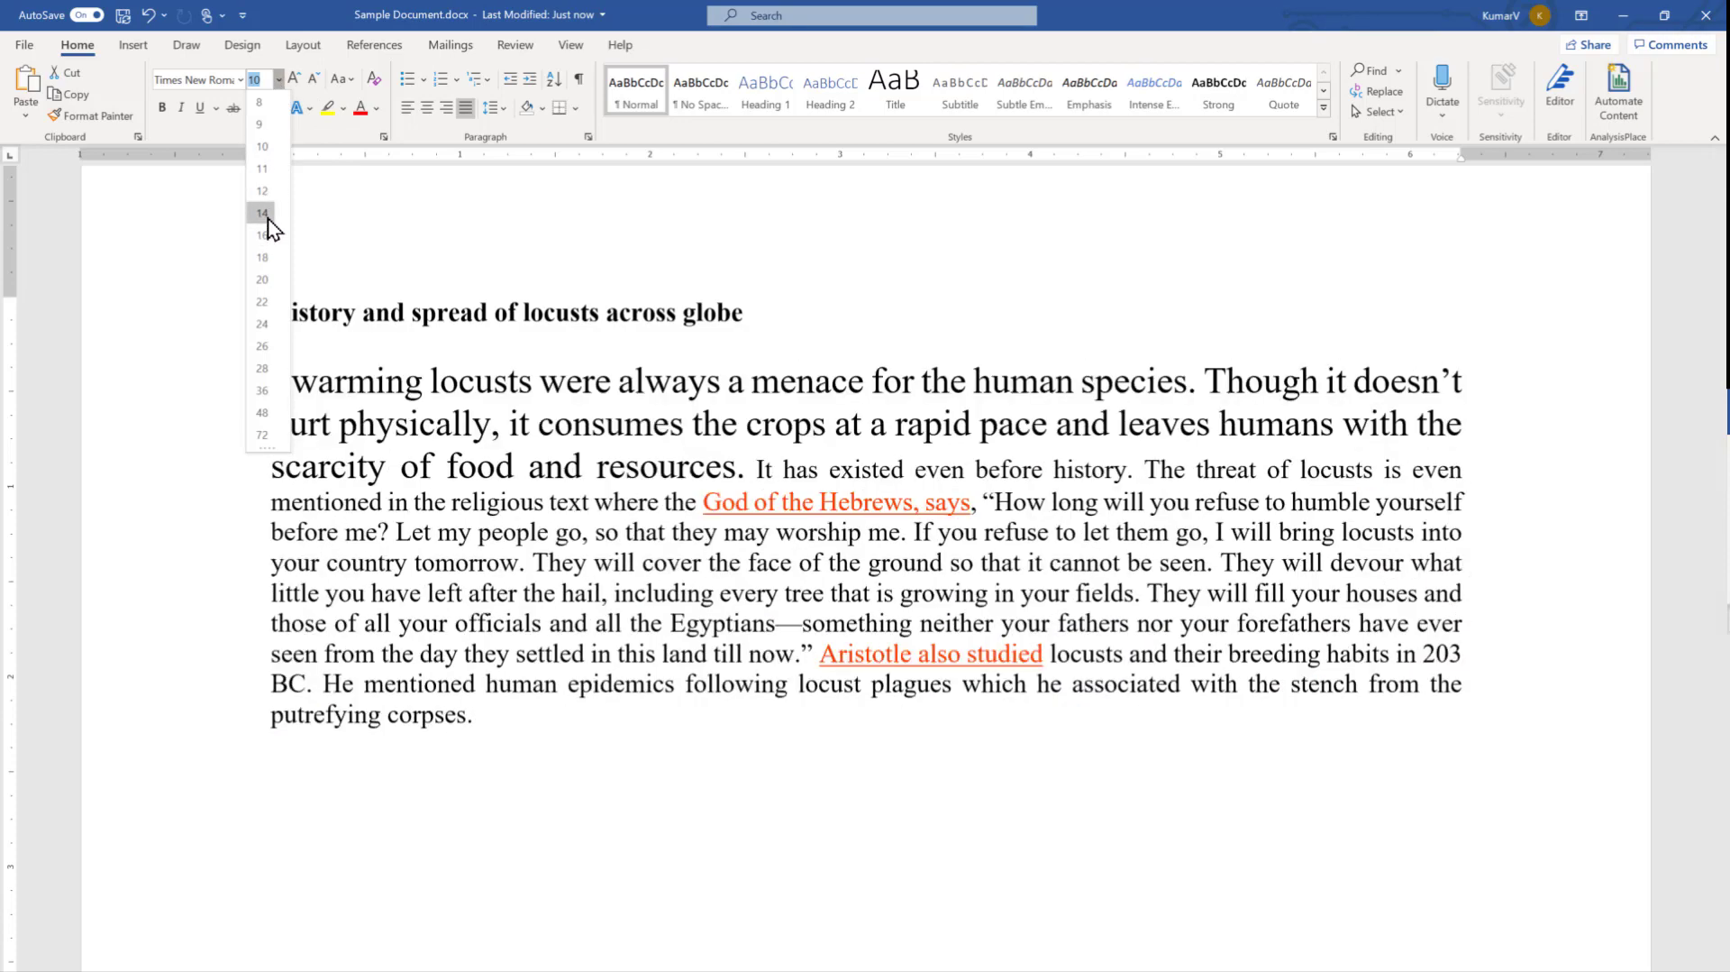
pyautogui.click(261, 213)
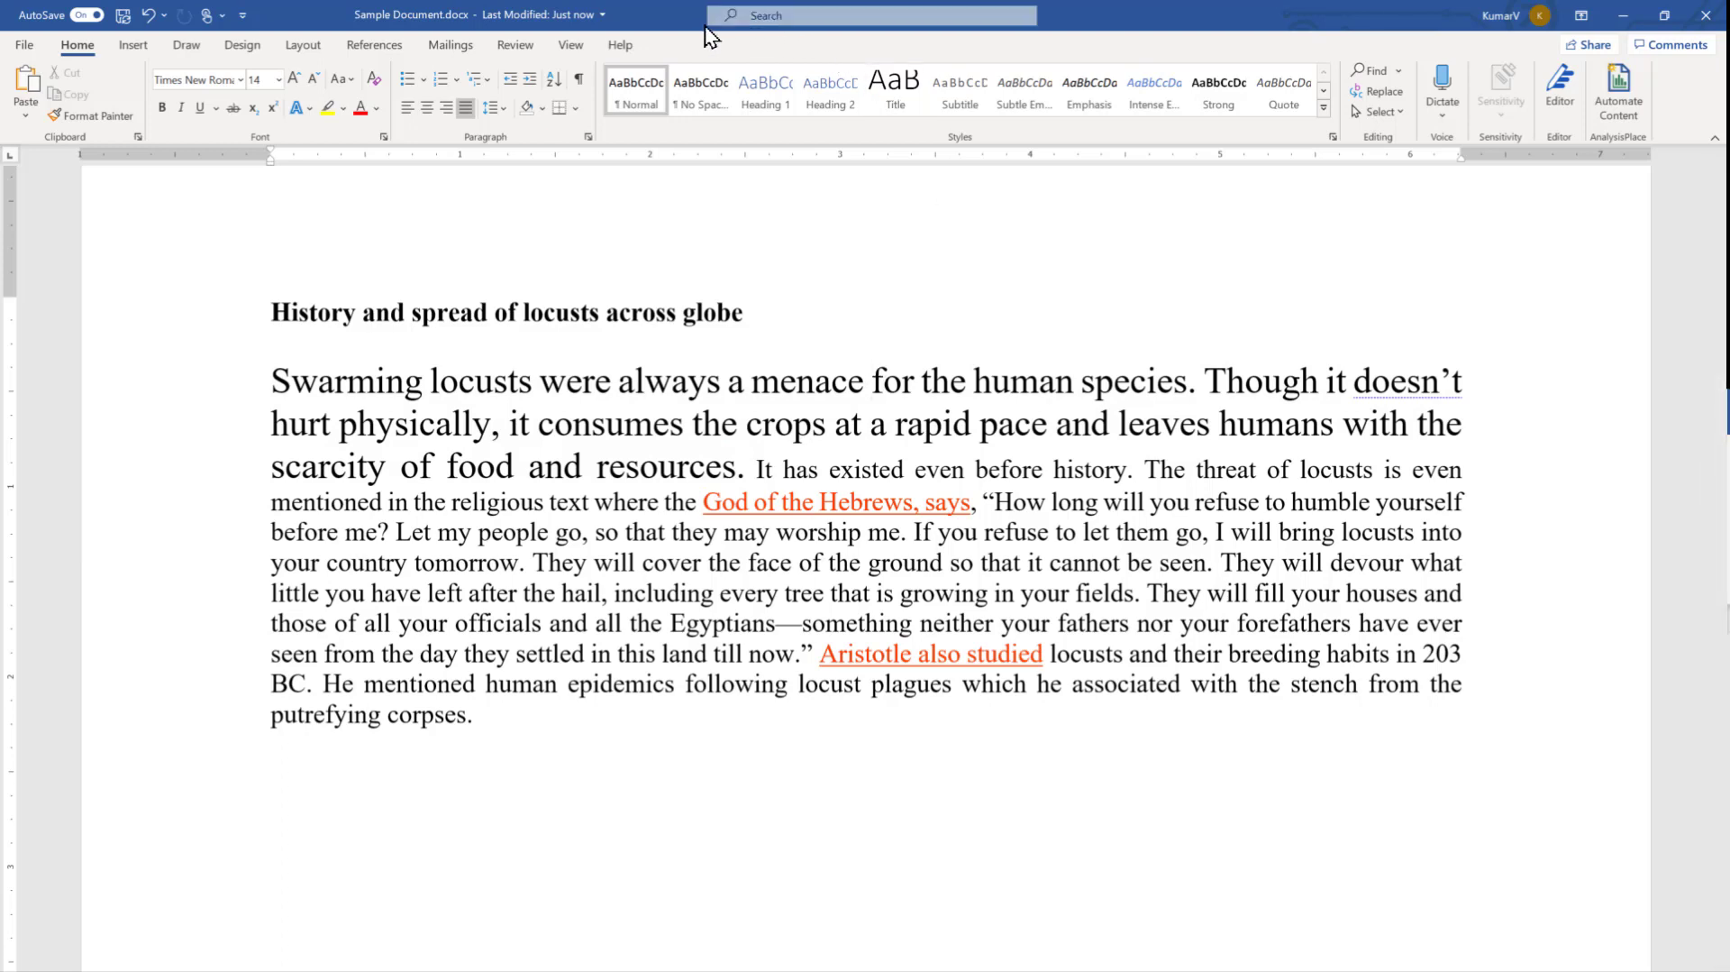
pyautogui.moveTo(930, 18)
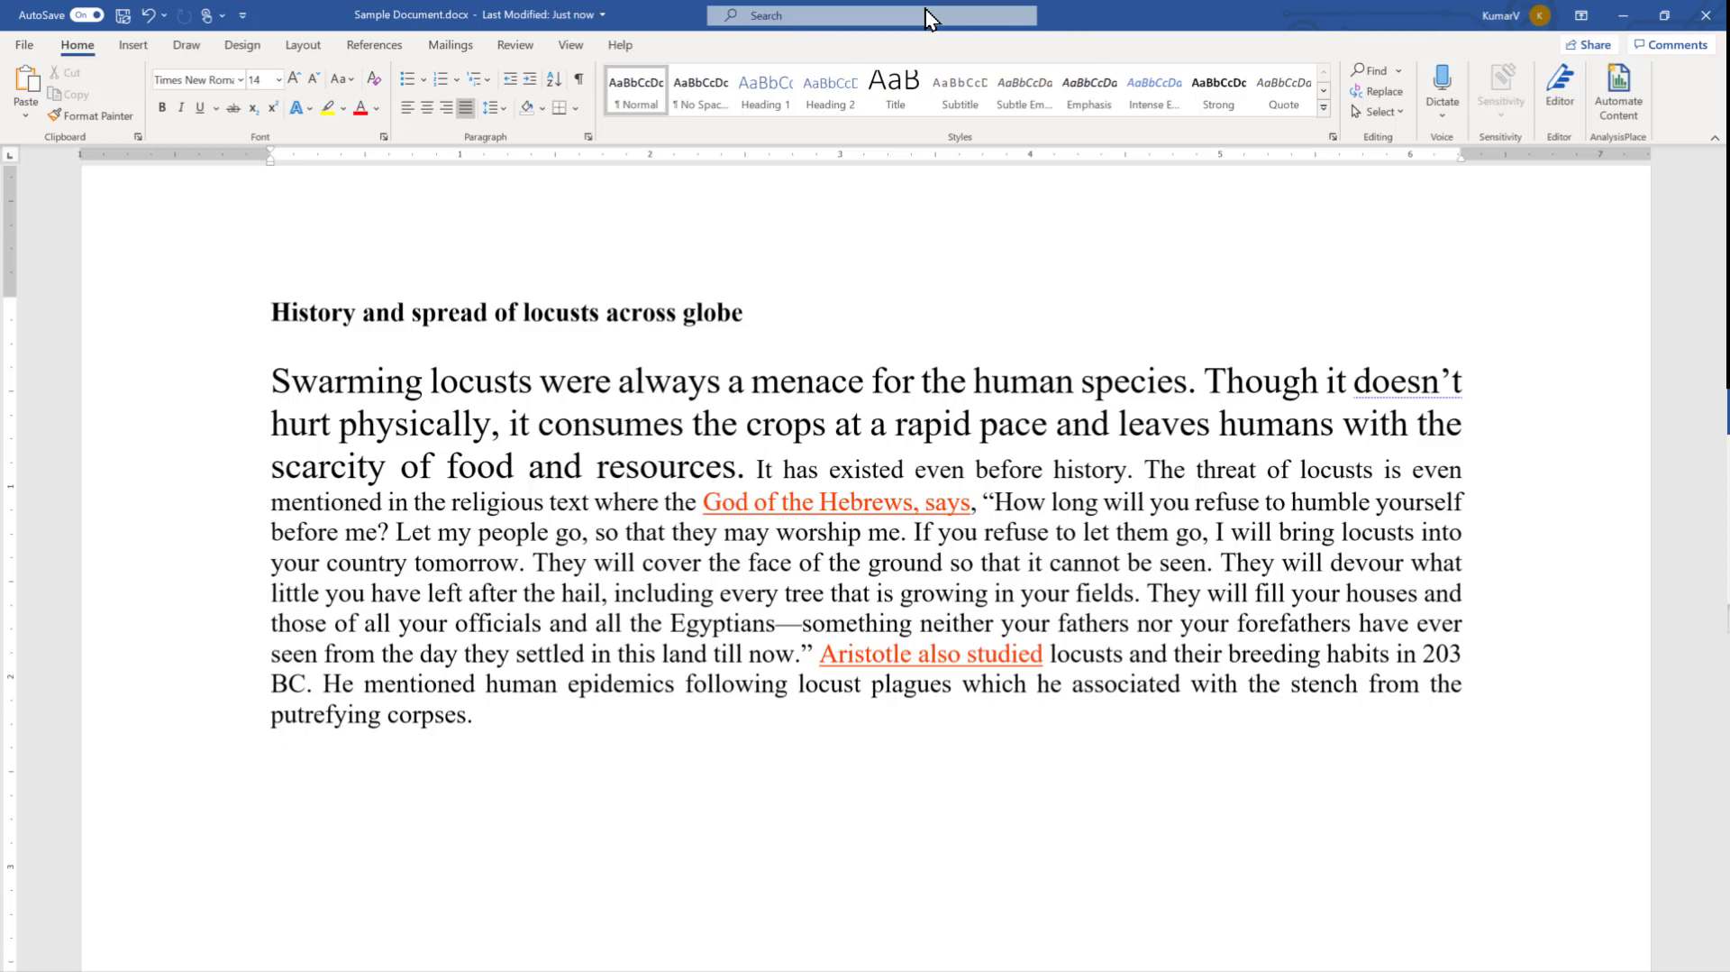
pyautogui.click(871, 16)
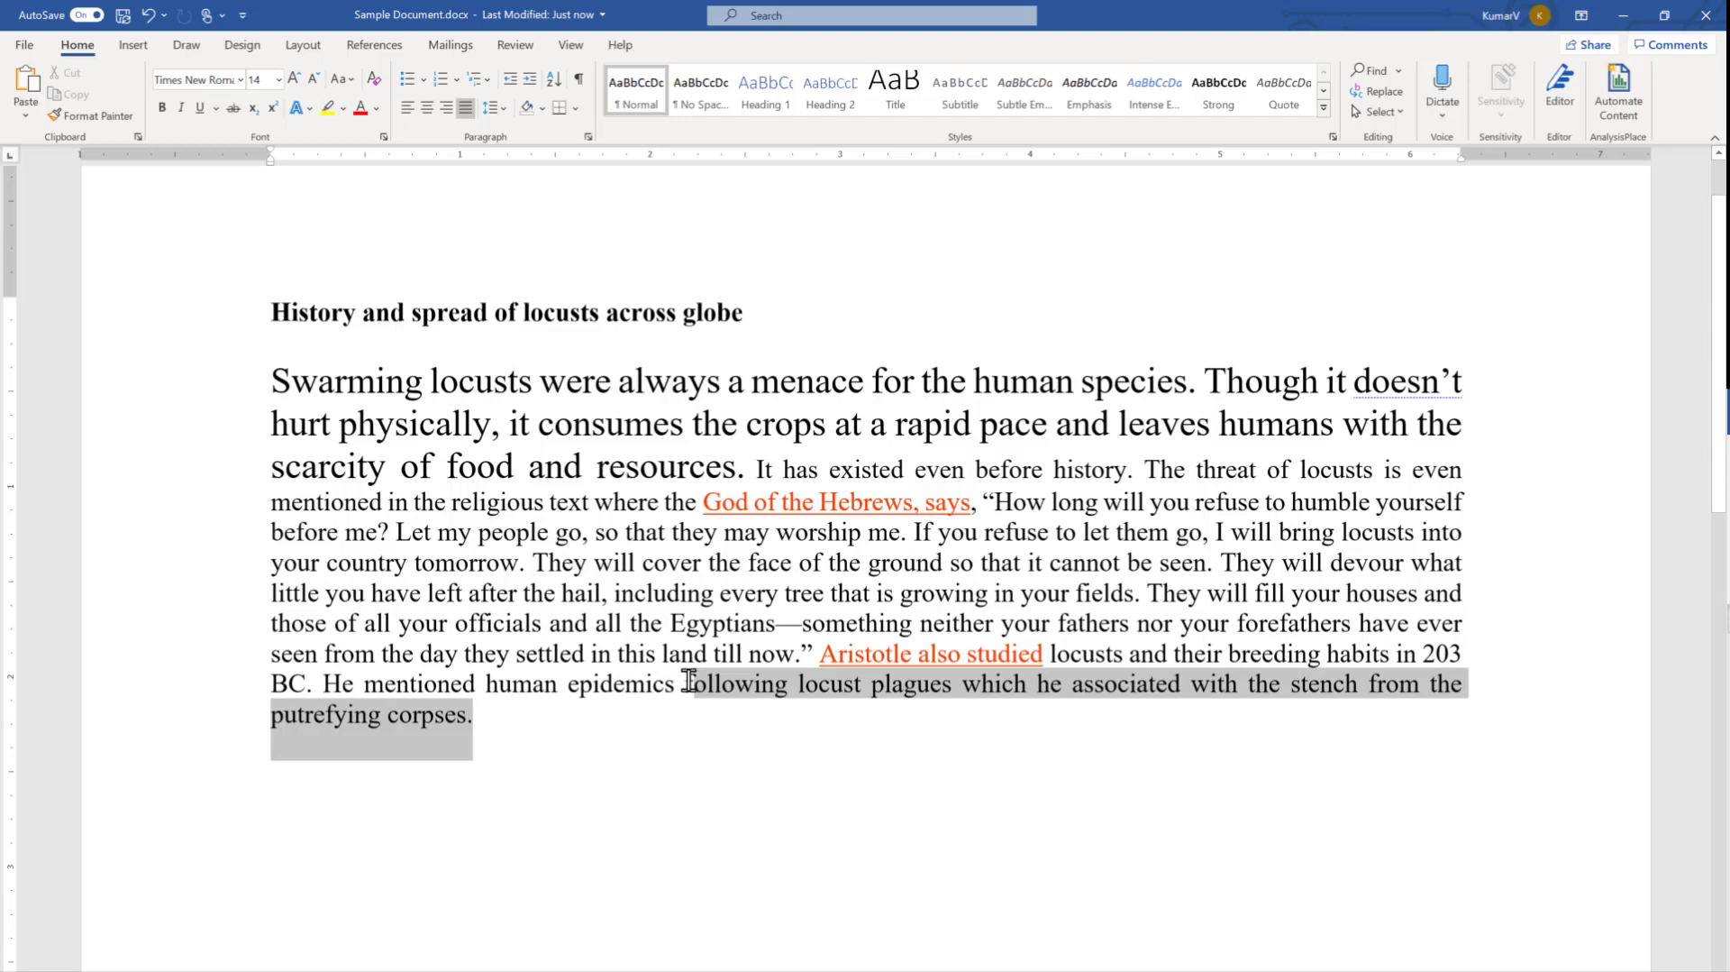
# Search 'fon' in the Search box and choose Font Size for the closing clause
pyautogui.click(869, 15)
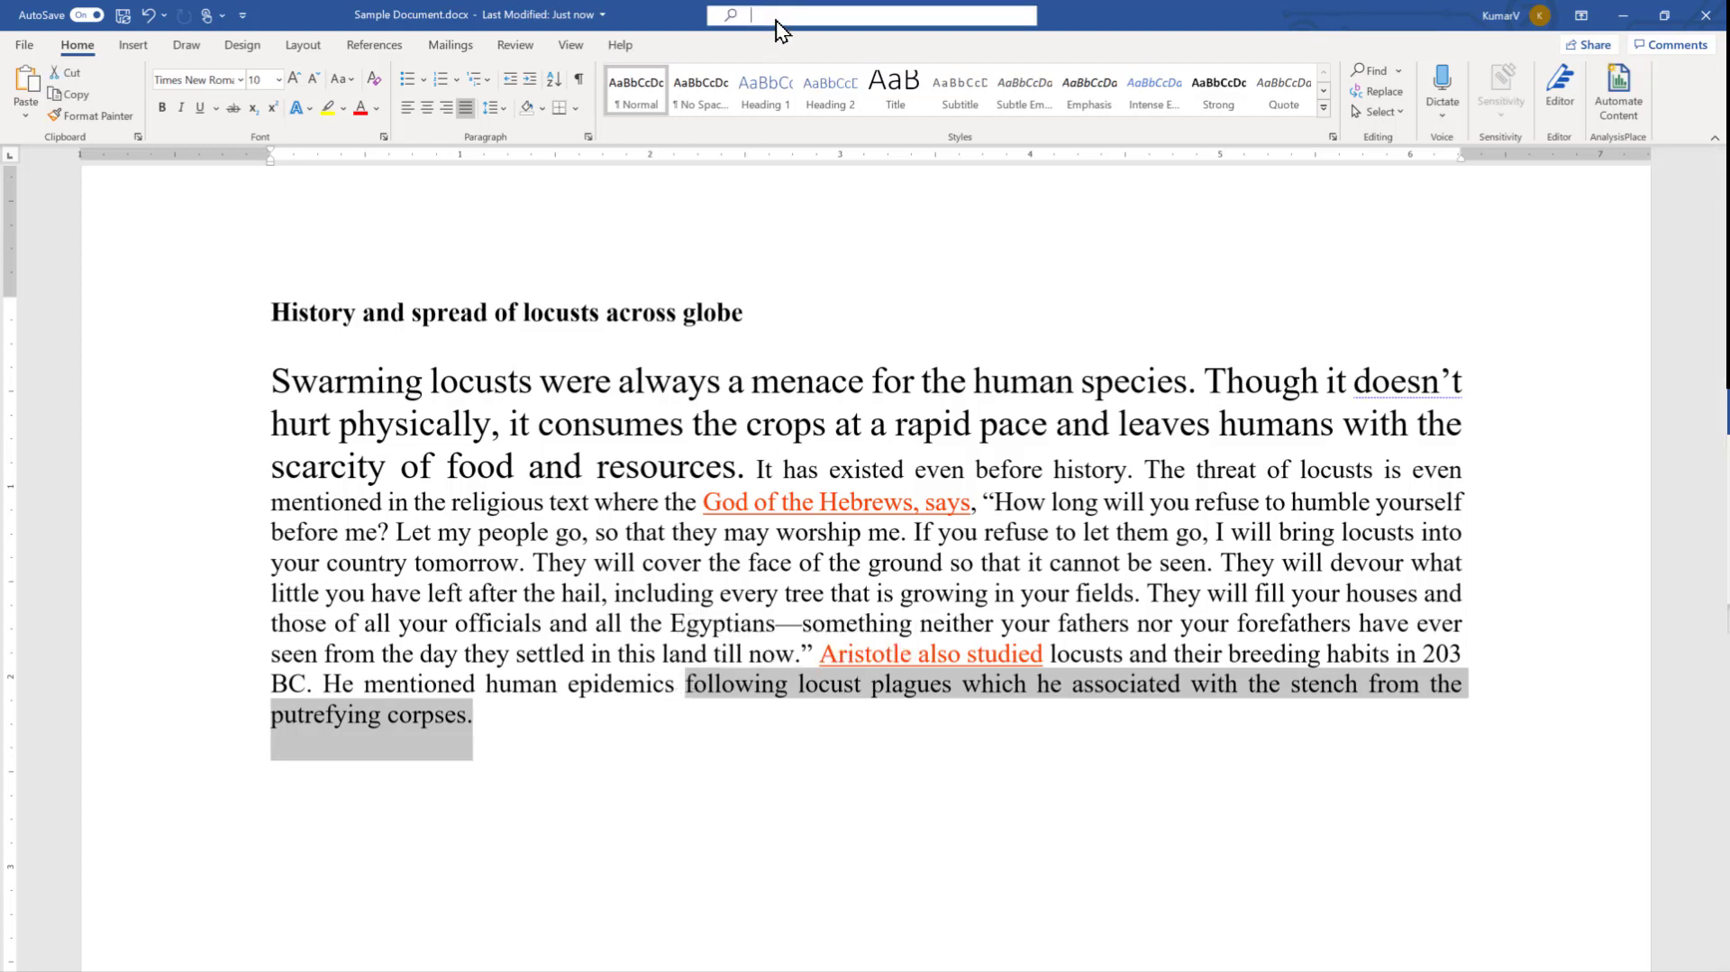
pyautogui.write('fon')
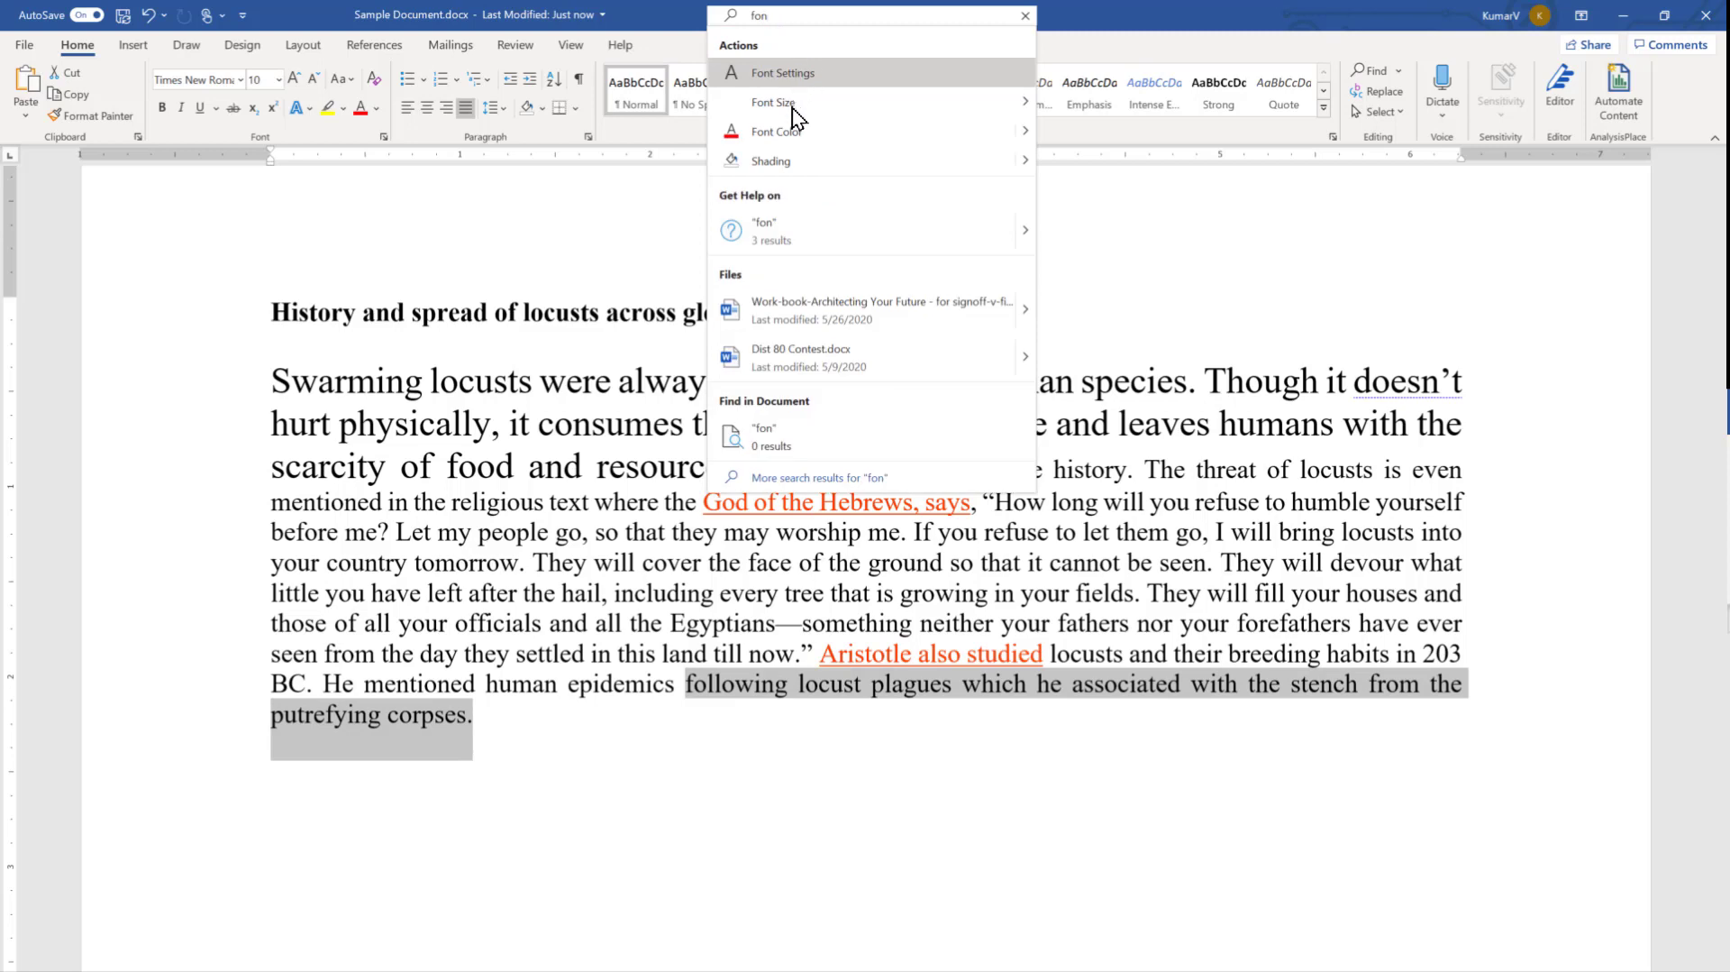
pyautogui.click(773, 101)
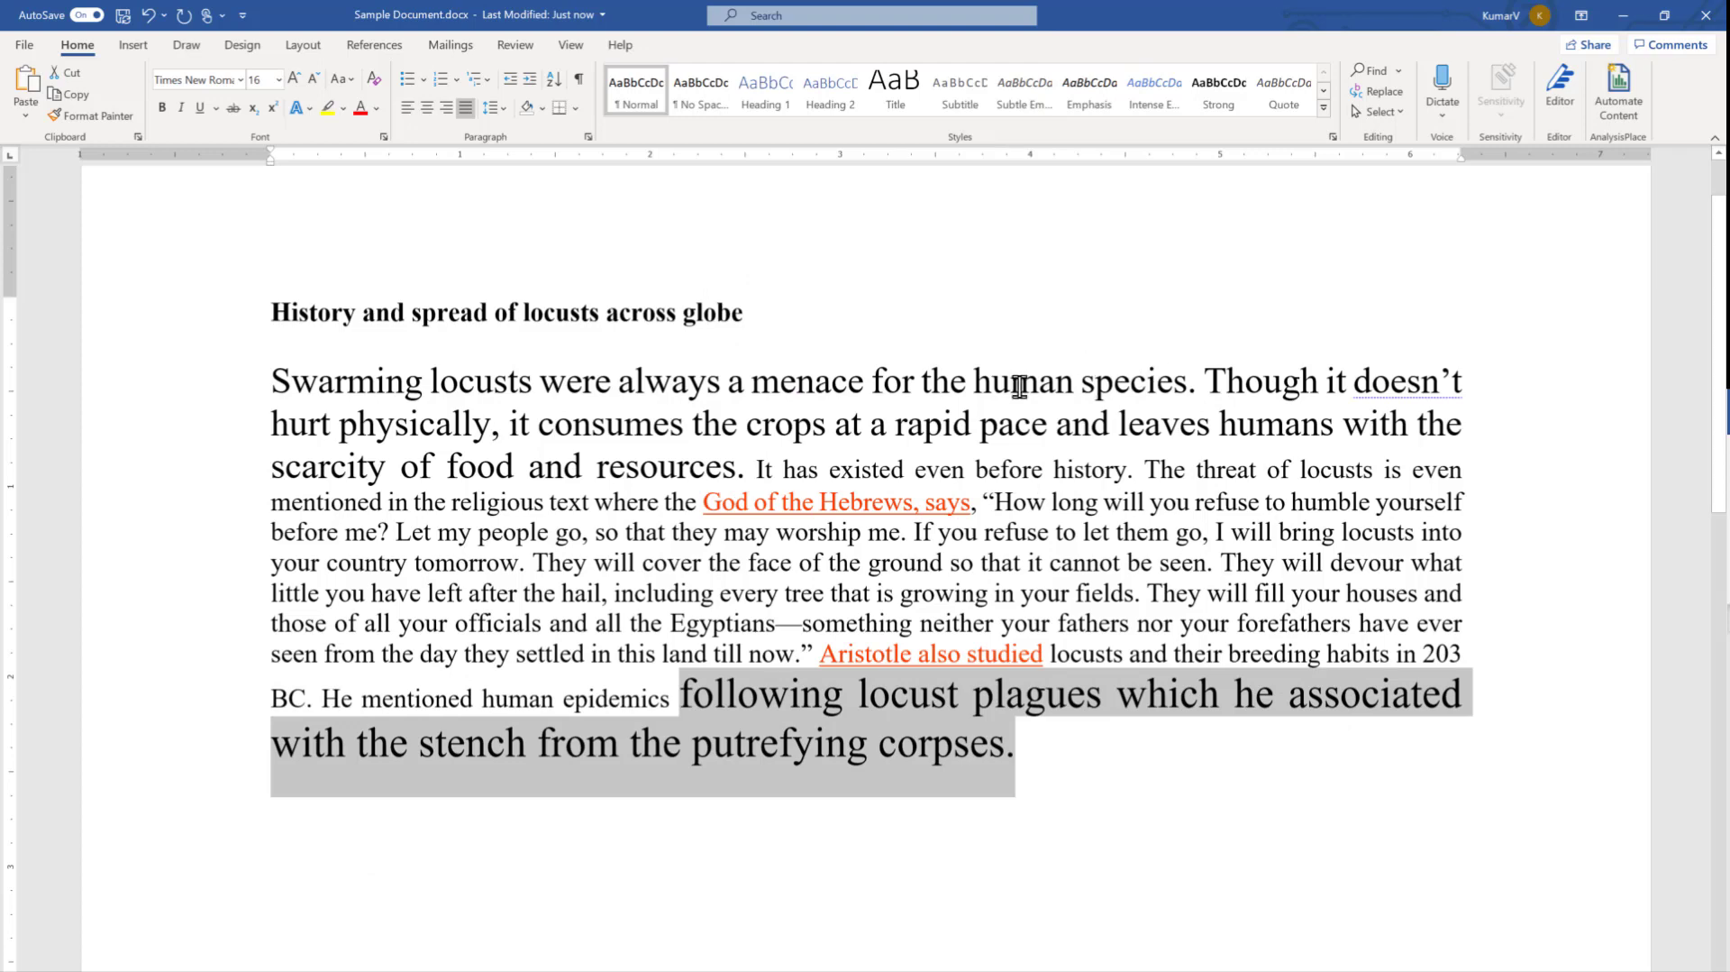
pyautogui.moveTo(386, 164)
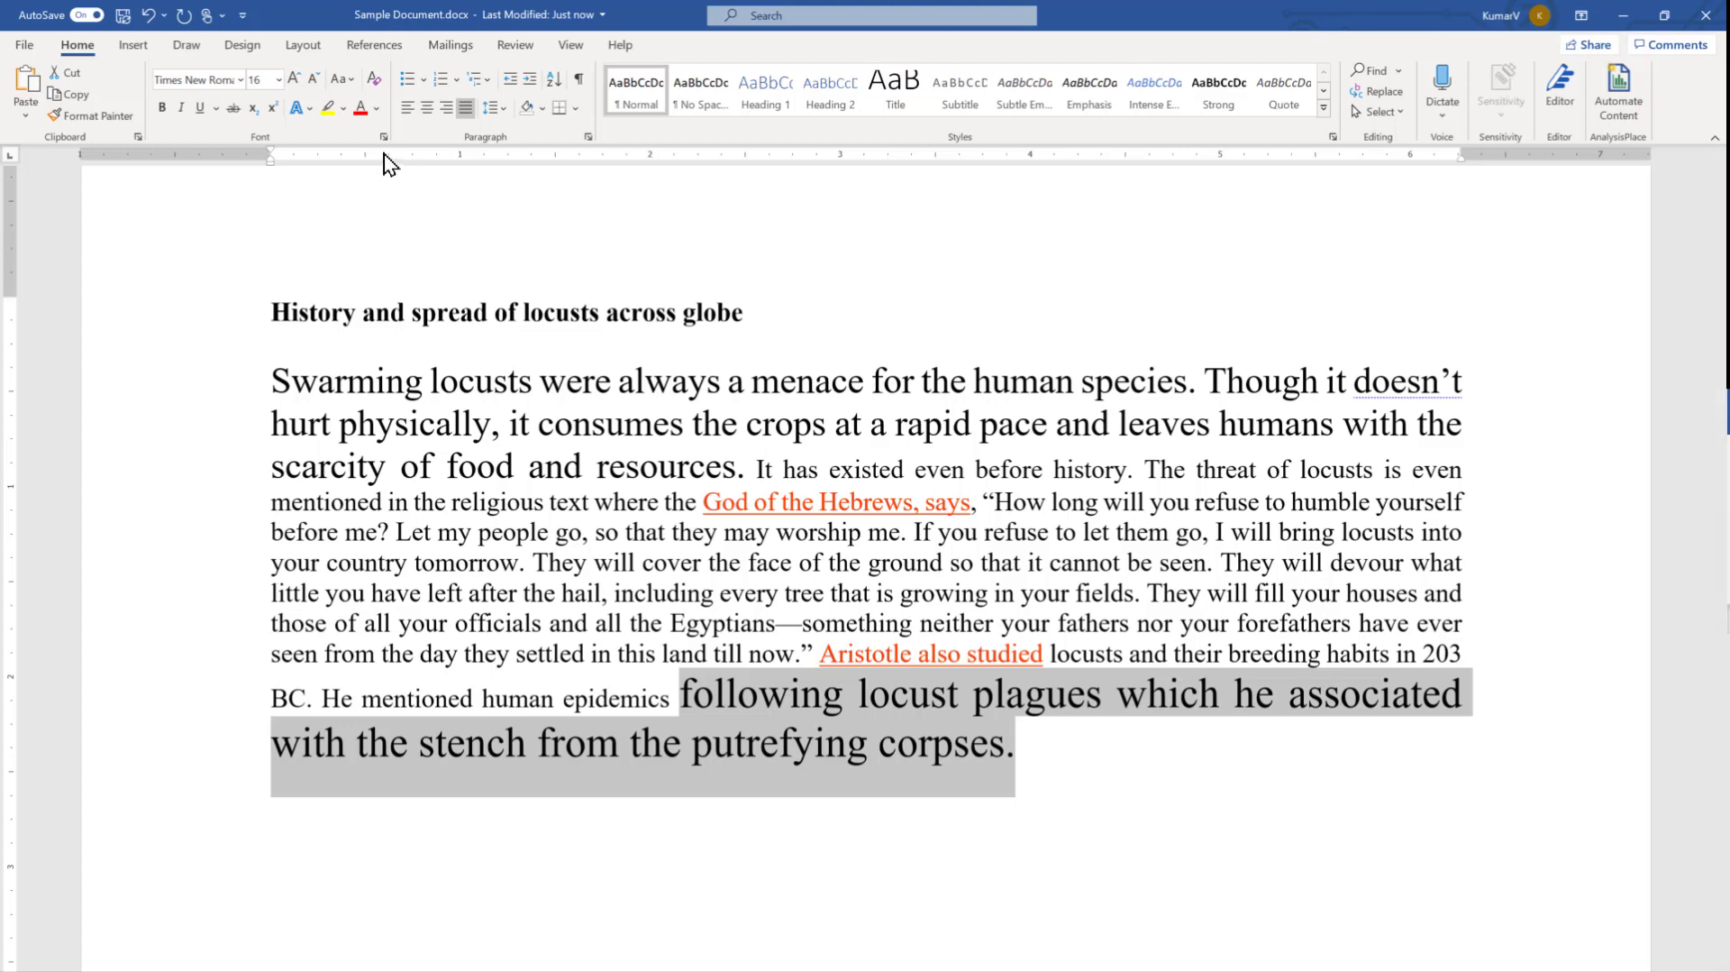
pyautogui.moveTo(384, 135)
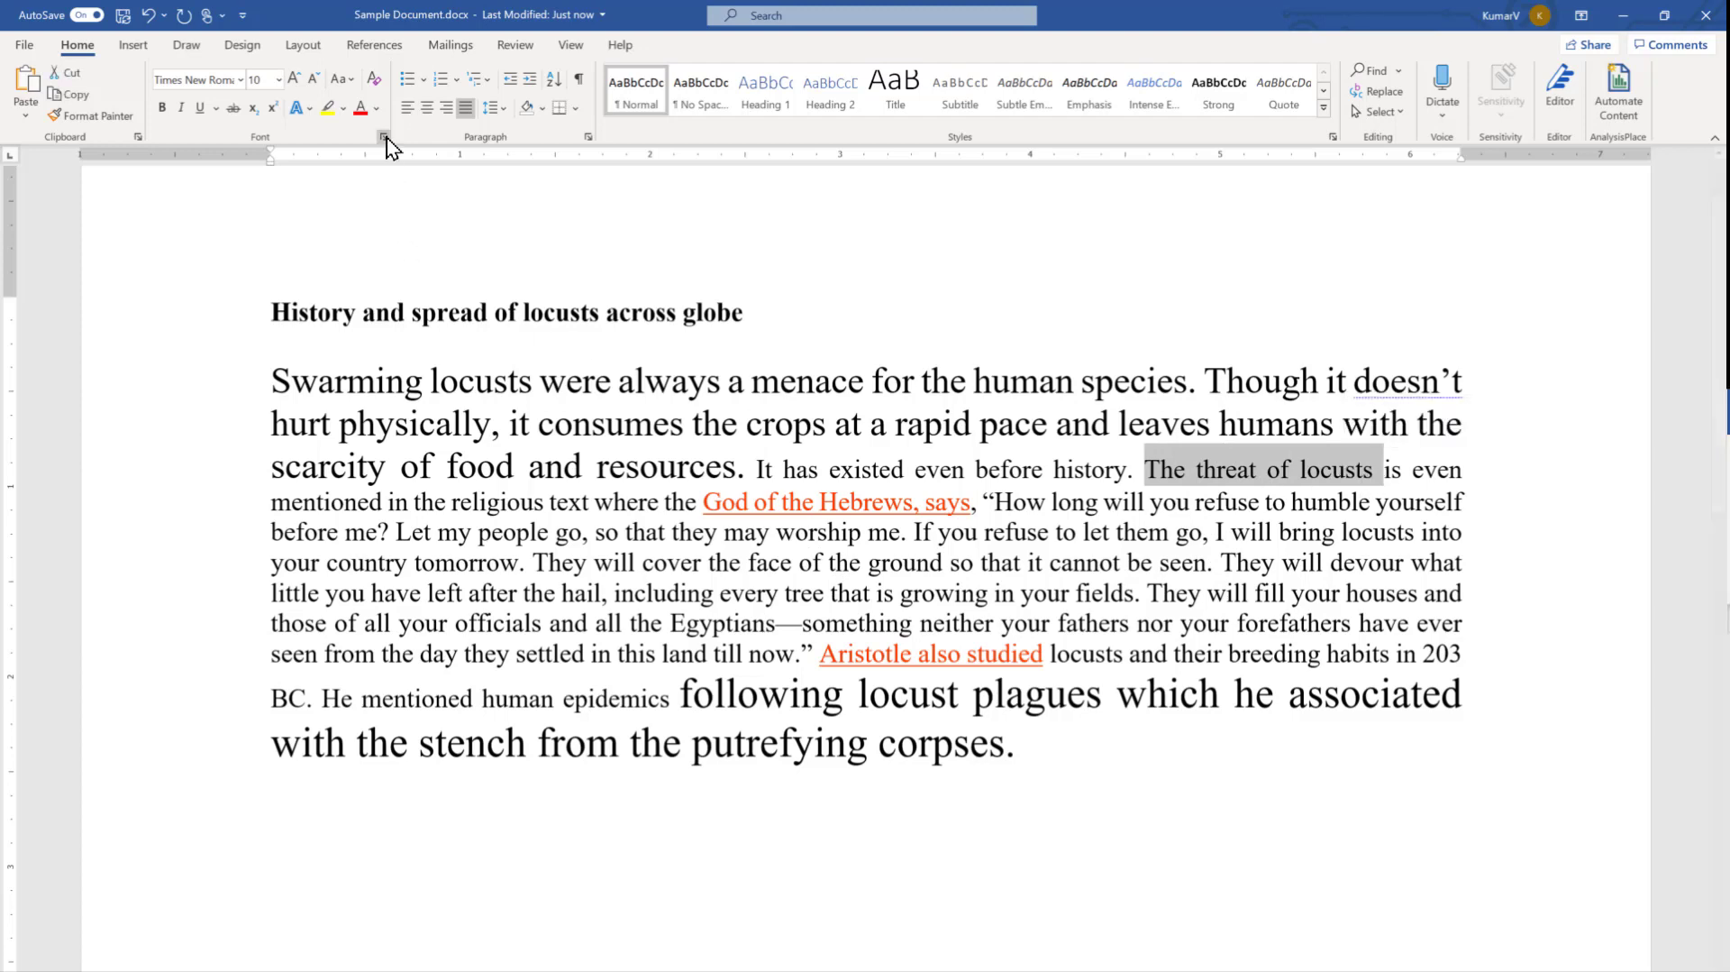
# Set 'The threat of locusts' to 18 point through the Font dialog
pyautogui.click(382, 137)
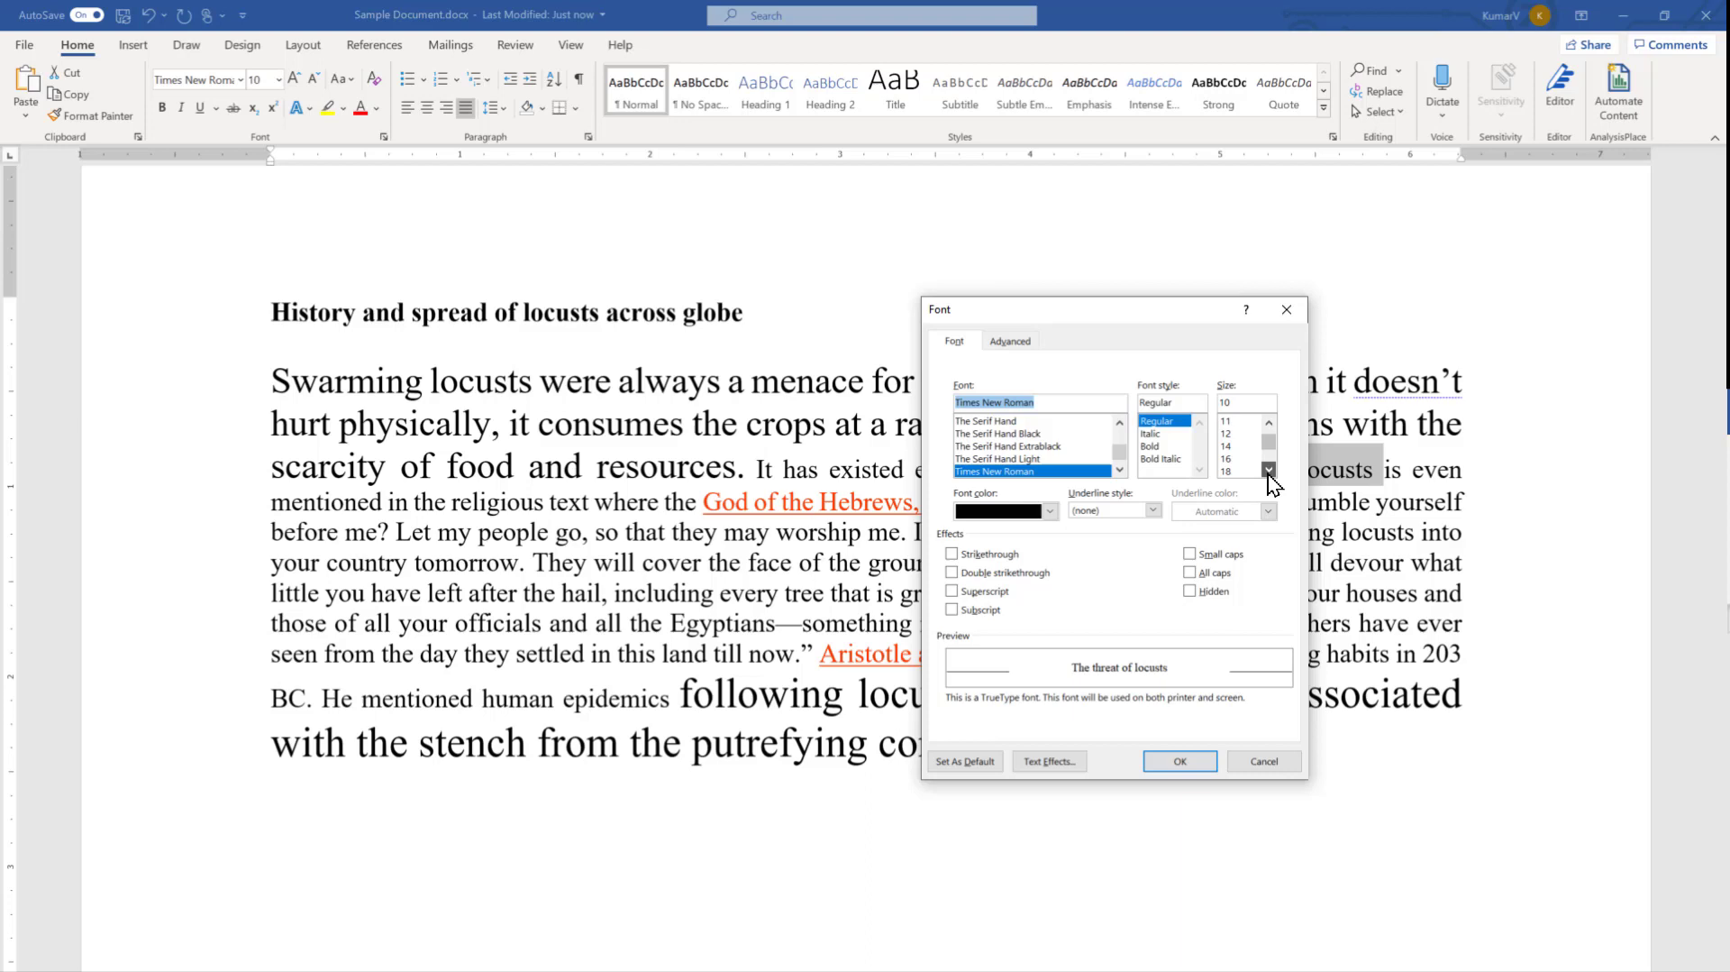
pyautogui.click(1224, 471)
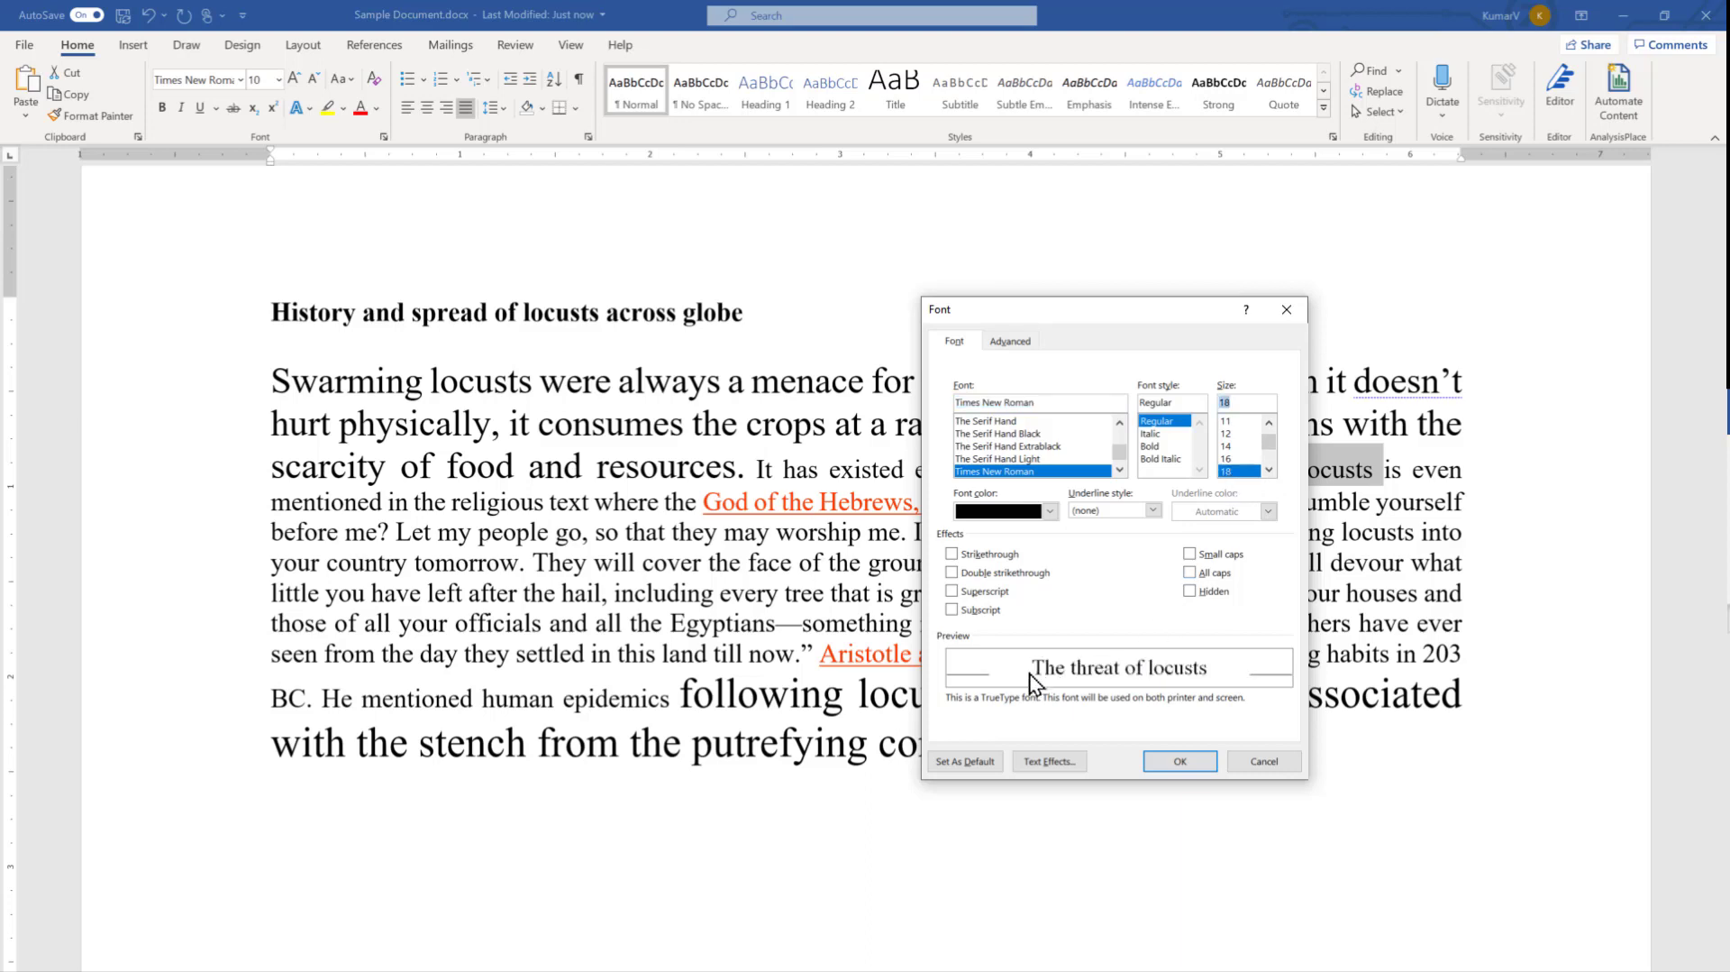
pyautogui.moveTo(1098, 707)
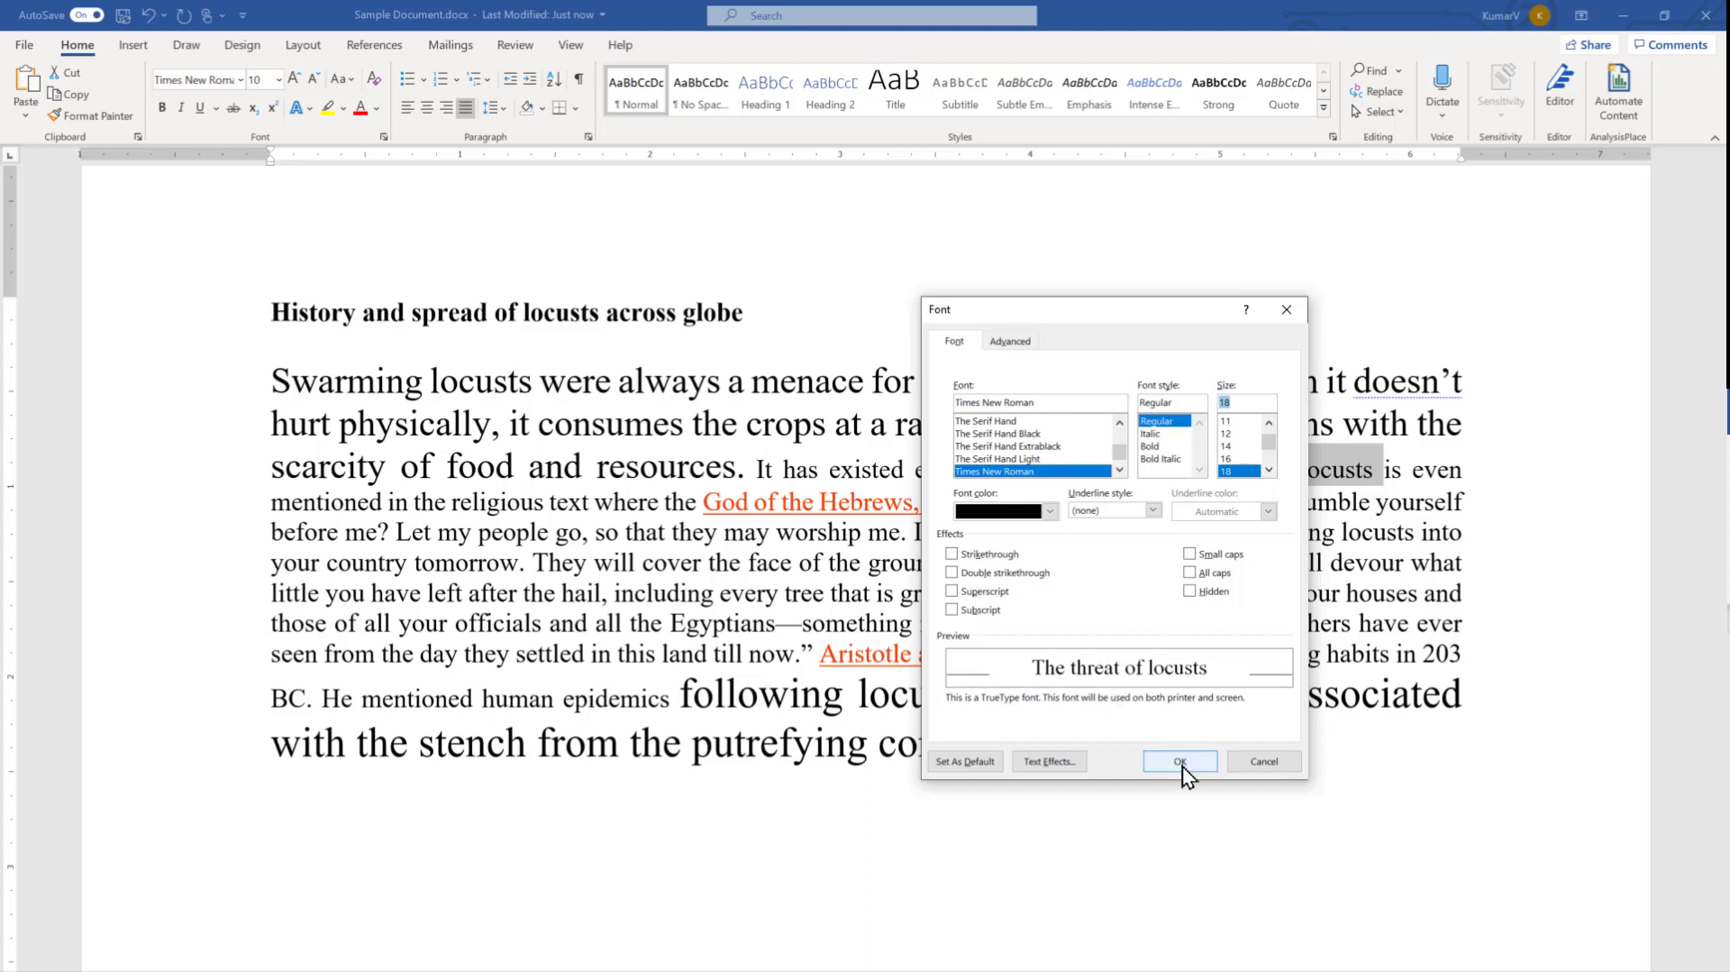
pyautogui.click(1179, 761)
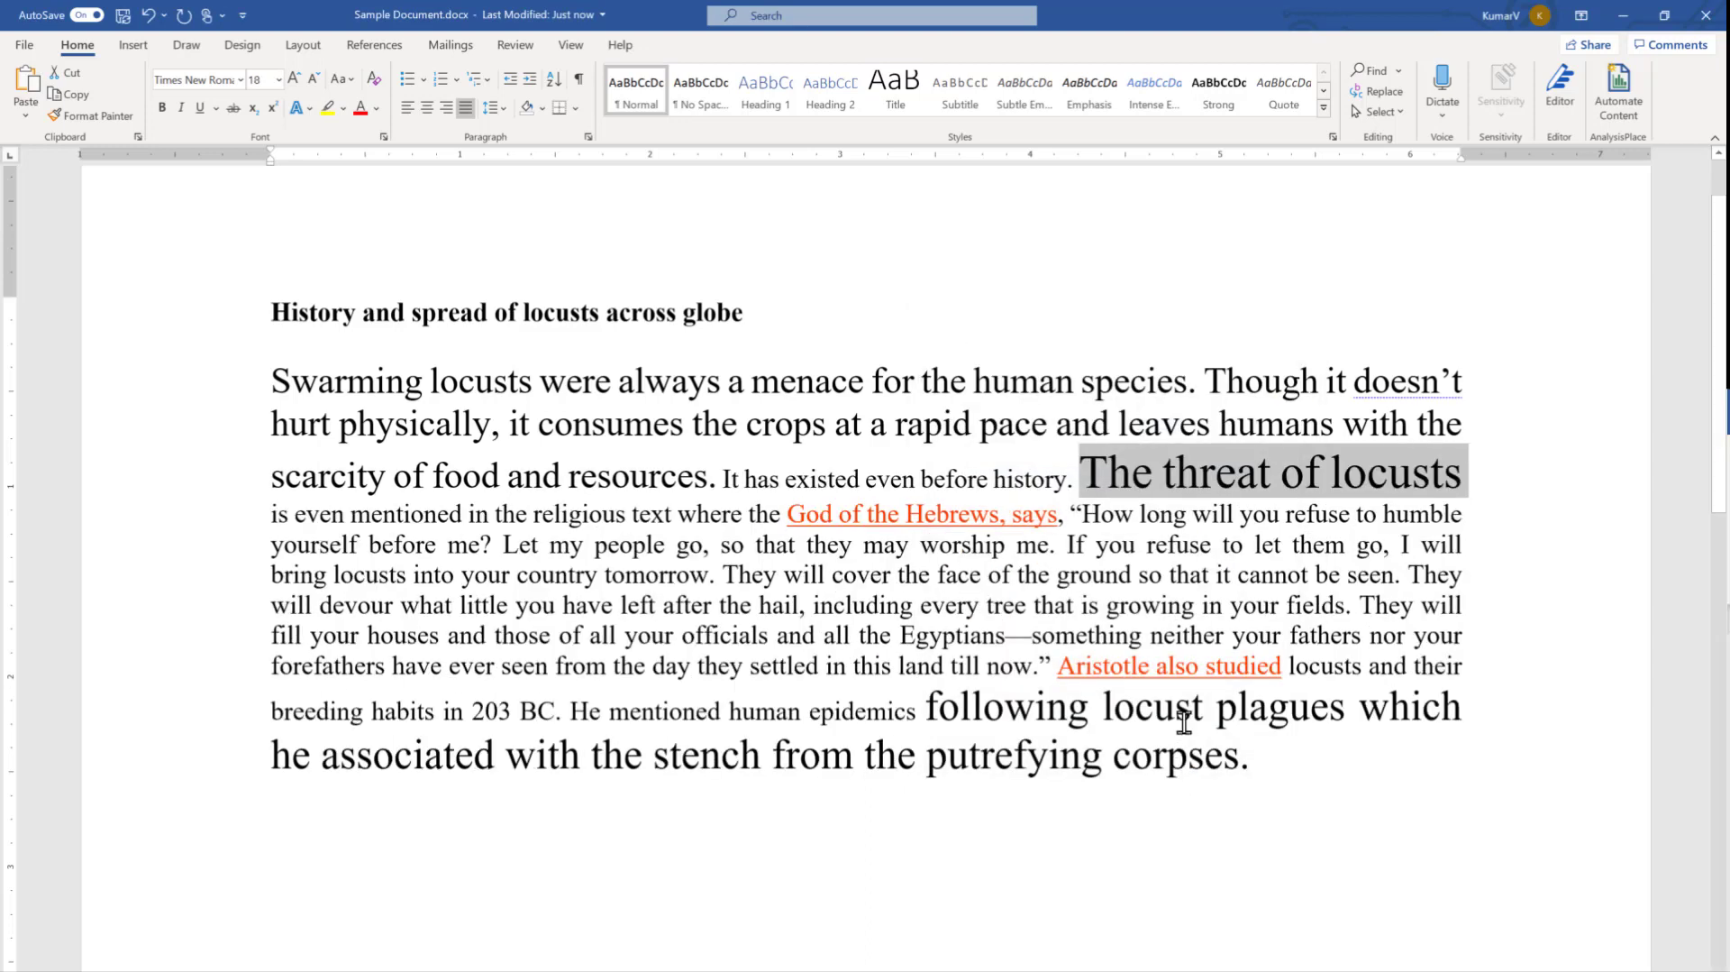
pyautogui.moveTo(1329, 525)
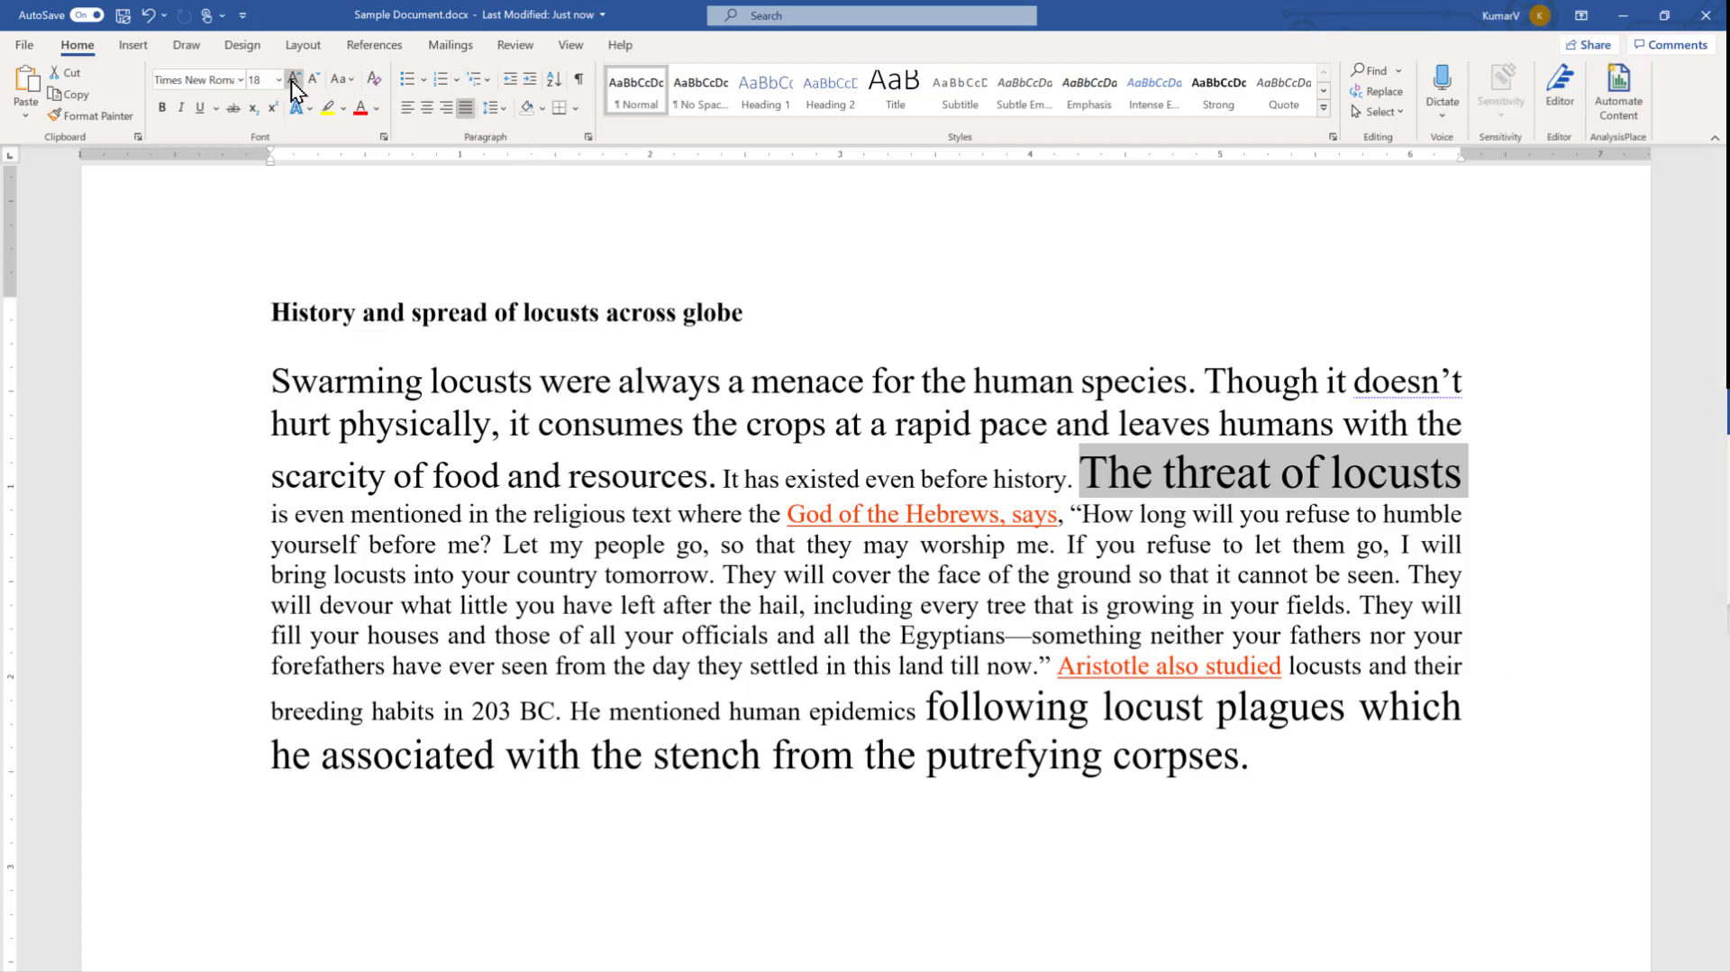
pyautogui.moveTo(294, 79)
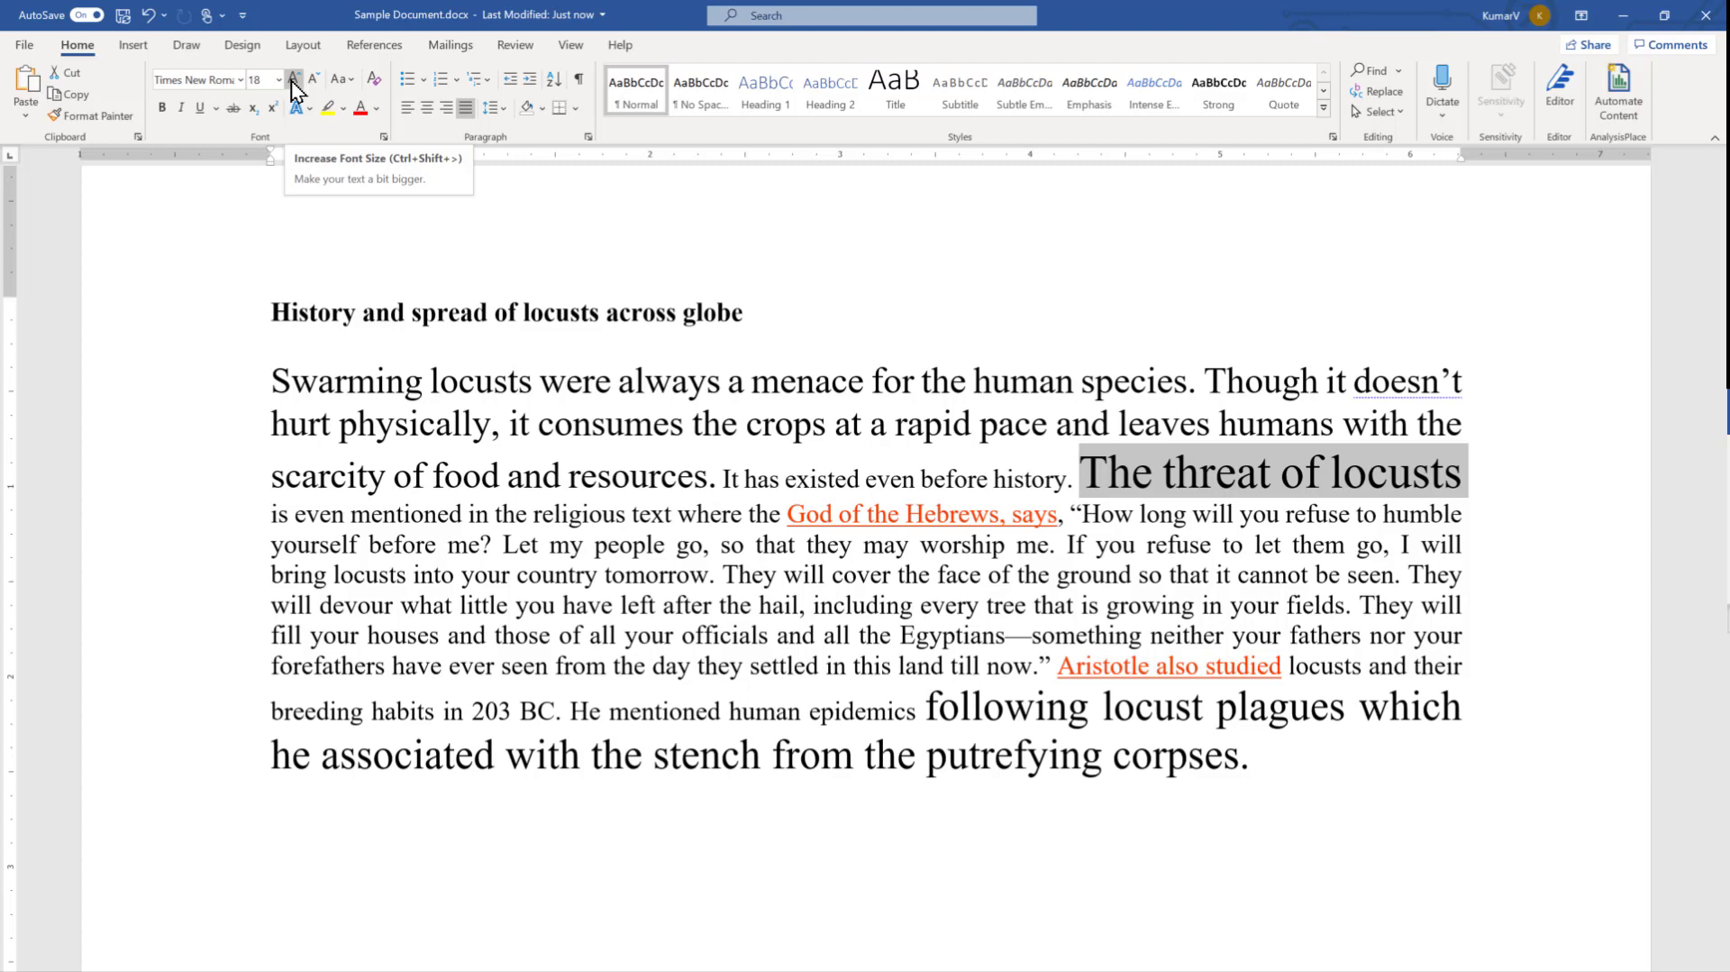
pyautogui.moveTo(313, 79)
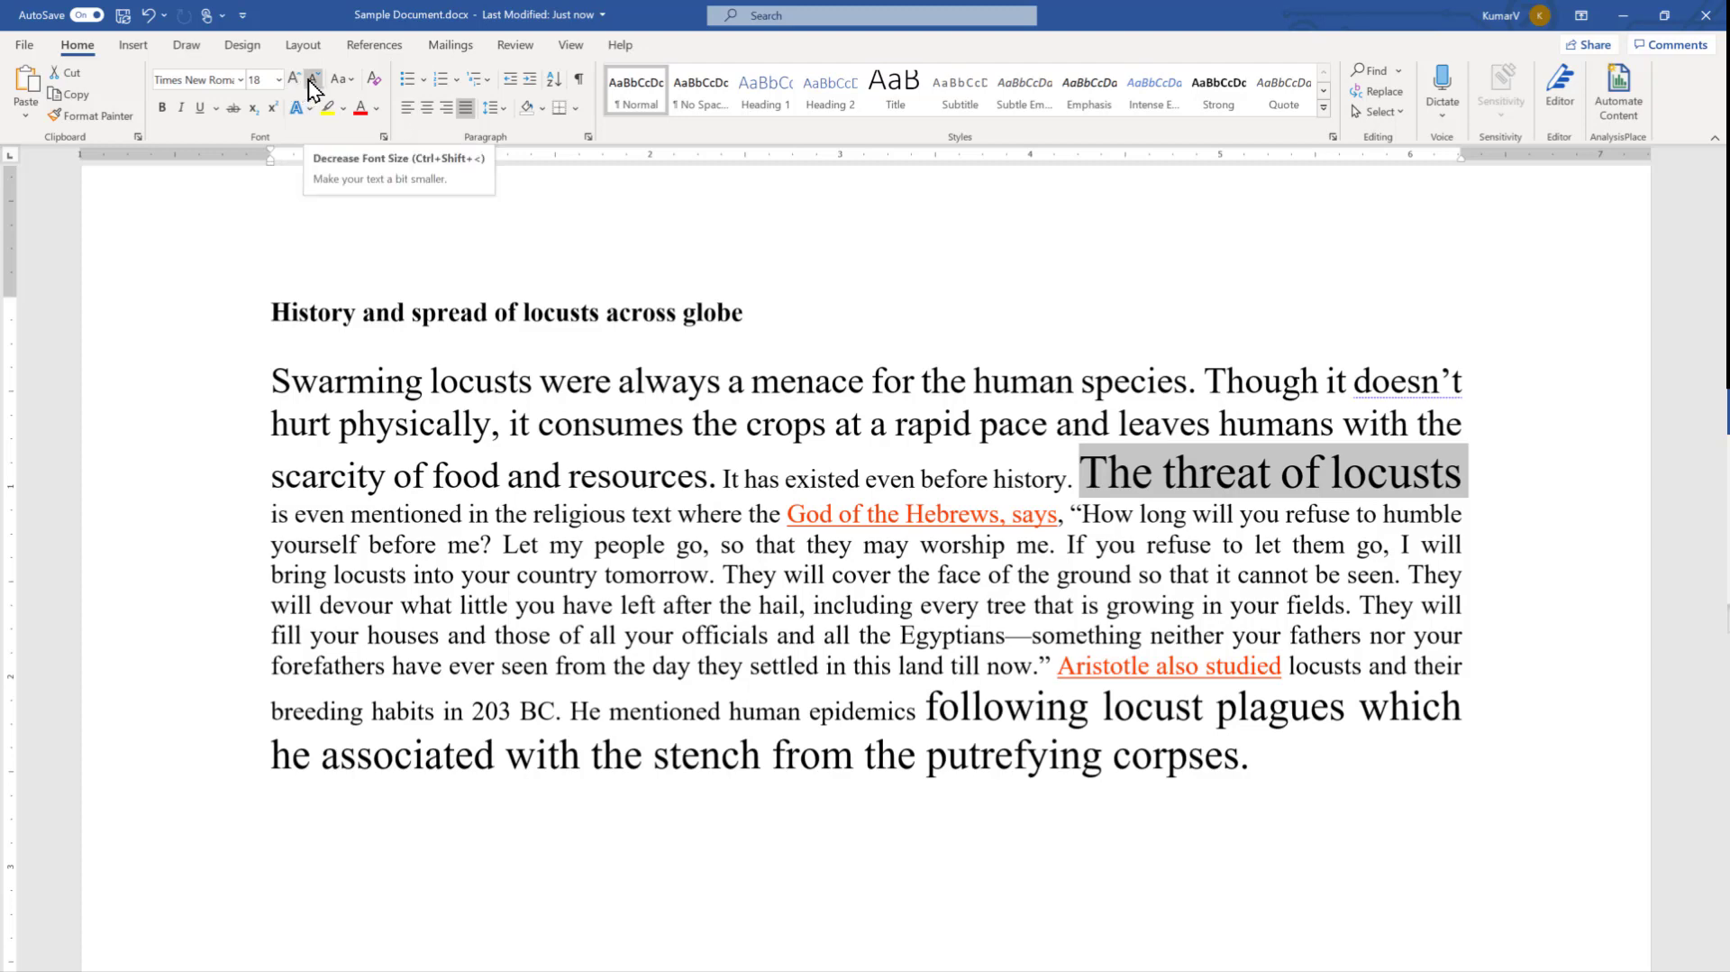
# Grow 'The threat of locusts' step by step up to 28 point with Increase Font Size
pyautogui.click(314, 79)
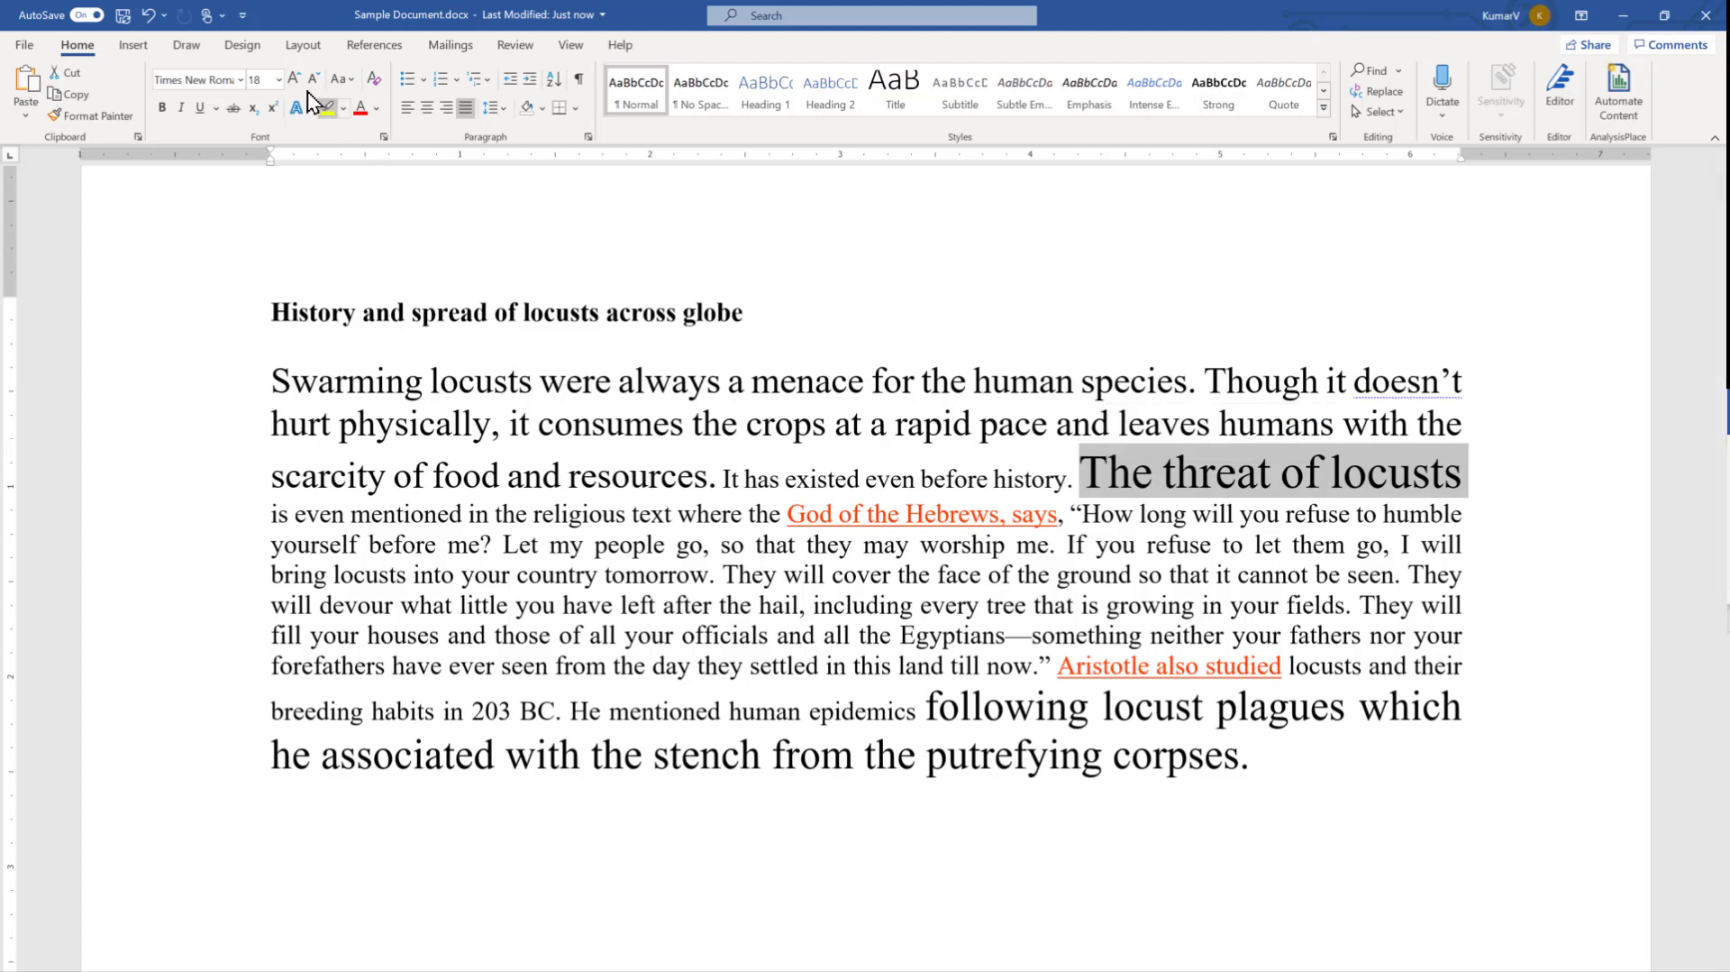
pyautogui.click(294, 78)
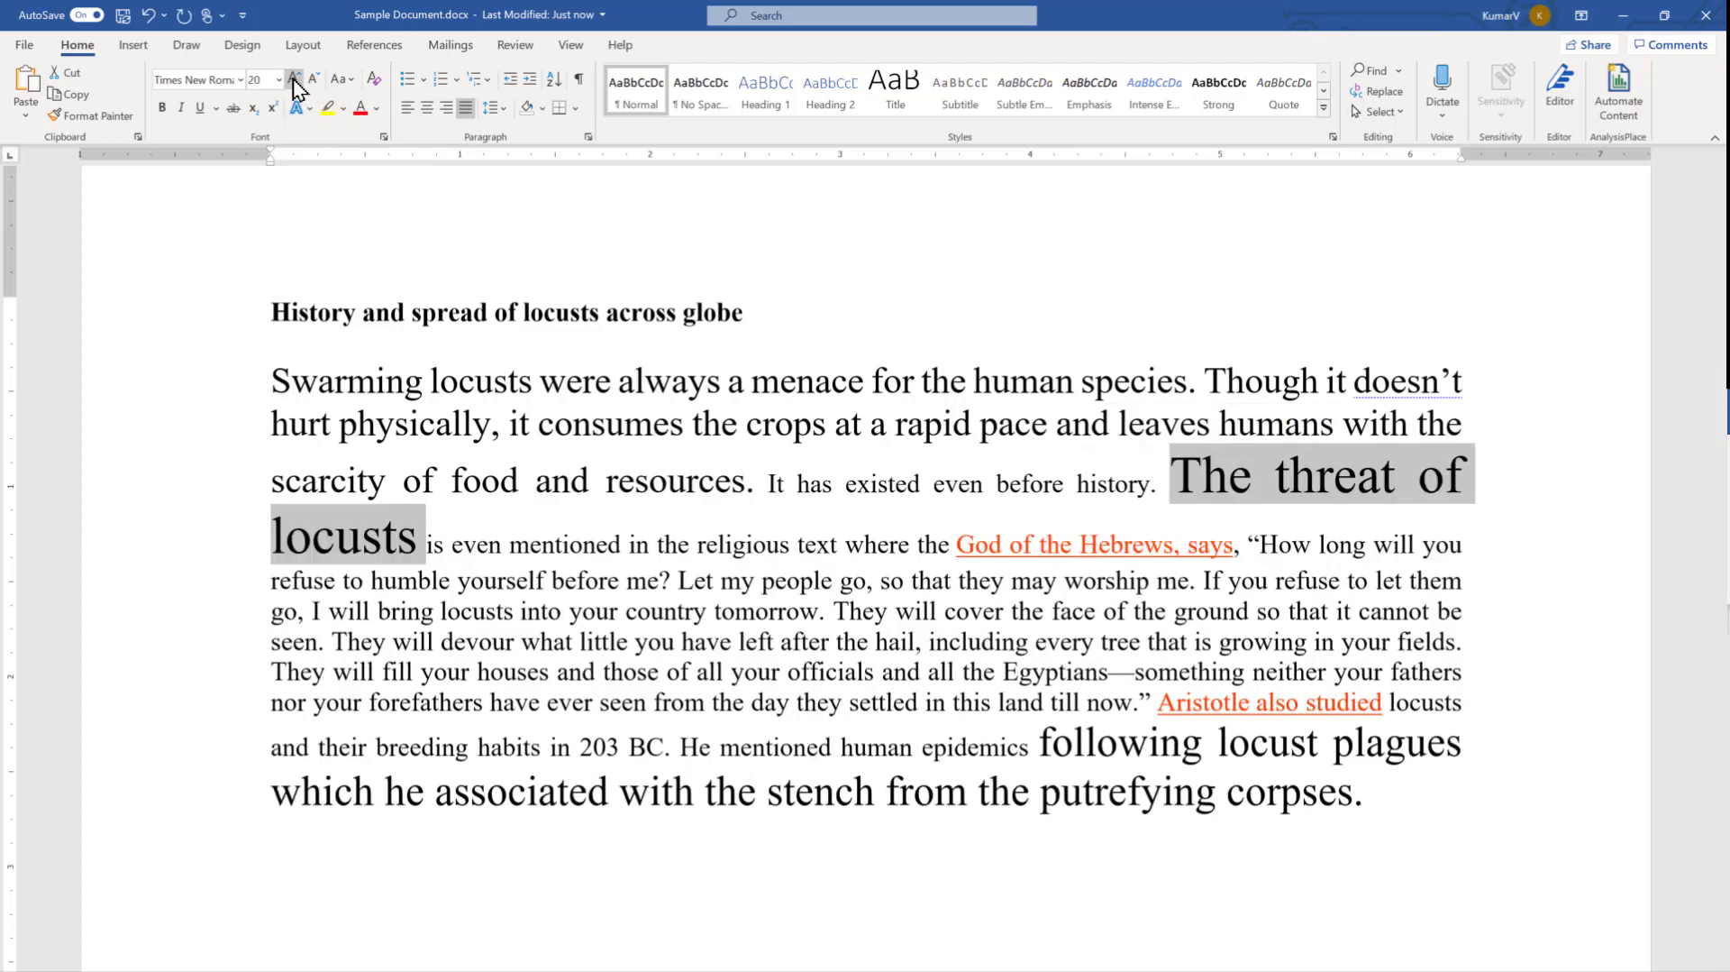
pyautogui.click(296, 78)
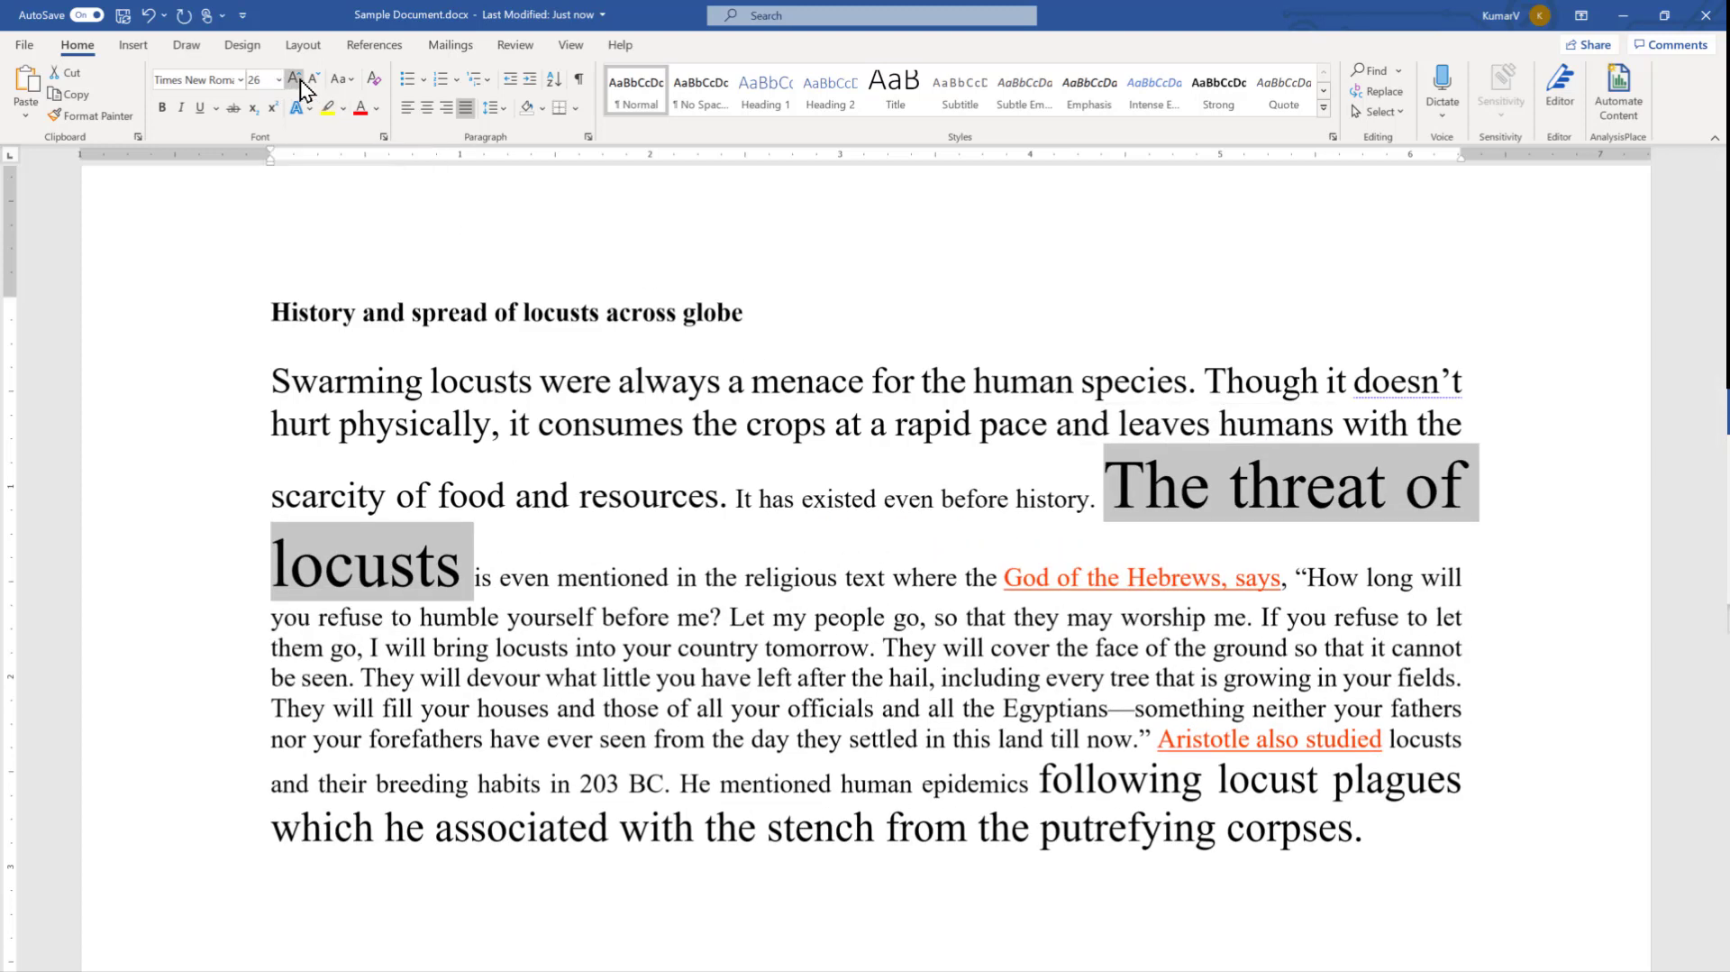
pyautogui.click(292, 77)
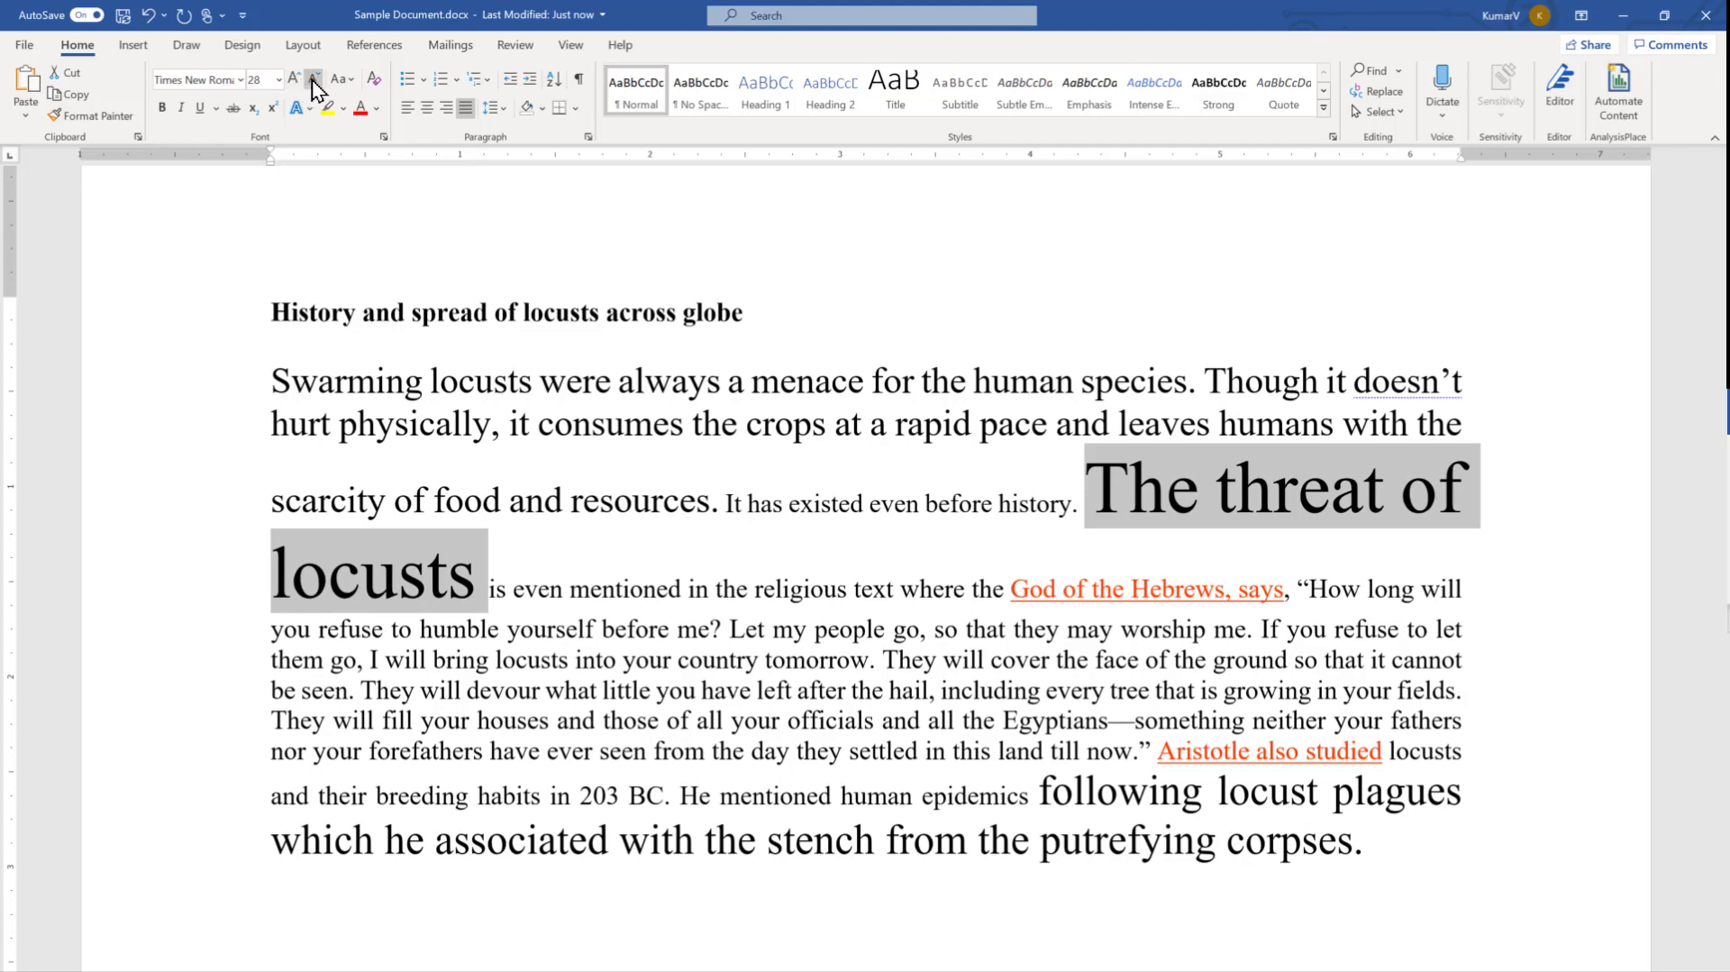
pyautogui.moveTo(314, 77)
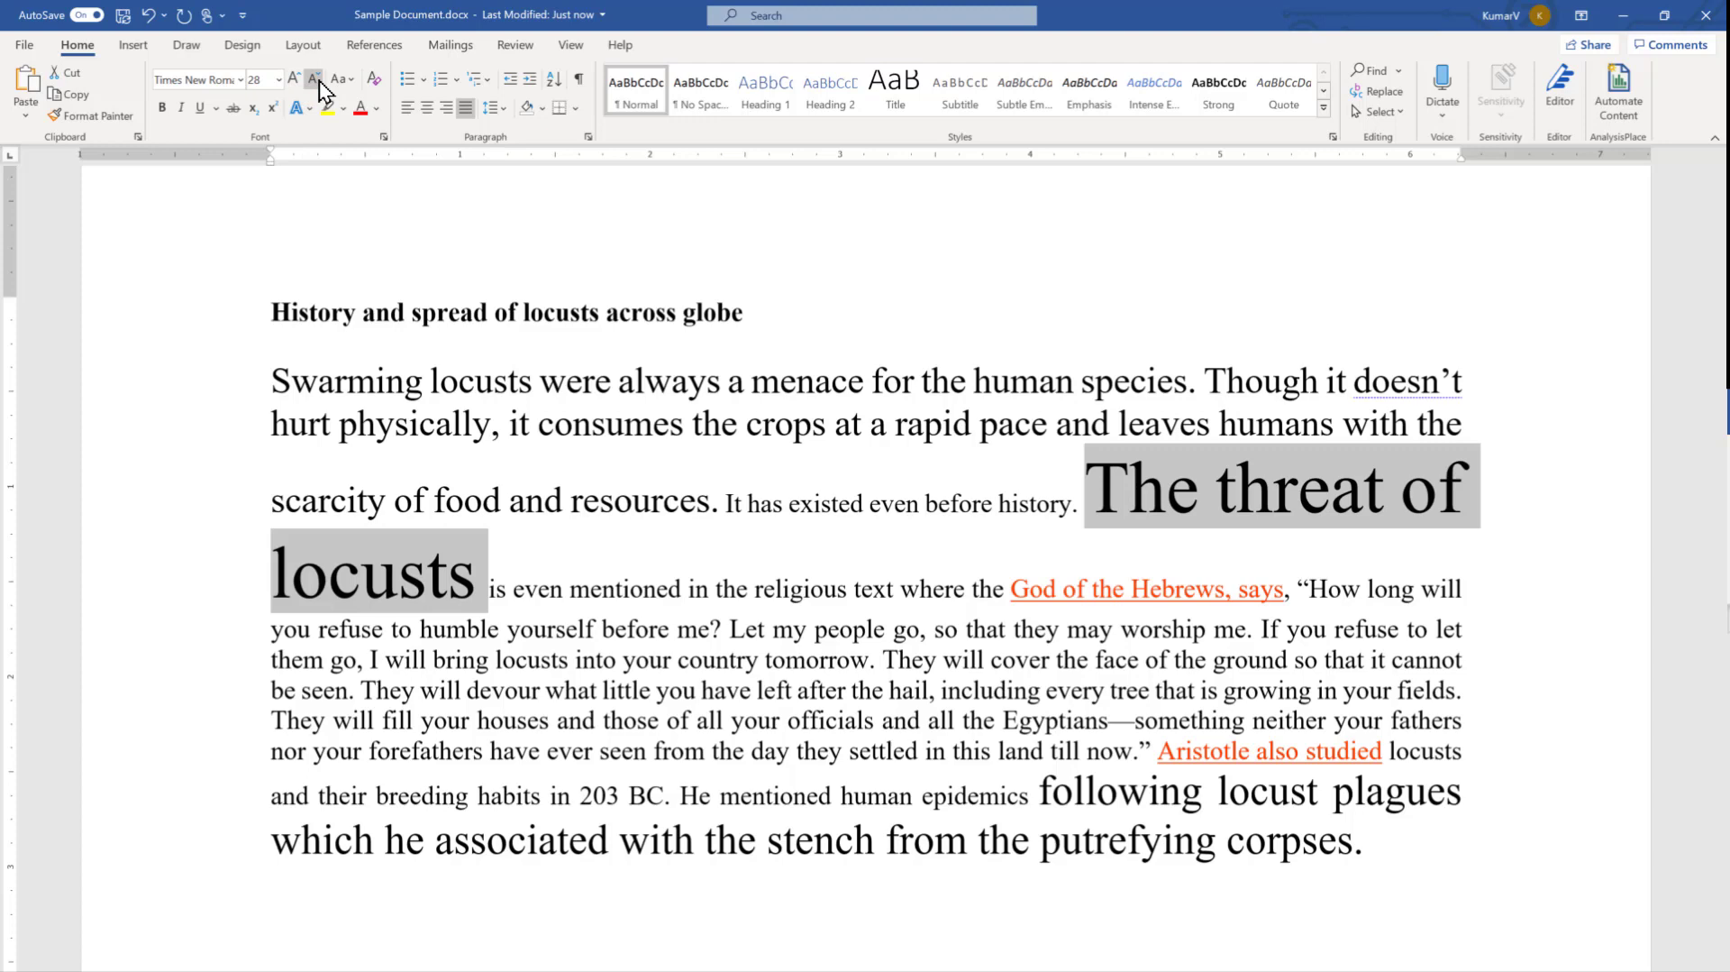
# Shrink the phrase step by step back down to 16 point with Decrease Font Size
pyautogui.click(313, 77)
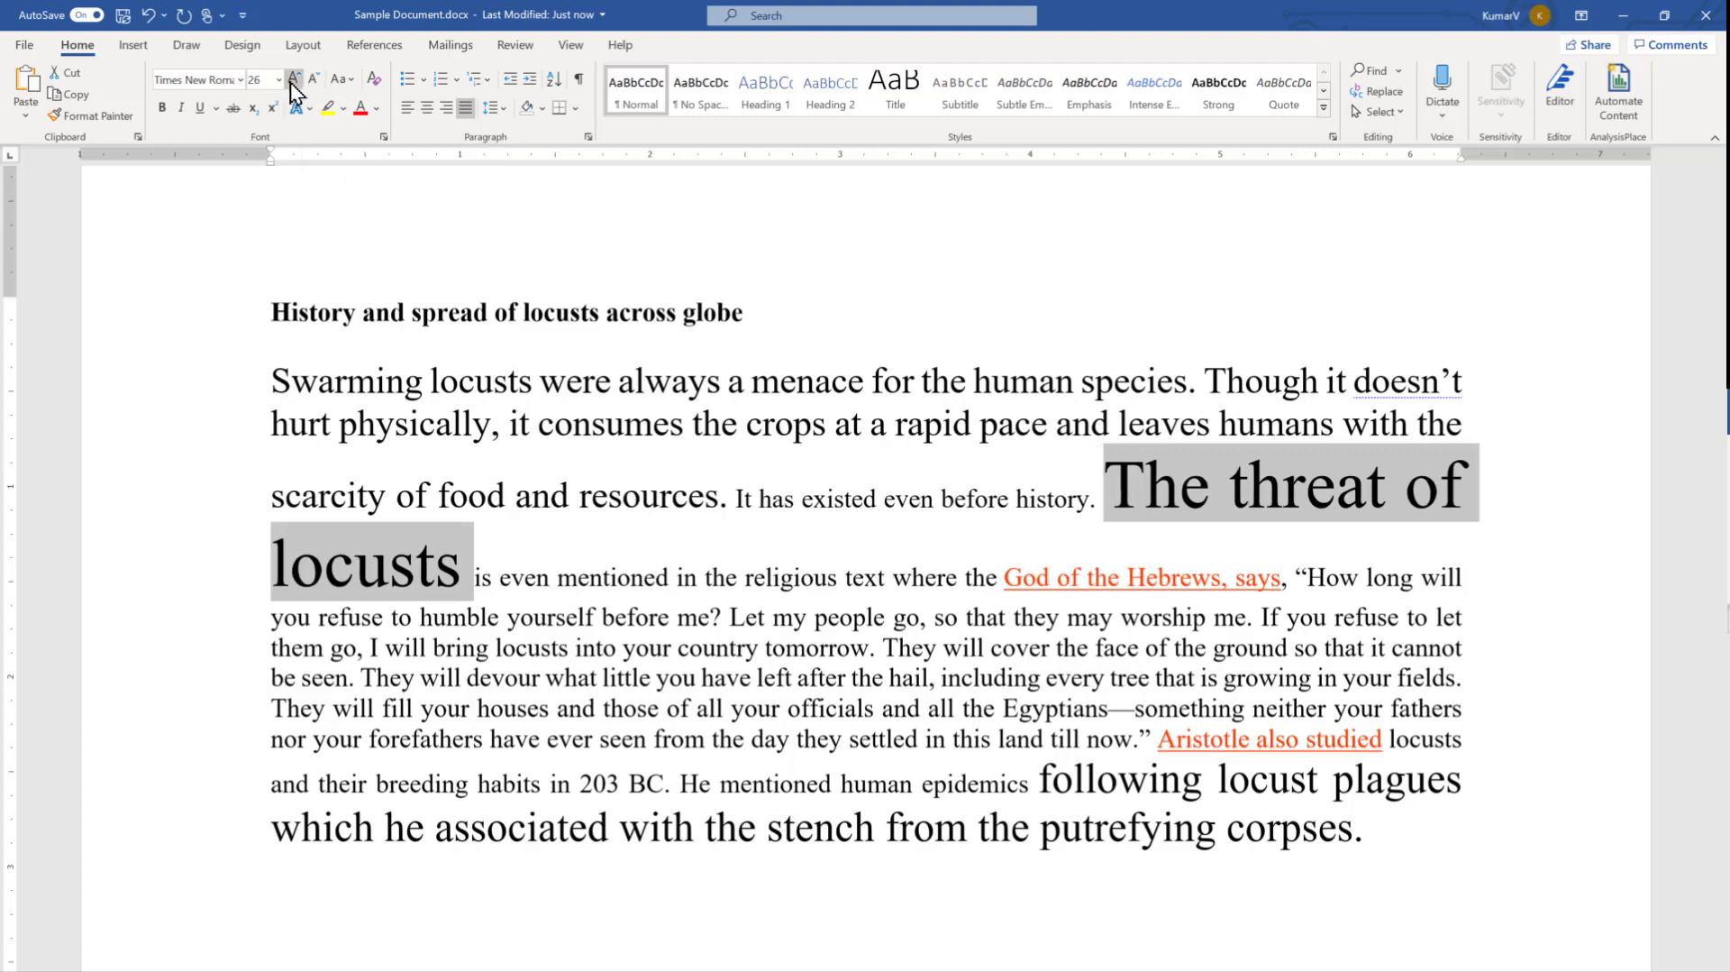
pyautogui.click(314, 77)
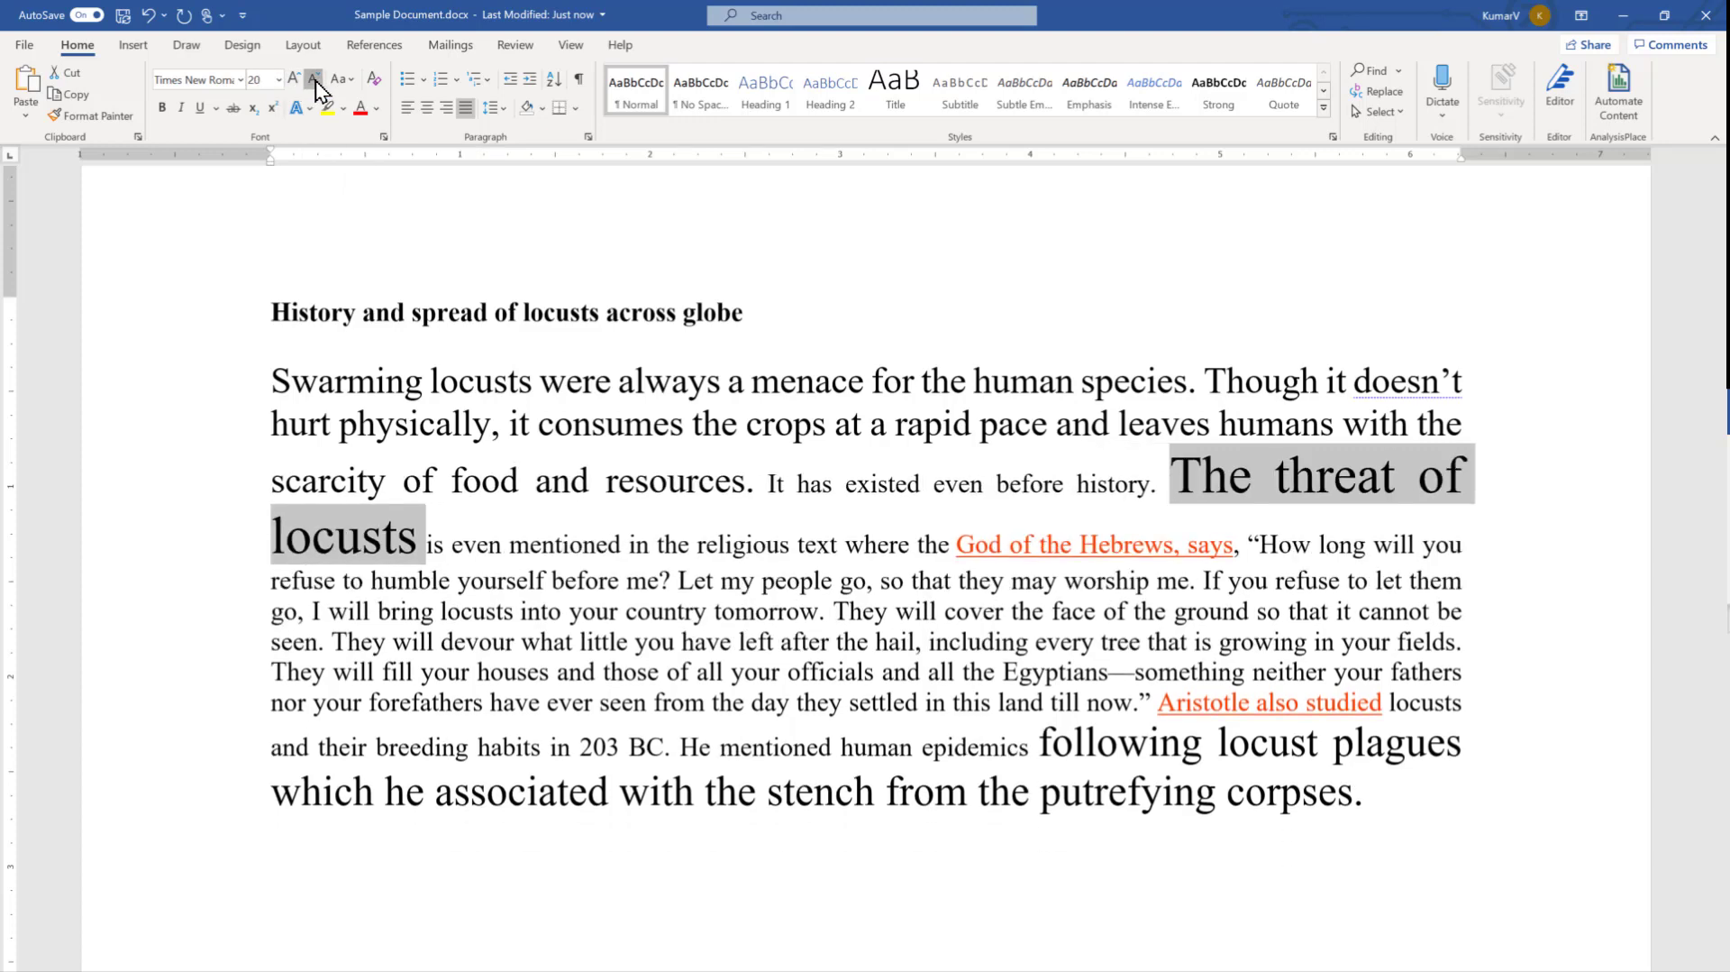
pyautogui.click(314, 78)
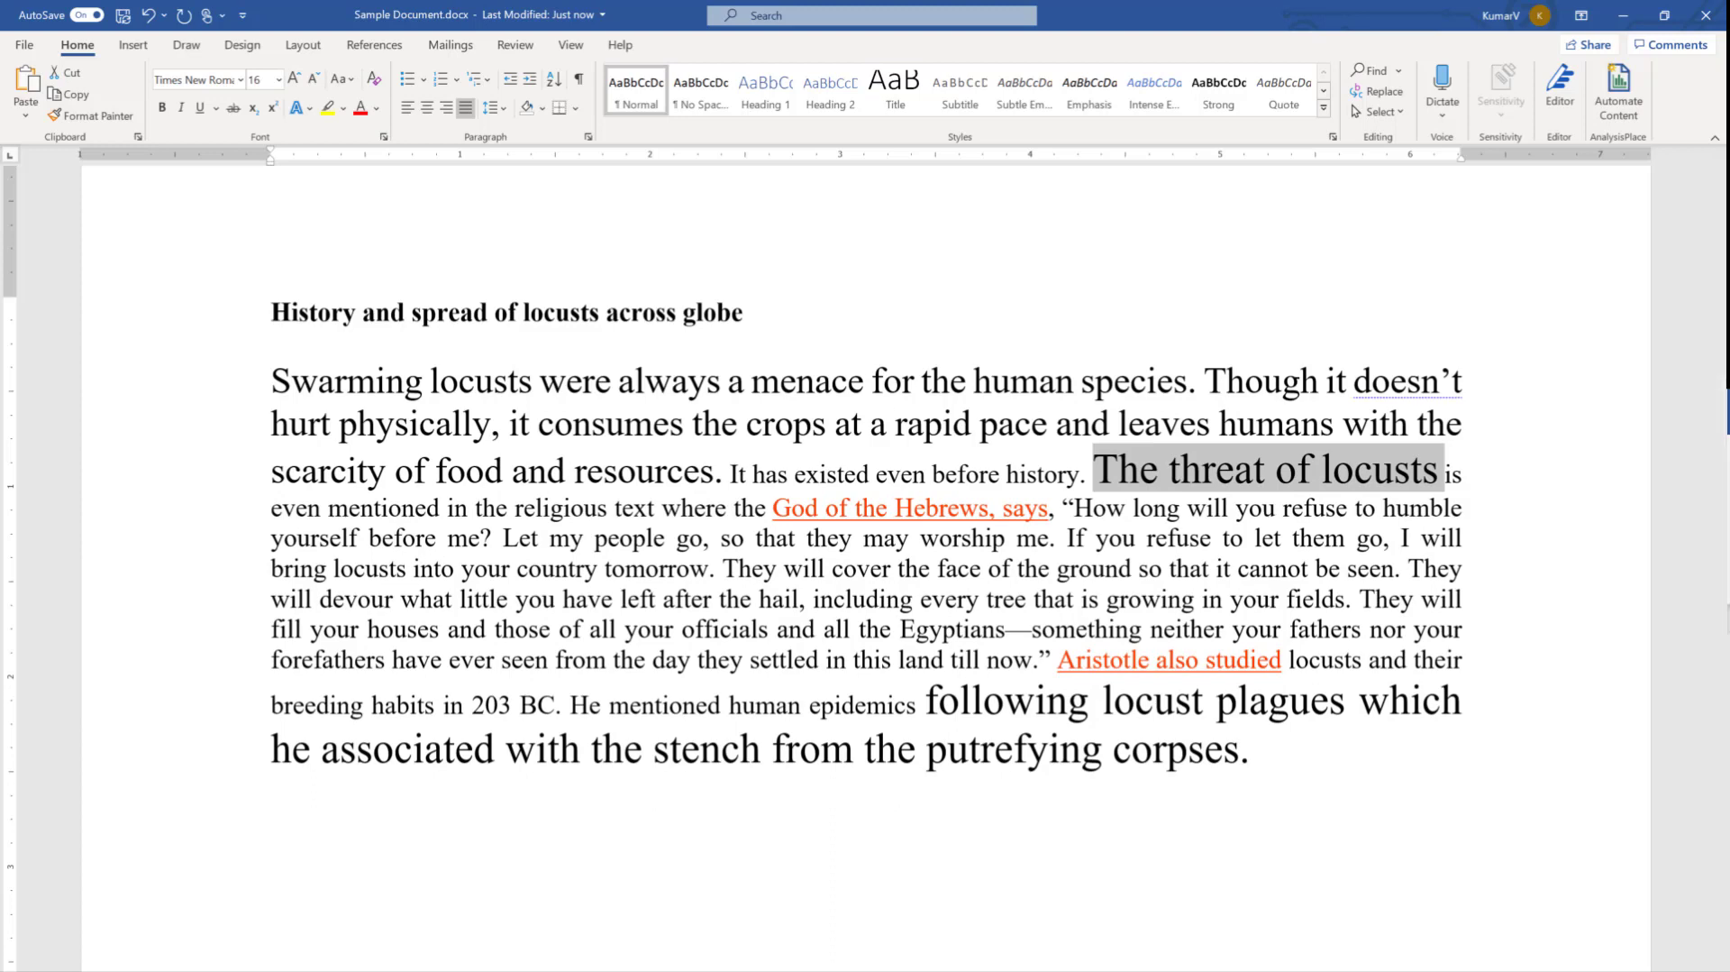
pyautogui.press('ctrl+shift+<')
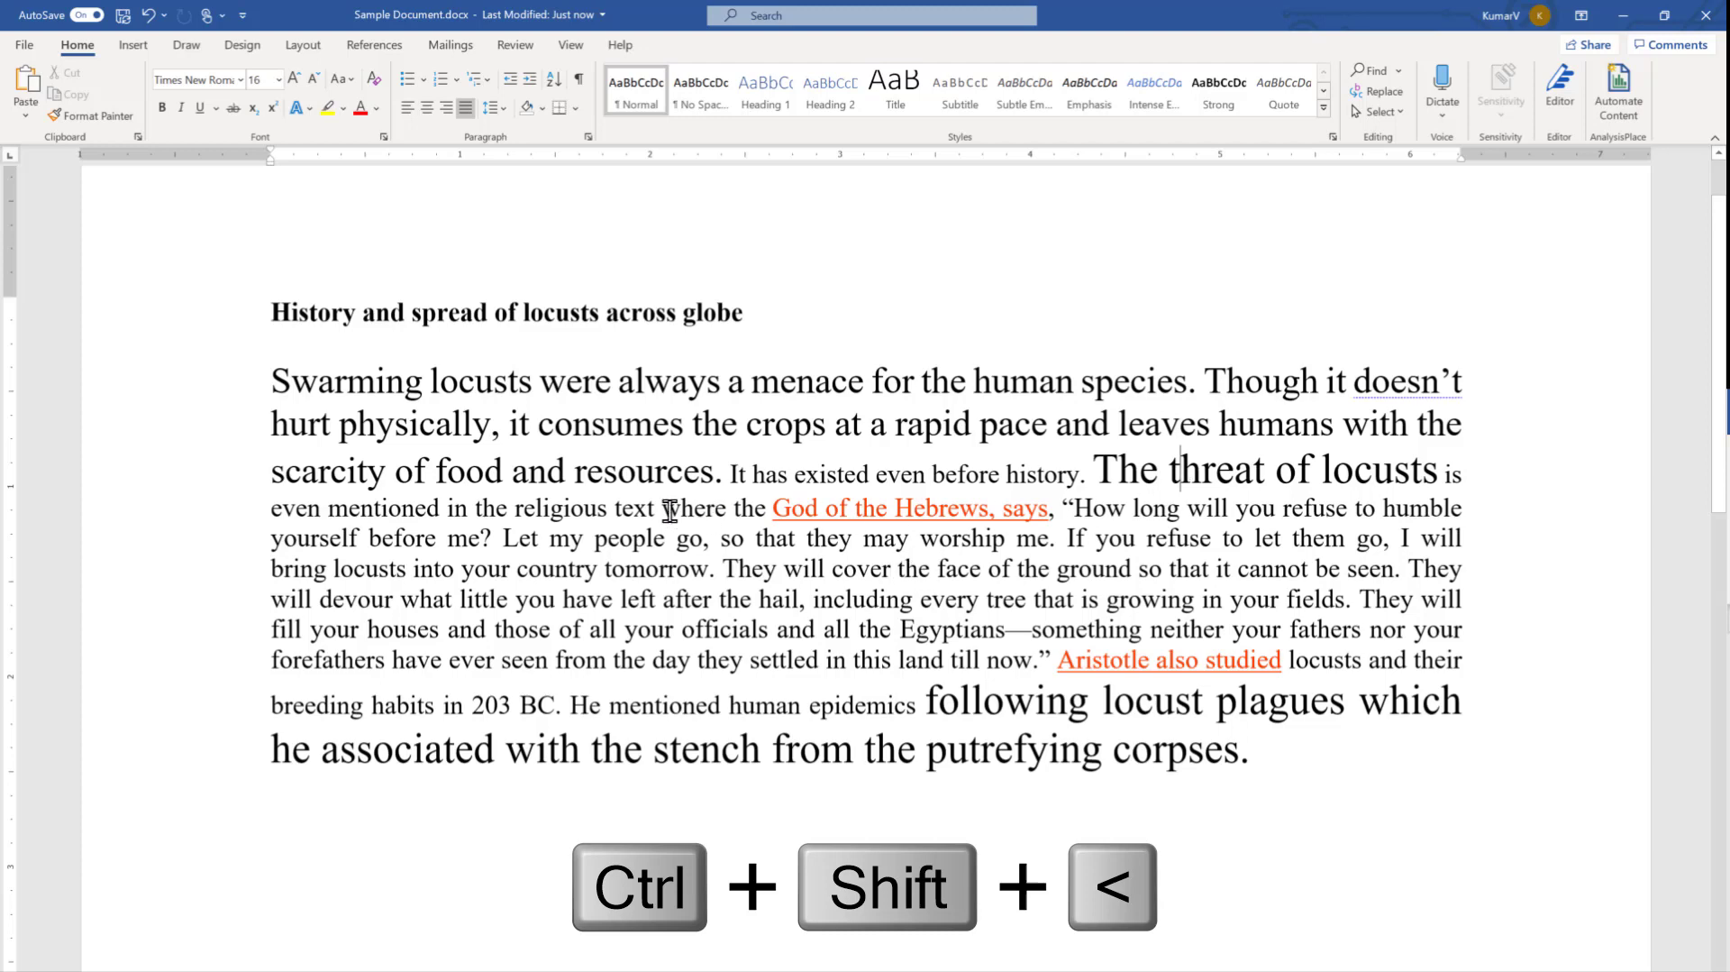
# Shrink the phrase to 10, grow it to 22, then settle it at 14 point with keyboard shortcuts
pyautogui.press('ctrl+shift+<')
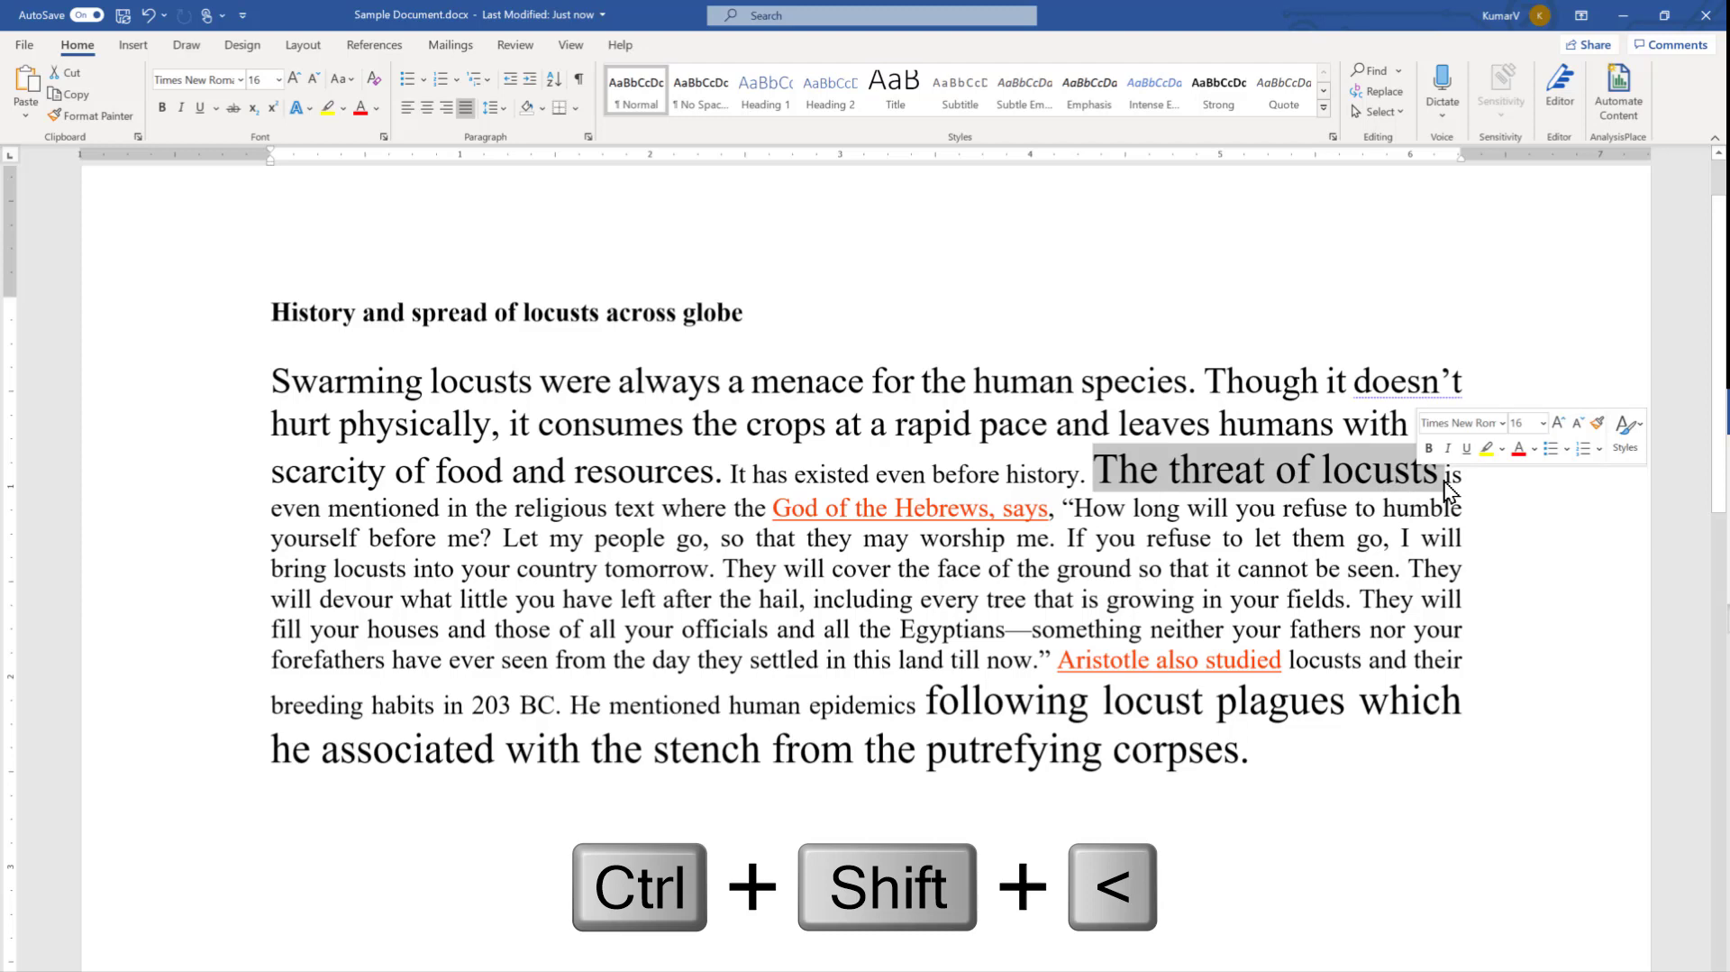
pyautogui.press('ctrl+shift+<')
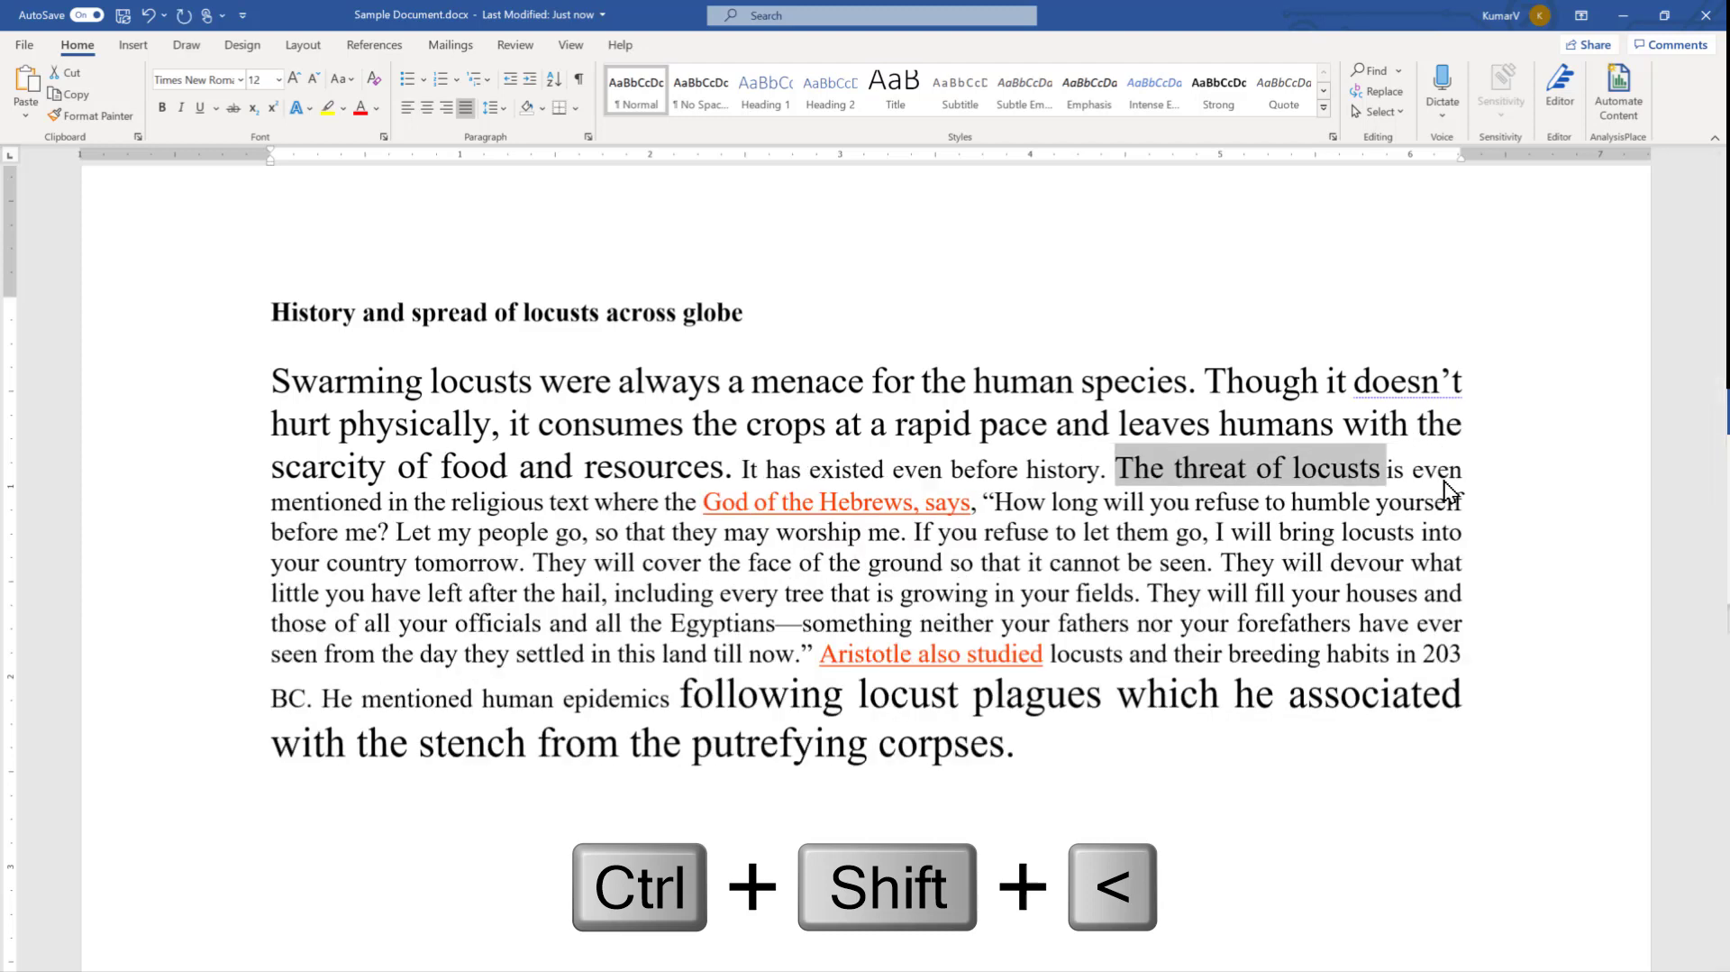
pyautogui.press('ctrl+shift+<')
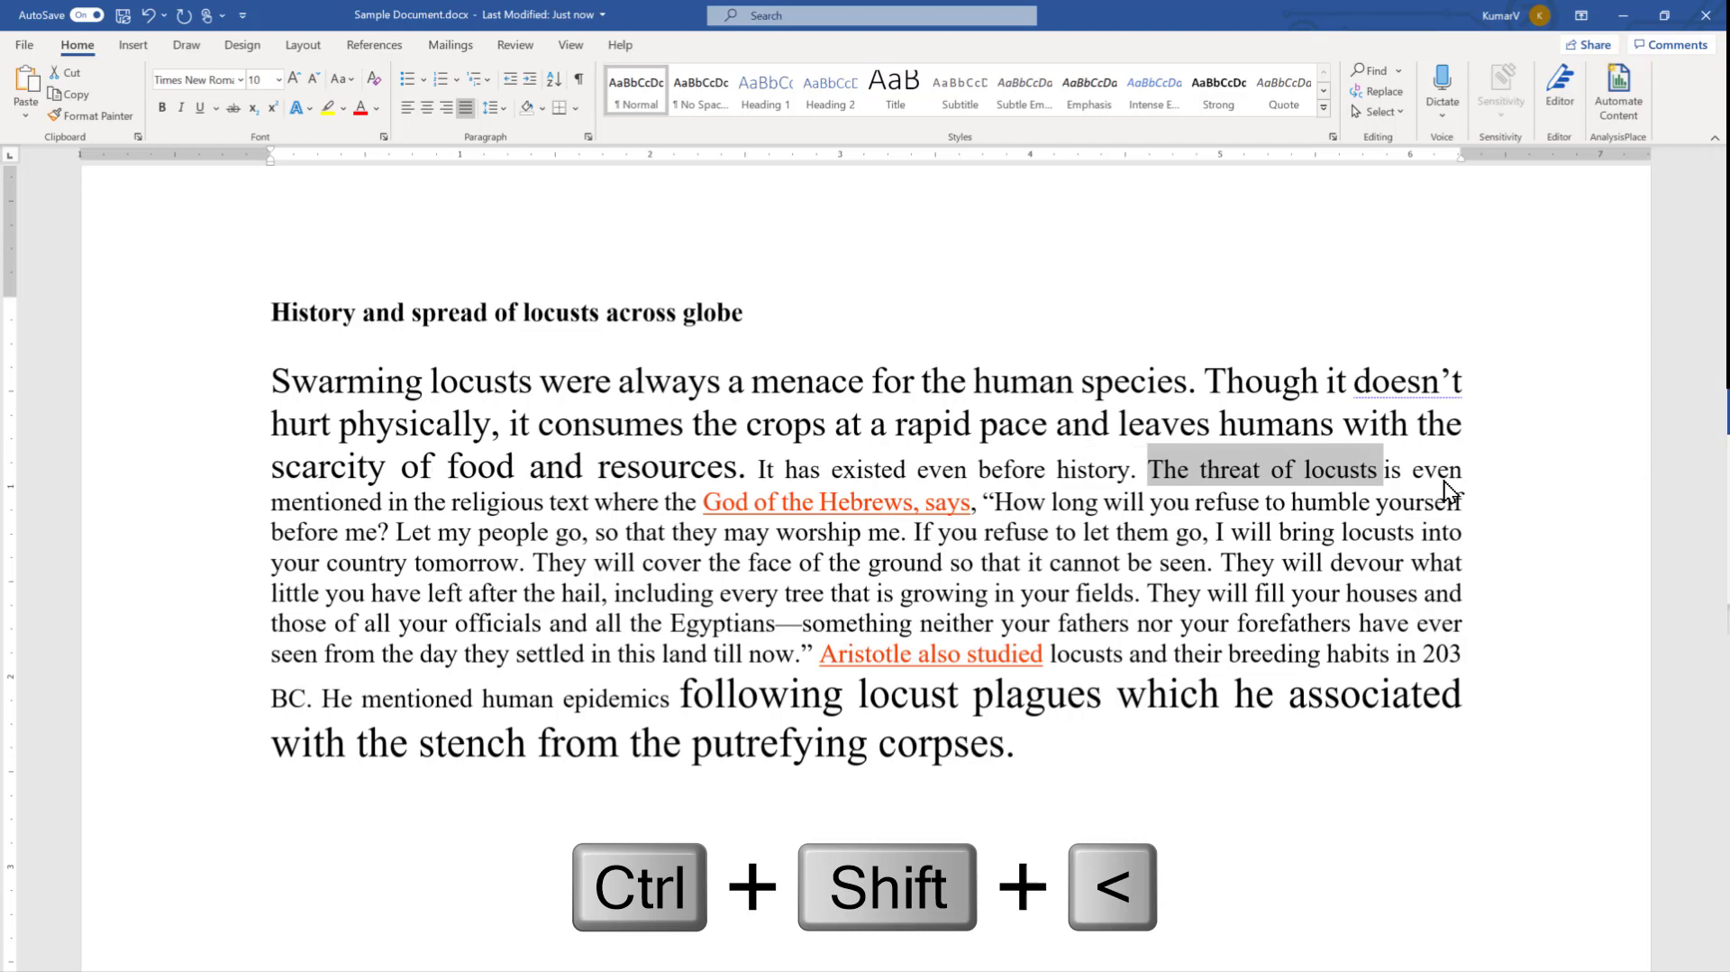
pyautogui.press('ctrl+shift+<')
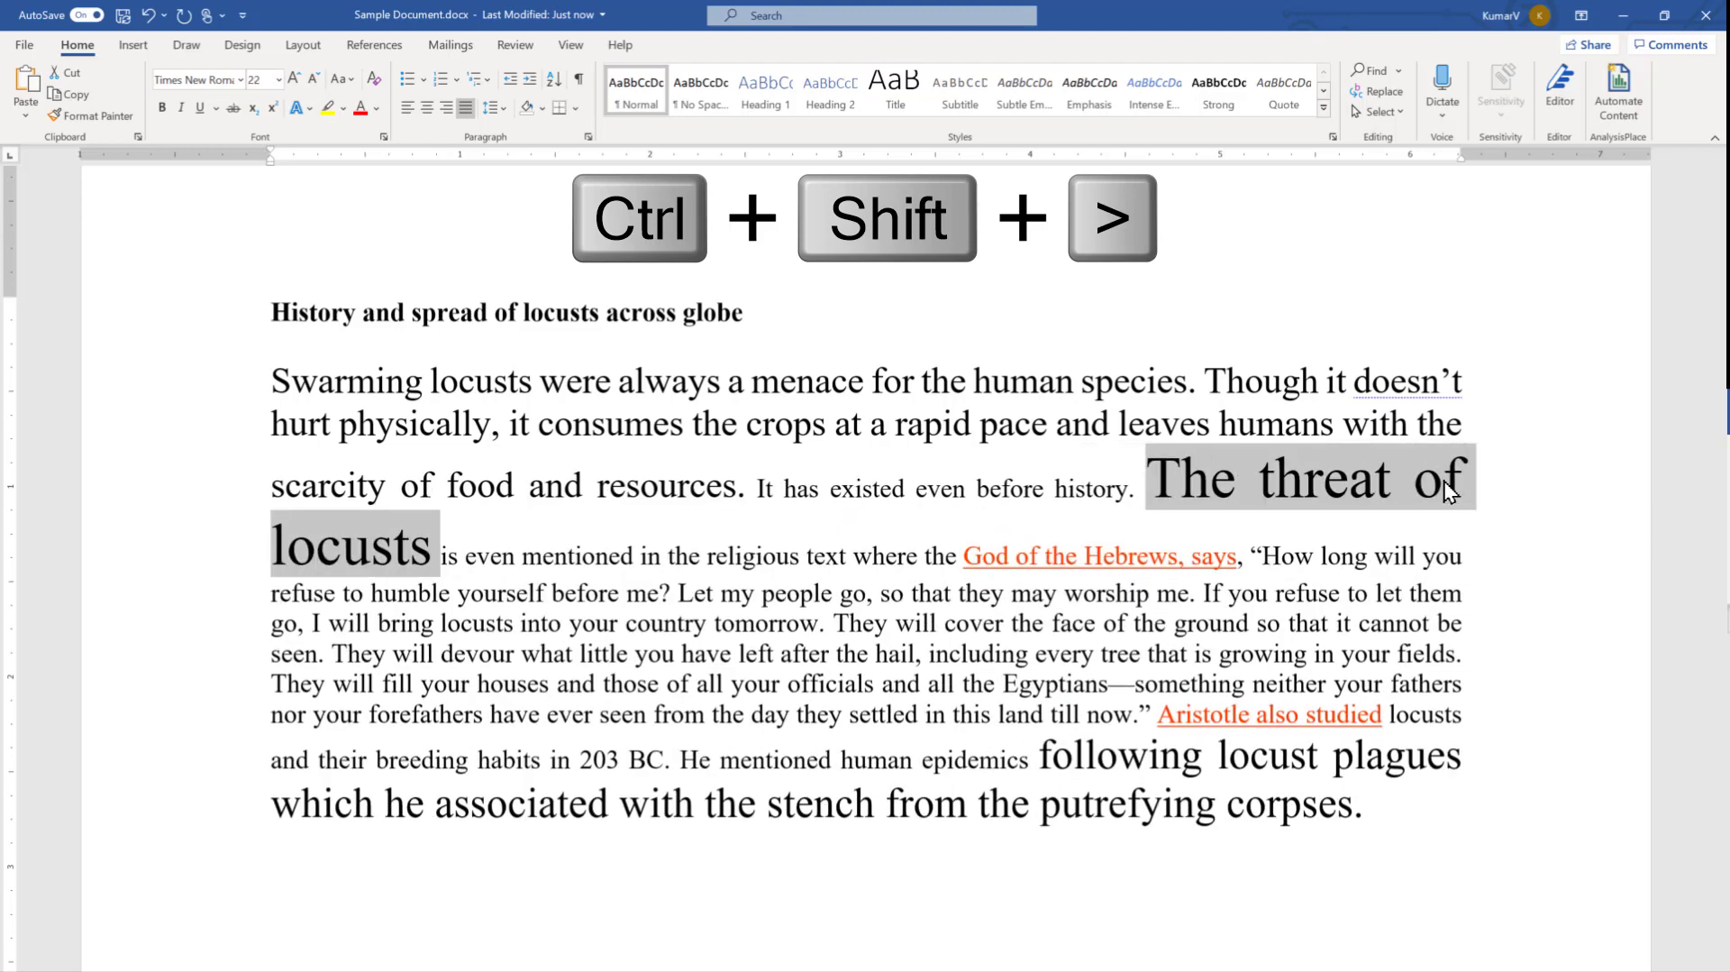
pyautogui.press('ctrl+shift+<')
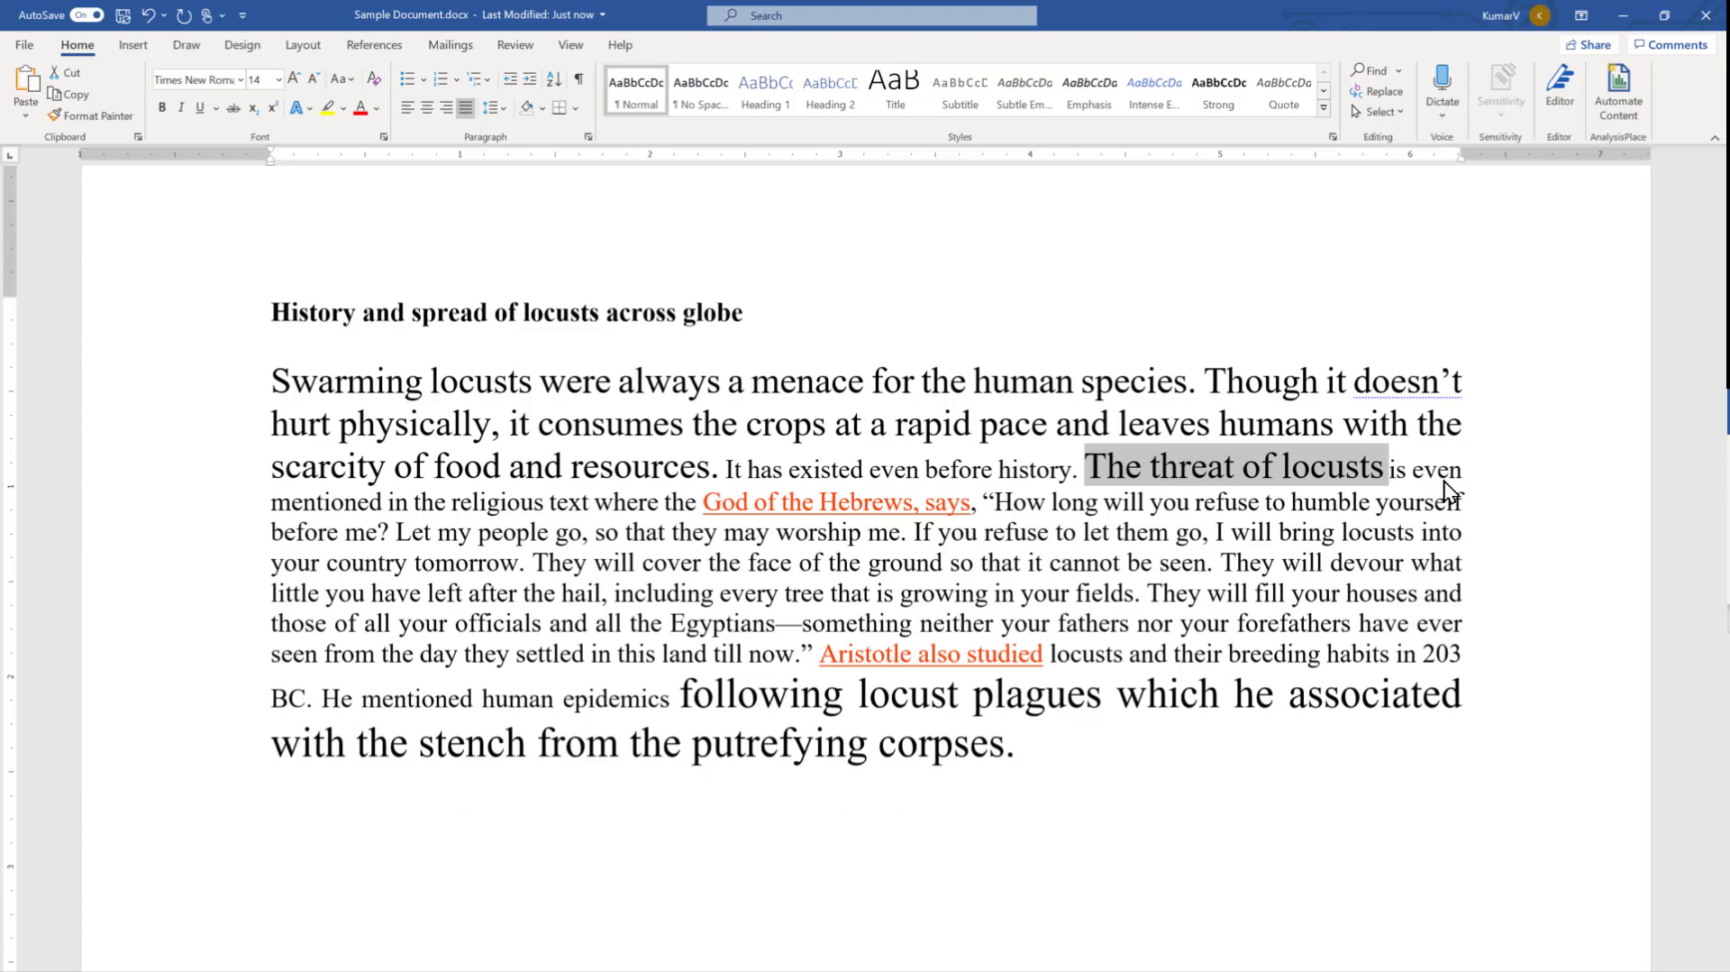
pyautogui.moveTo(1526, 927)
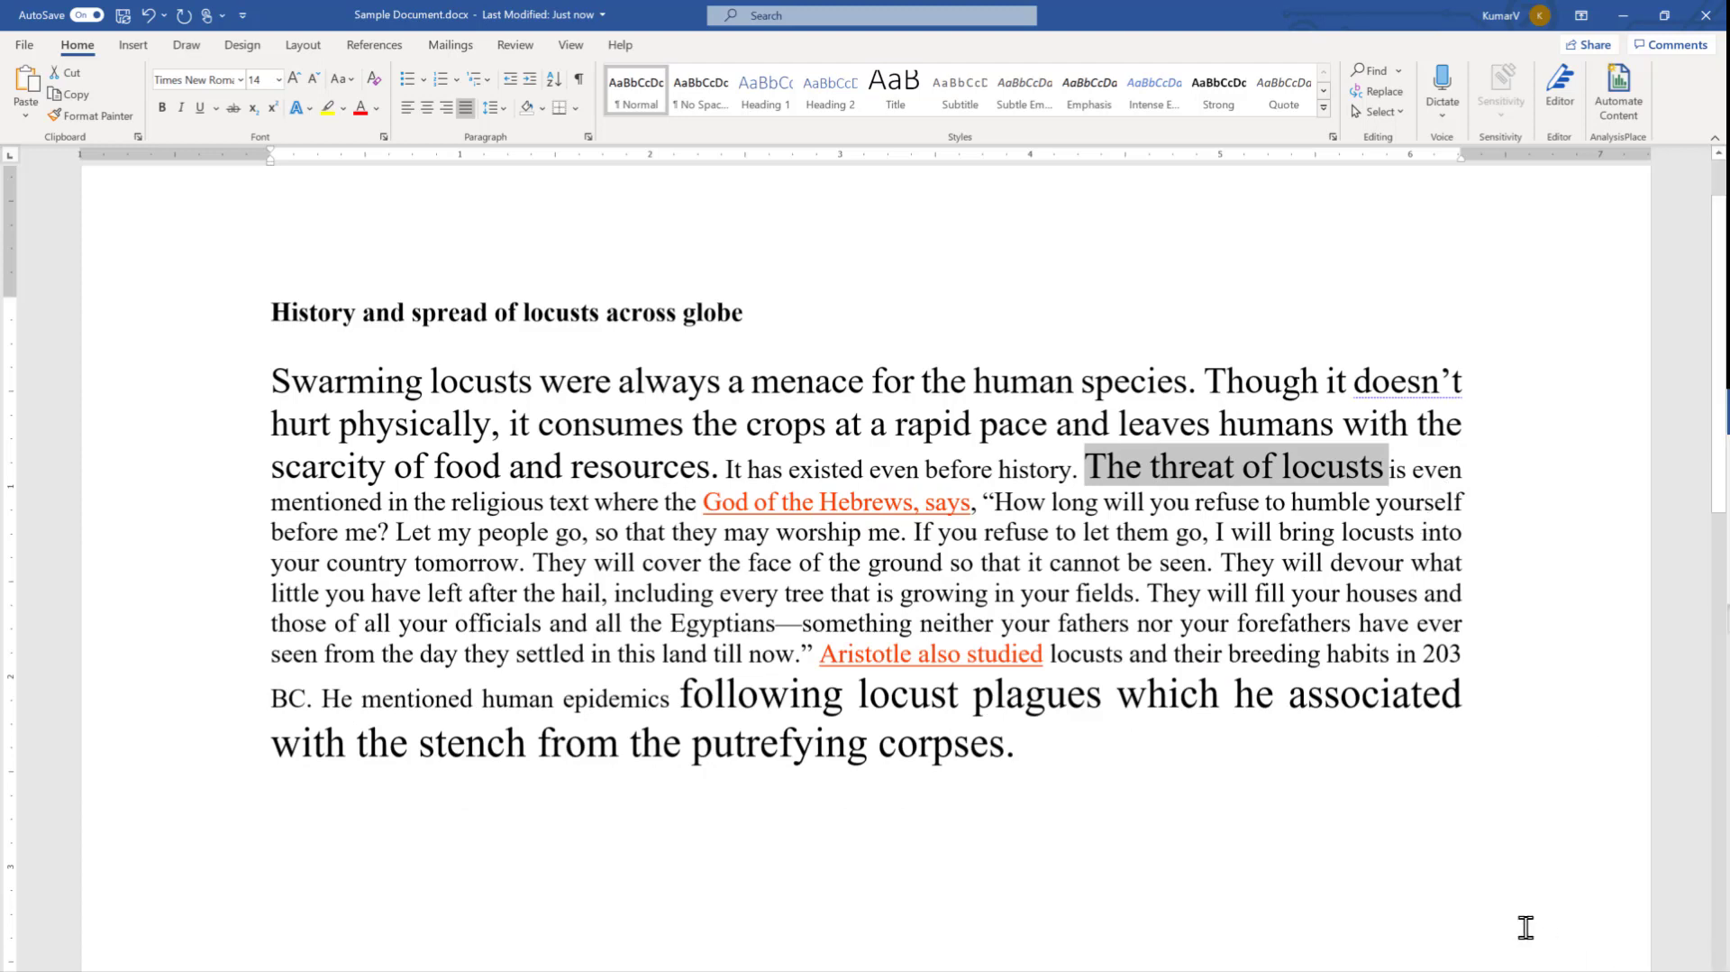